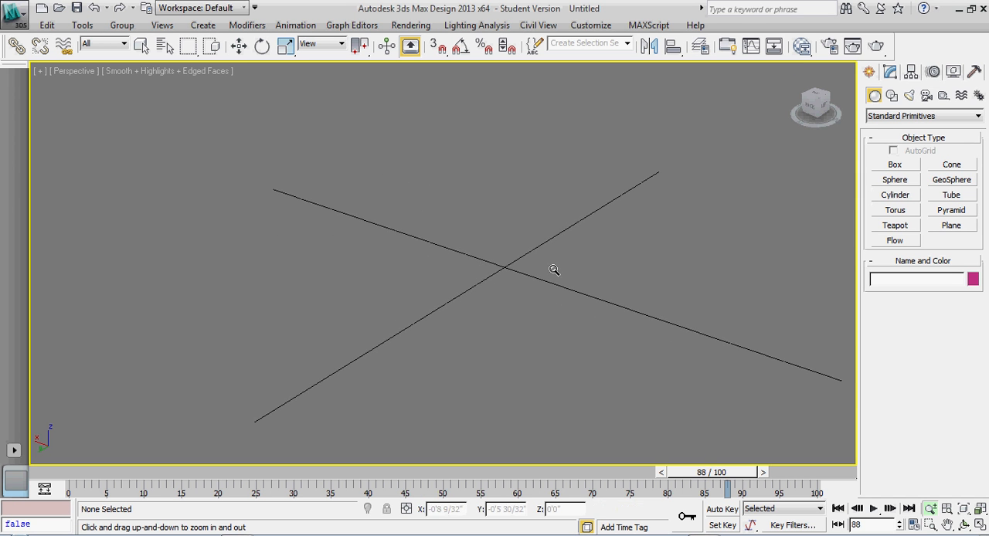
# Step: Orbit the empty scene to a working angle for the ground plane
pyautogui.moveTo(553, 270); pyautogui.dragTo(519, 294)
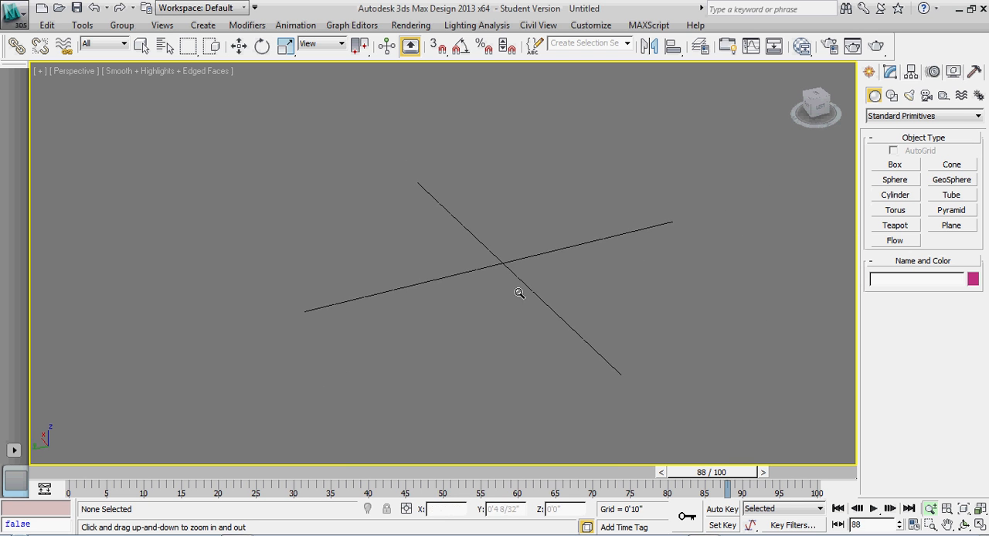
pyautogui.moveTo(520, 294); pyautogui.dragTo(753, 166)
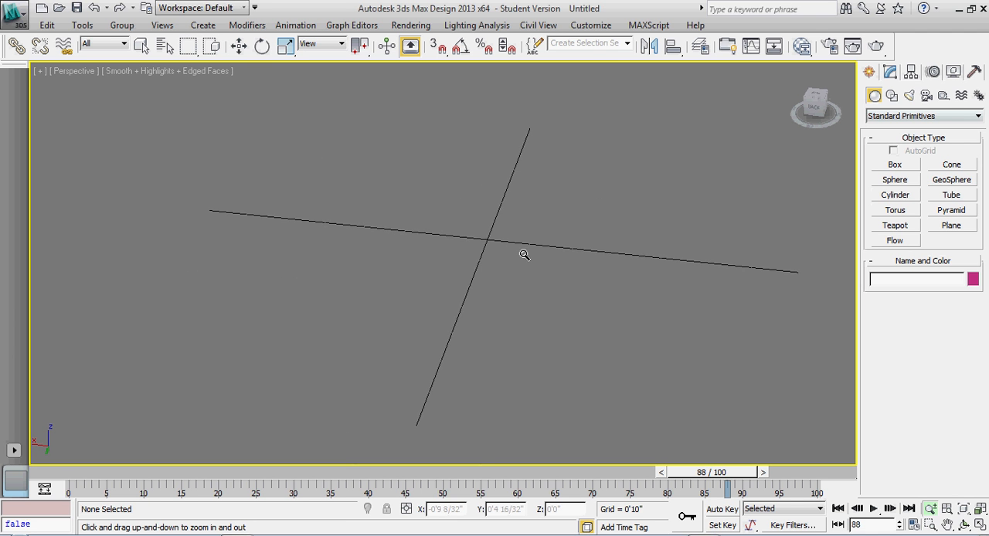
pyautogui.moveTo(525, 255); pyautogui.dragTo(476, 258)
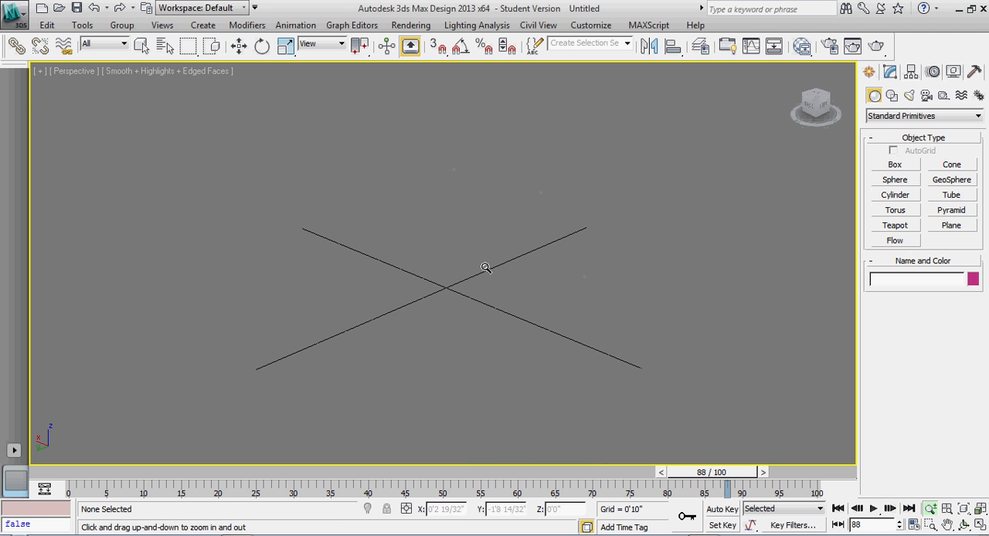
# Step: Draw Plane001 and set its length and width to 40'0" with 40 by 40 segments
pyautogui.click(952, 226)
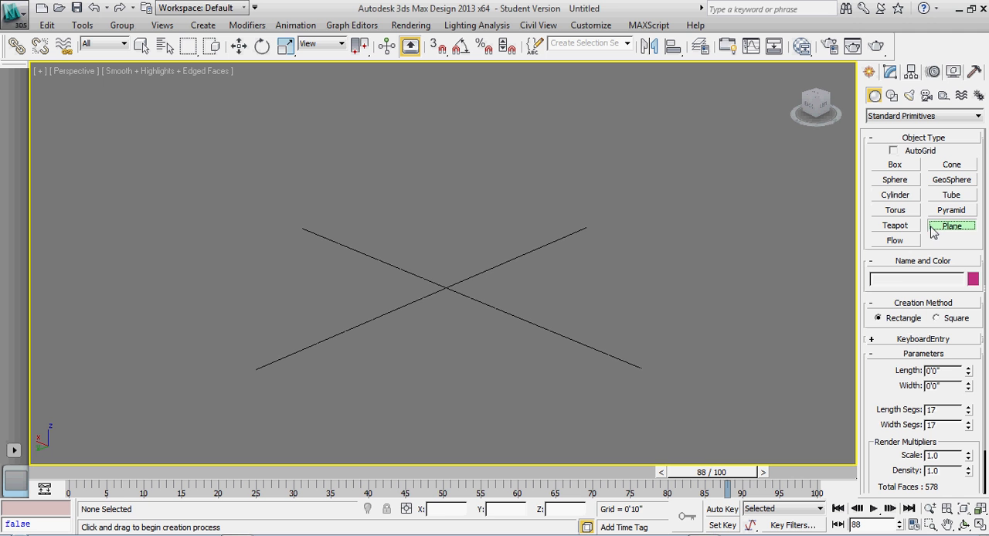
pyautogui.moveTo(440, 287); pyautogui.dragTo(378, 448)
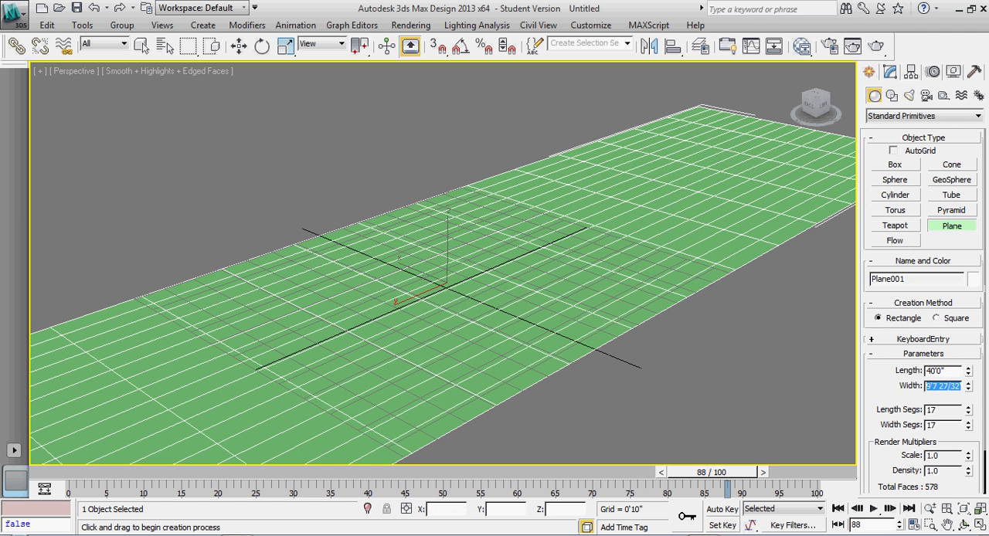
pyautogui.write('40\'0"')
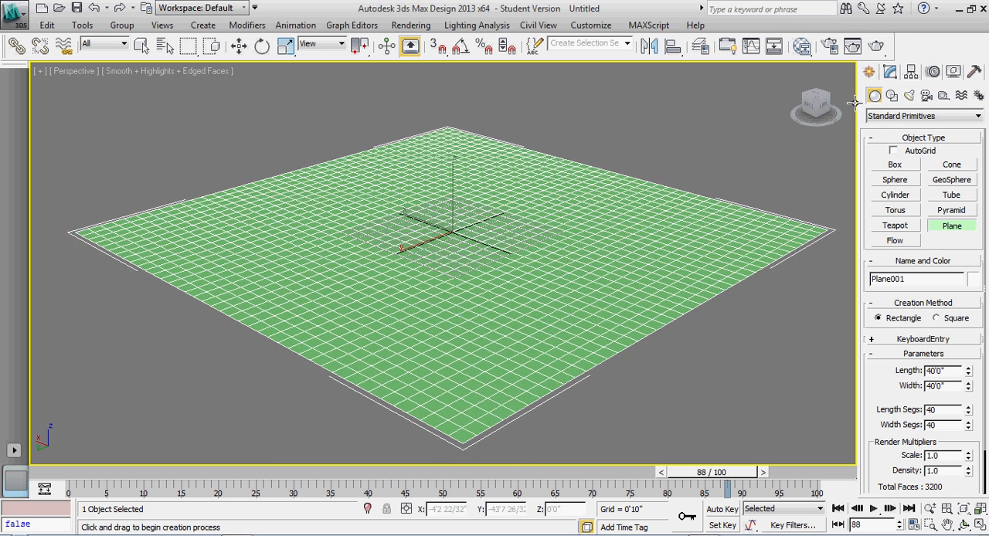
# Step: Add a Noise modifier from the Modifier List onto the plane's stack
pyautogui.click(890, 71)
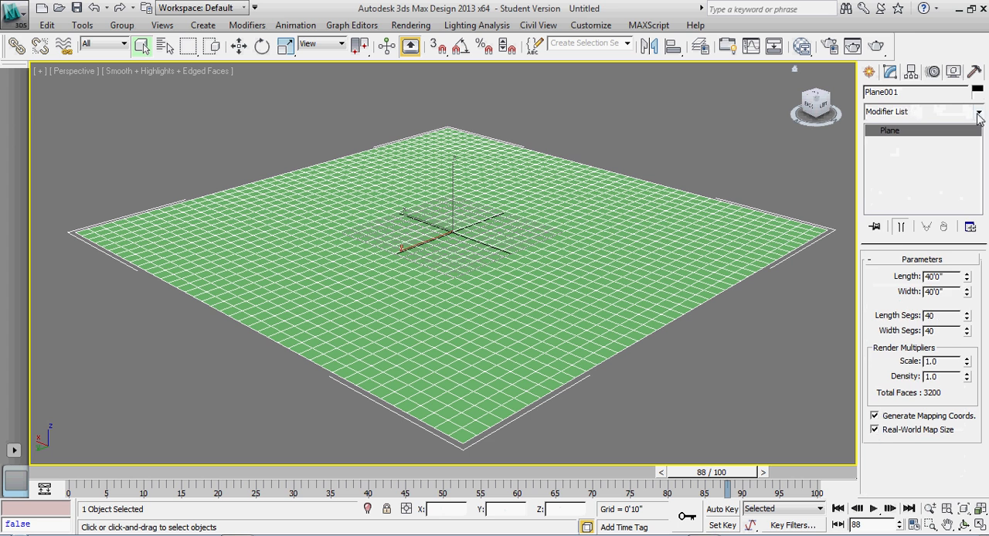
pyautogui.click(976, 111)
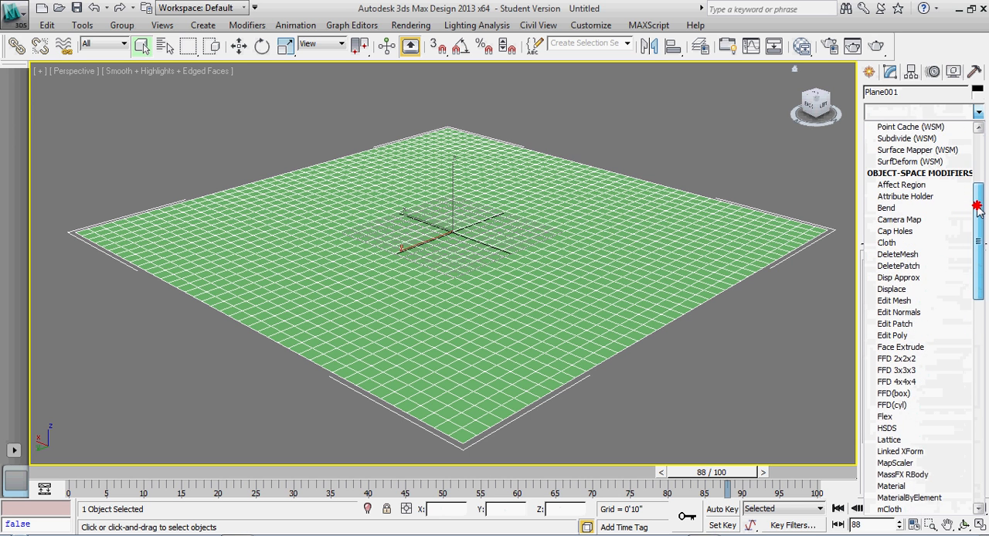
pyautogui.scroll(-3)
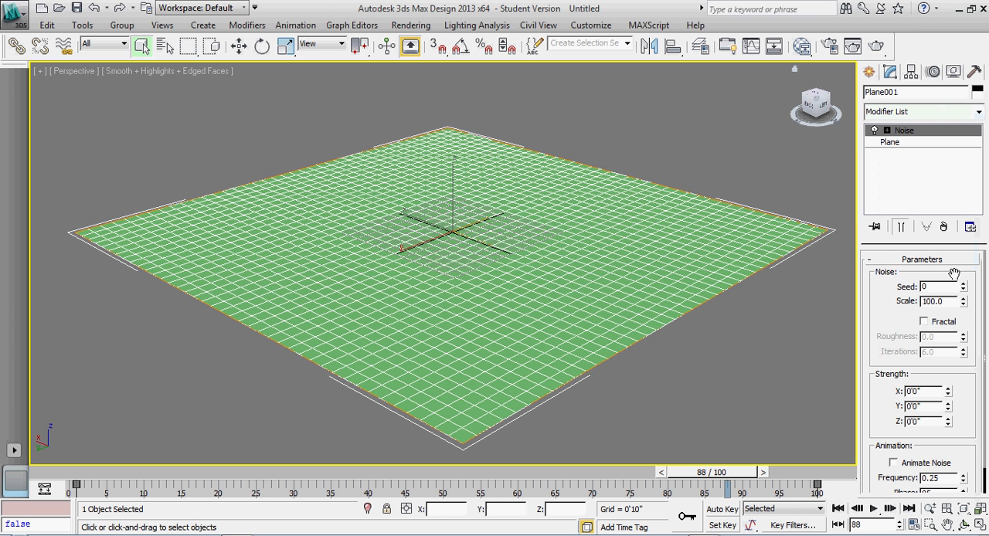
pyautogui.moveTo(936, 389)
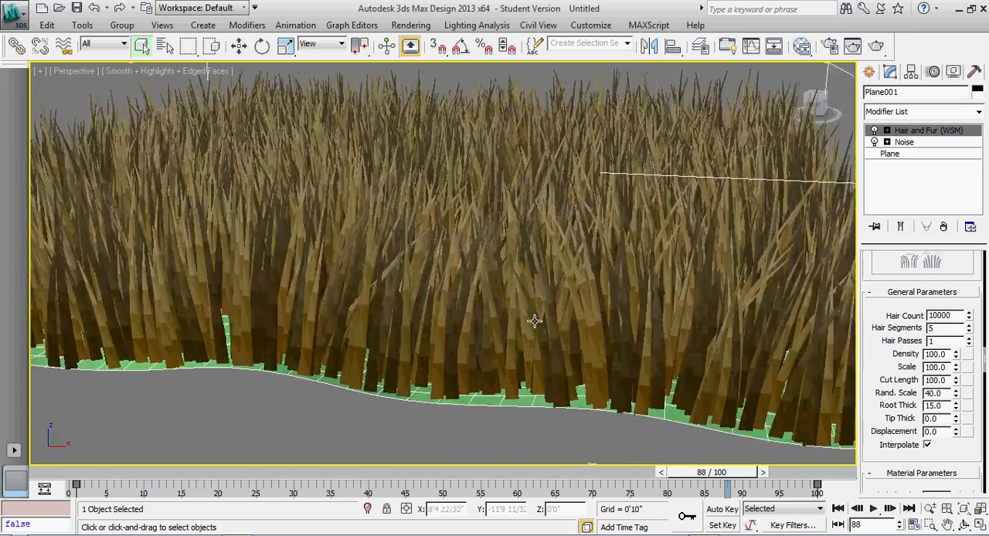
# Step: View the new hair strands from the side and scroll the Hair and Fur rollouts down to Tools
pyautogui.moveTo(534, 321); pyautogui.dragTo(553, 343)
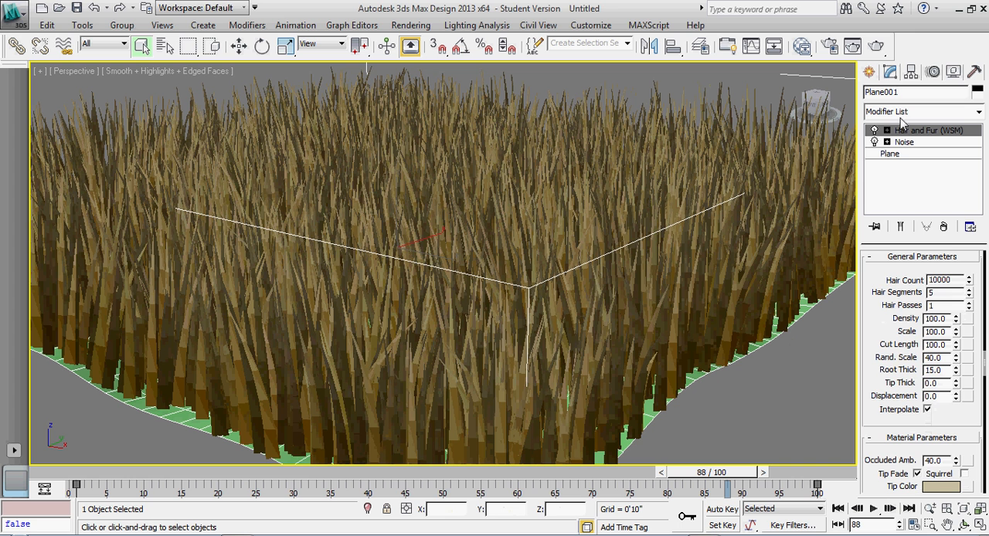
pyautogui.scroll(-3)
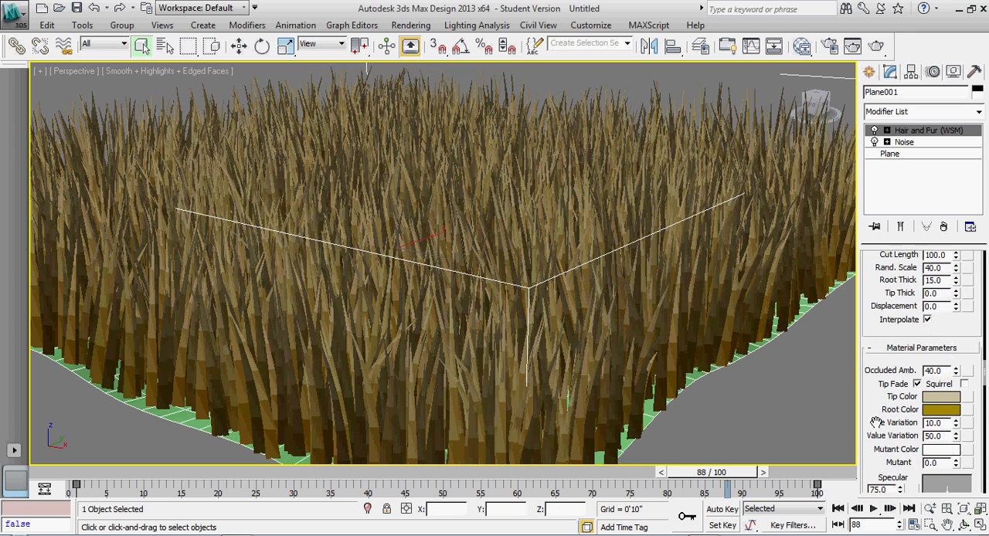
pyautogui.scroll(-3)
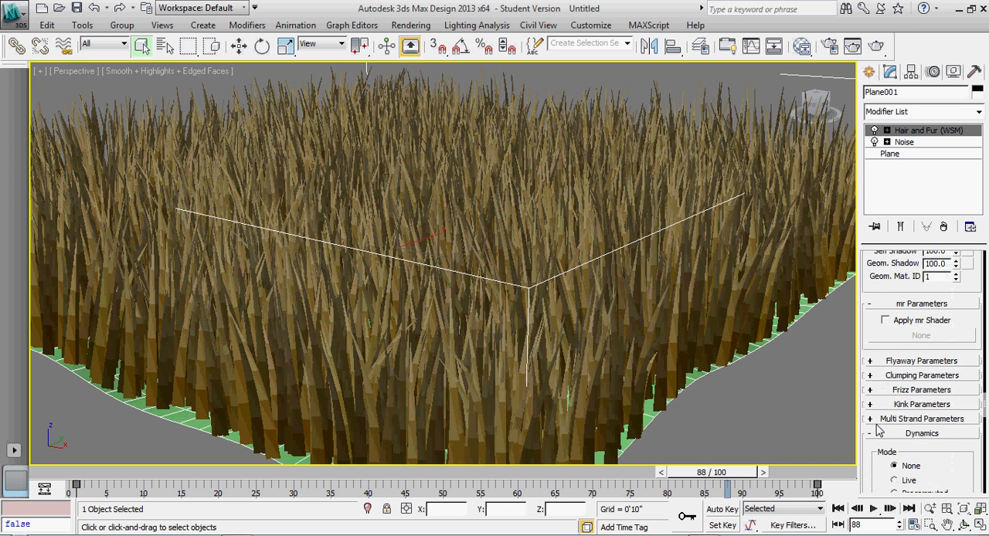
pyautogui.scroll(-3)
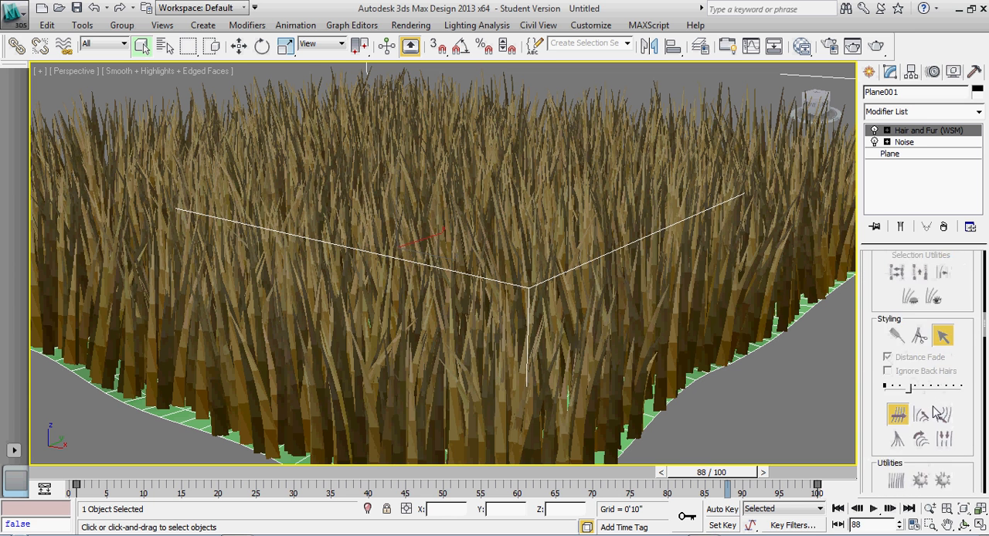
pyautogui.scroll(-3)
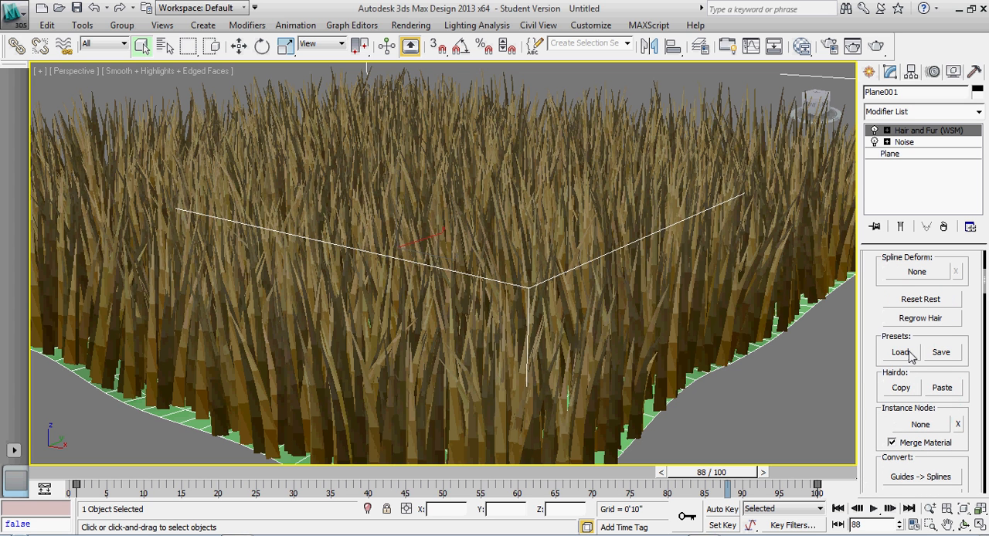
pyautogui.click(899, 350)
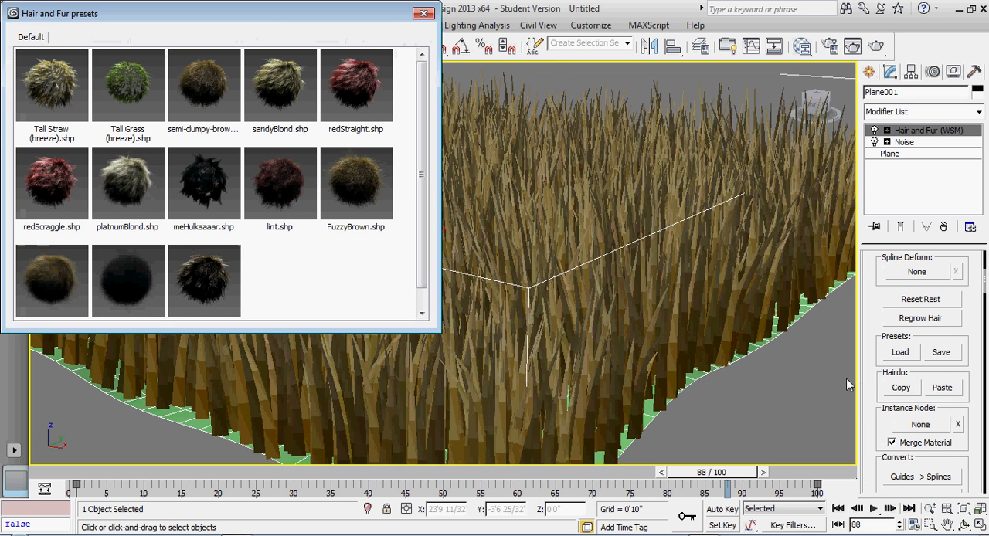
pyautogui.moveTo(60, 12); pyautogui.dragTo(175, 77)
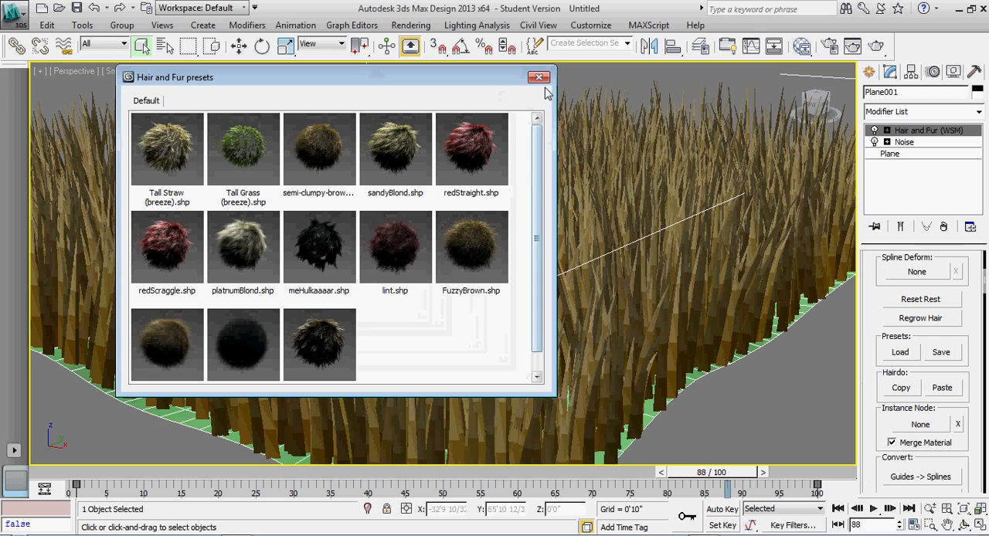
pyautogui.click(537, 78)
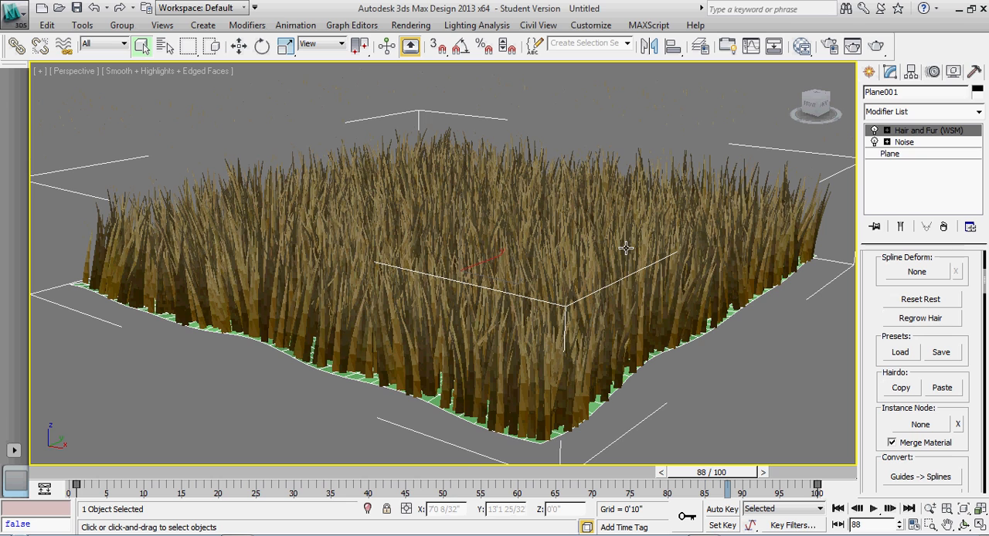
pyautogui.moveTo(770, 361)
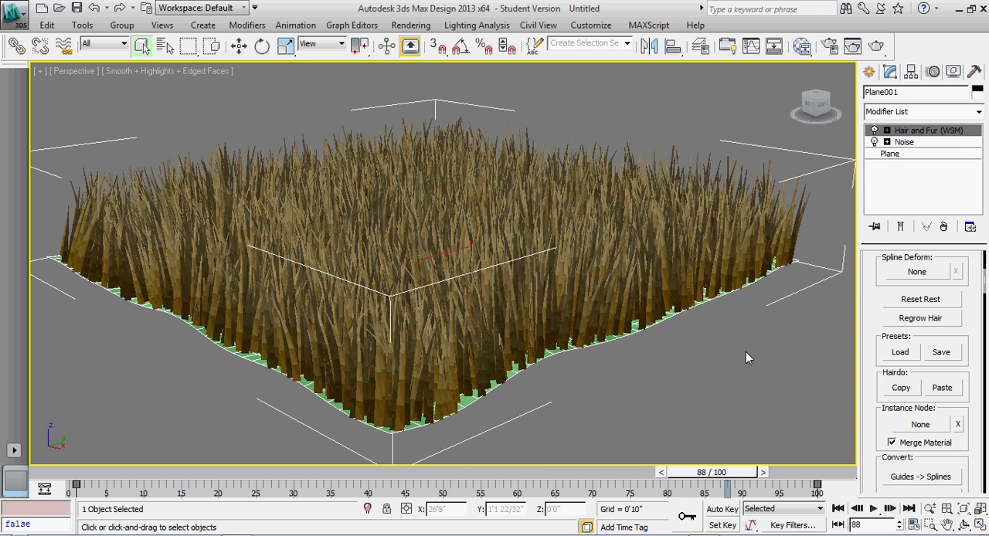
# Step: Draw a small tall Box beside the grass edge as a scale reference
pyautogui.moveTo(748, 357); pyautogui.dragTo(801, 358)
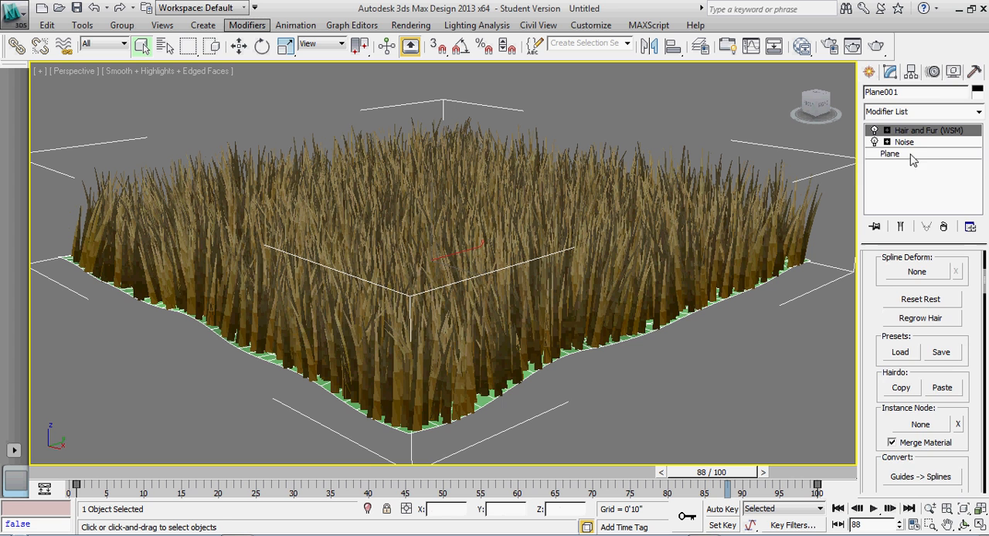
pyautogui.click(868, 72)
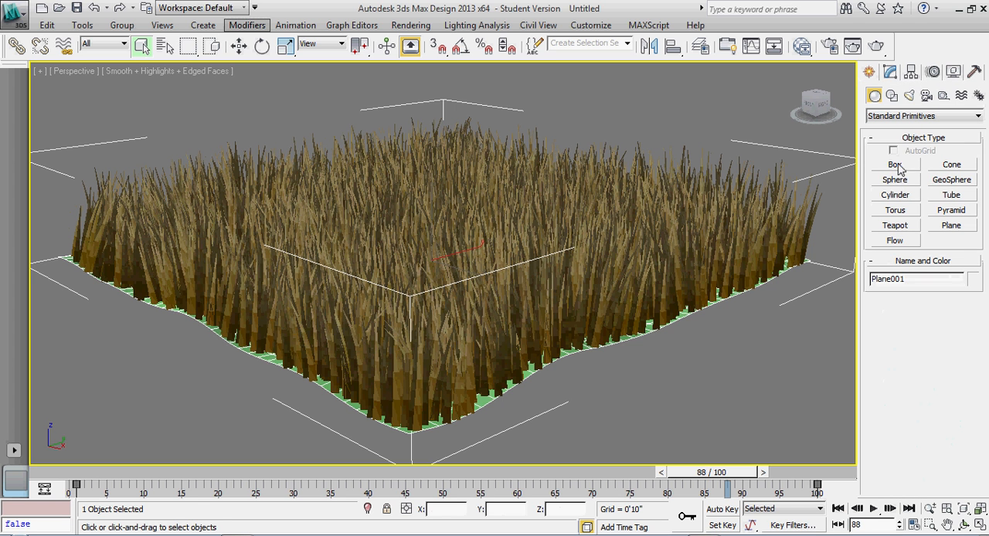
pyautogui.click(894, 164)
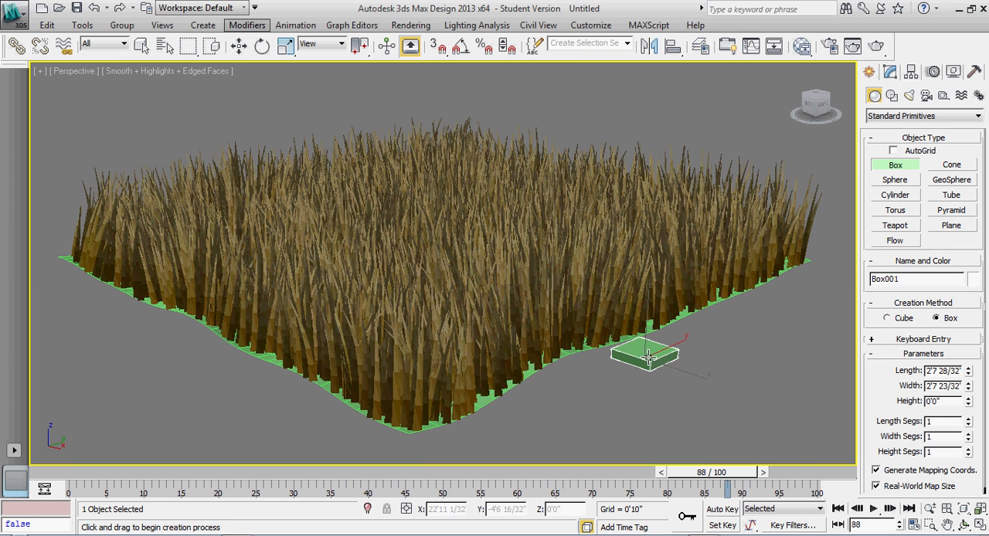
pyautogui.moveTo(649, 355); pyautogui.dragTo(652, 266)
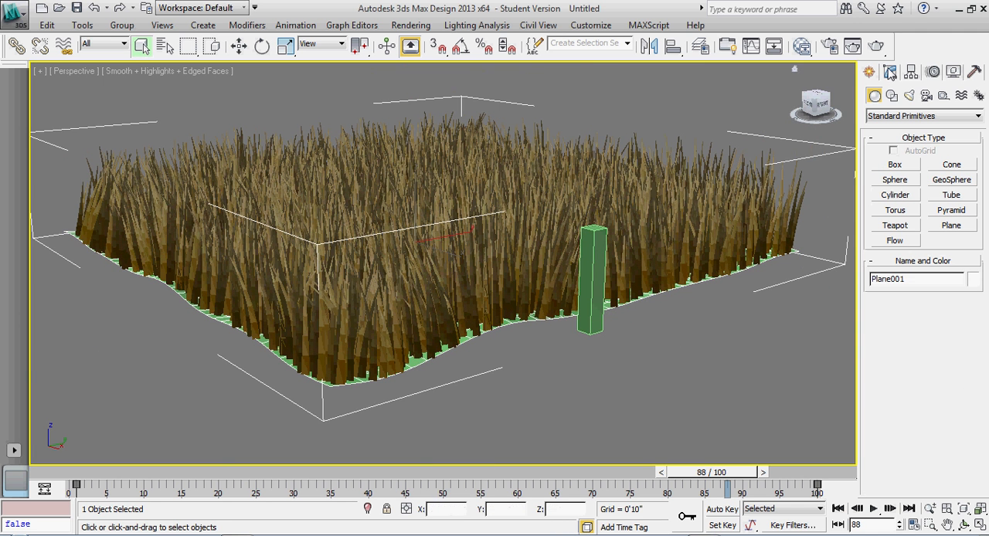
# Step: Set the plane's hair Scale to 10 and compare the shortened tufts against the box
pyautogui.click(890, 71)
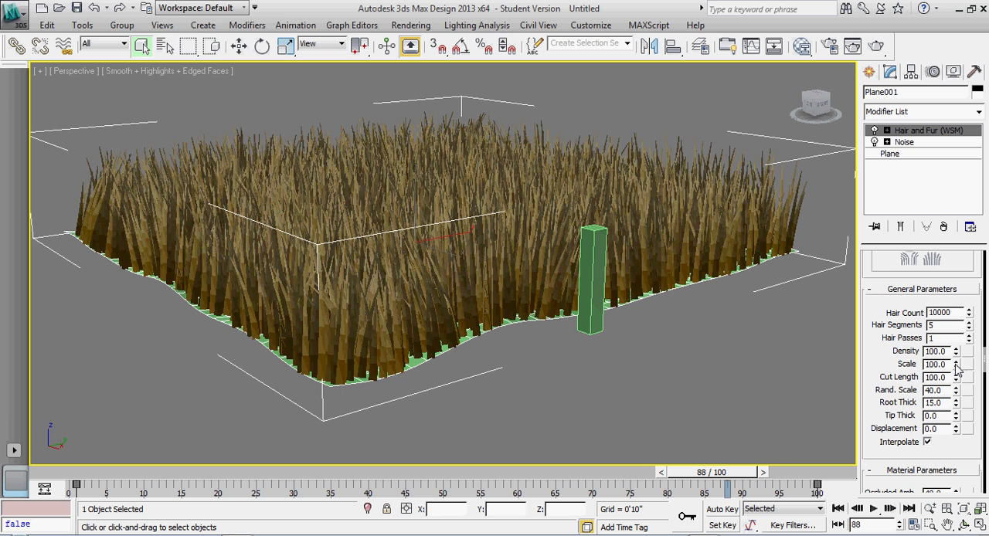
pyautogui.moveTo(956, 361); pyautogui.dragTo(957, 369)
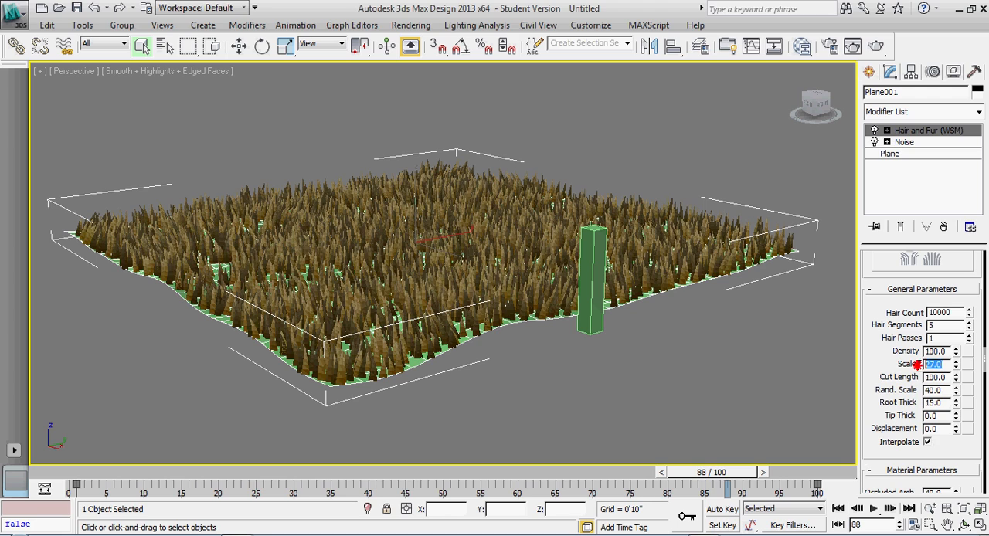
pyautogui.write('10')
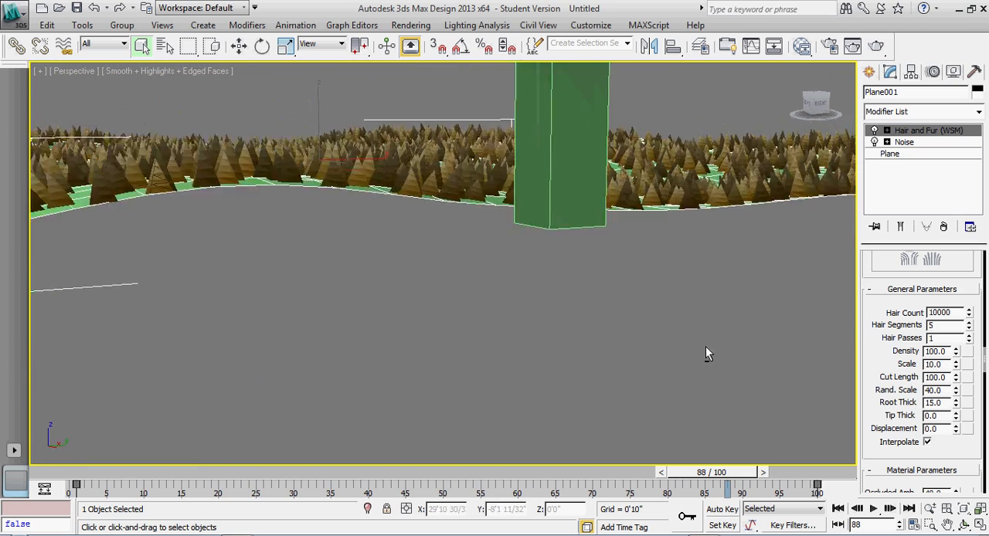
pyautogui.moveTo(708, 354); pyautogui.dragTo(719, 365)
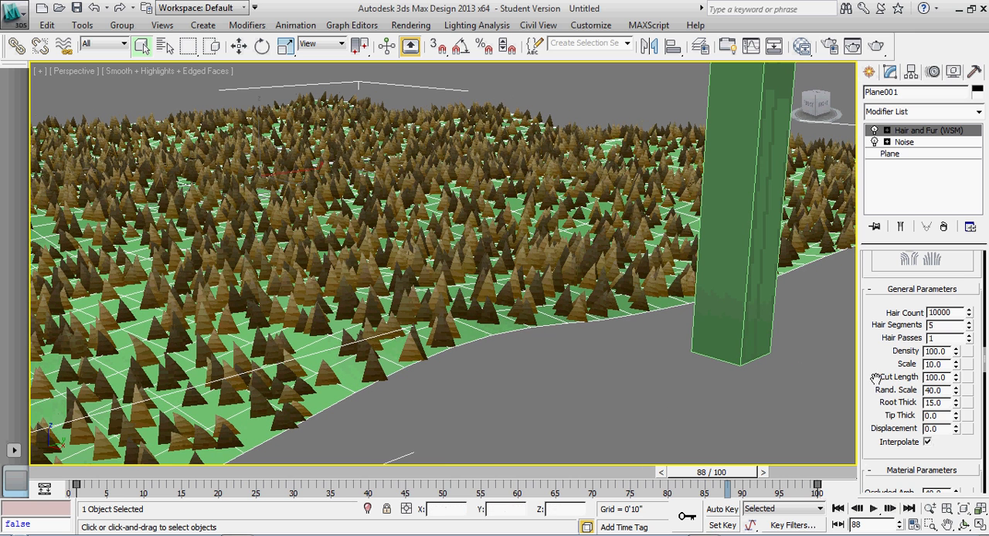
# Step: Set Root Thick to 2.0 and look closely across the thinned blades
pyautogui.scroll(-3)
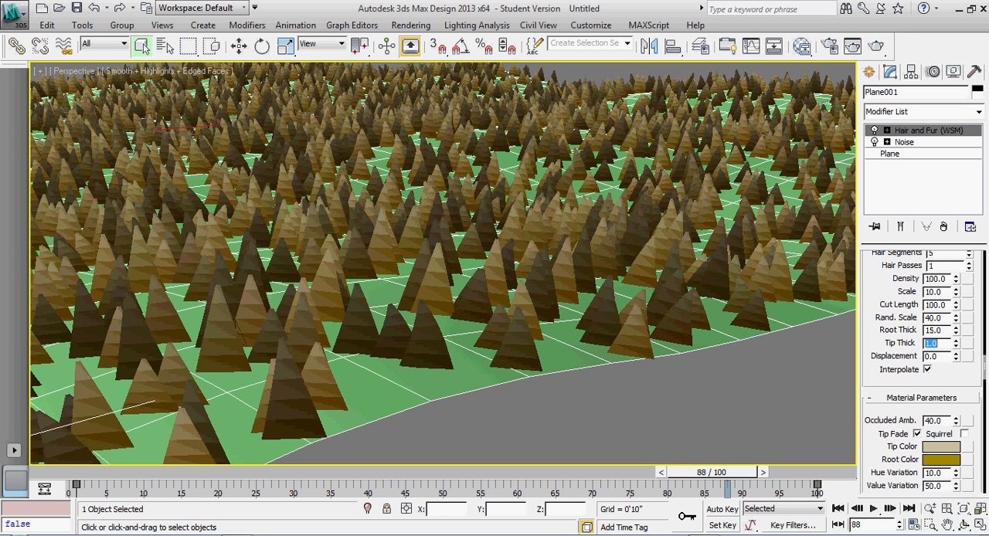
pyautogui.click(934, 331)
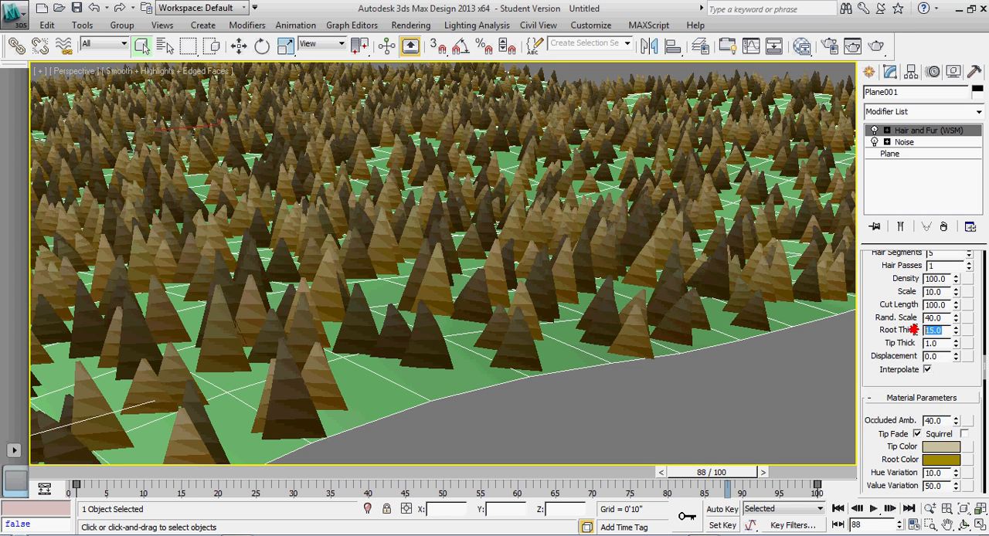
pyautogui.write('2.0')
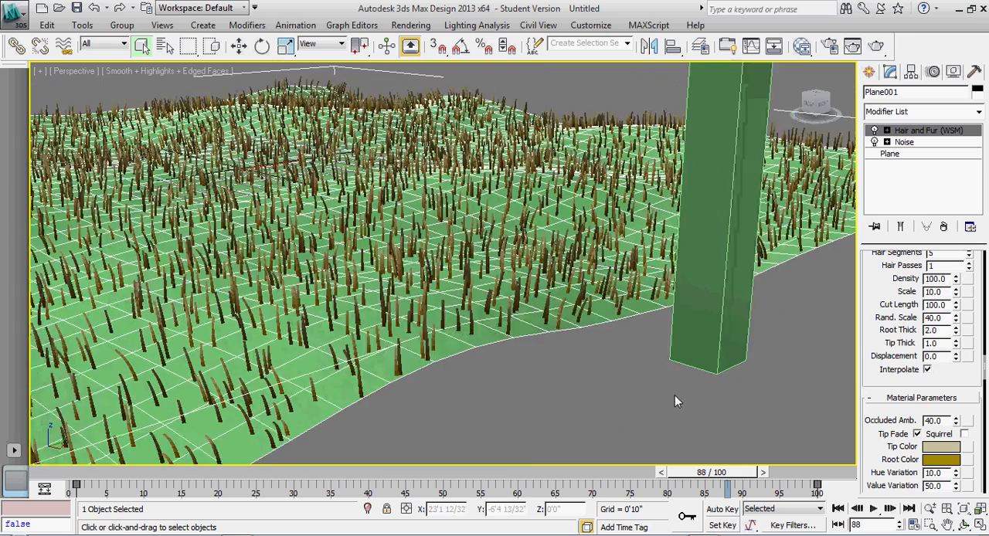
pyautogui.moveTo(677, 400); pyautogui.dragTo(680, 383)
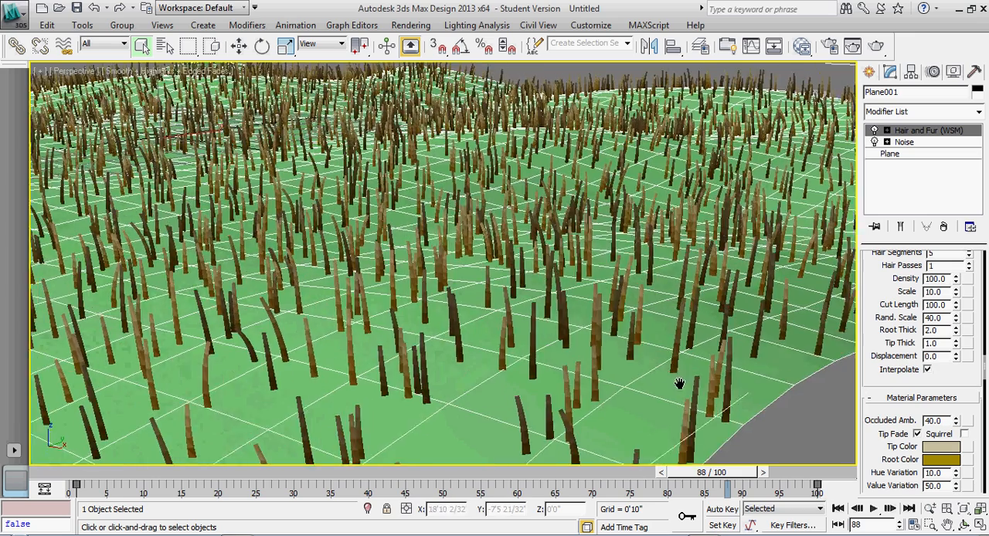
pyautogui.moveTo(680, 383); pyautogui.dragTo(825, 425)
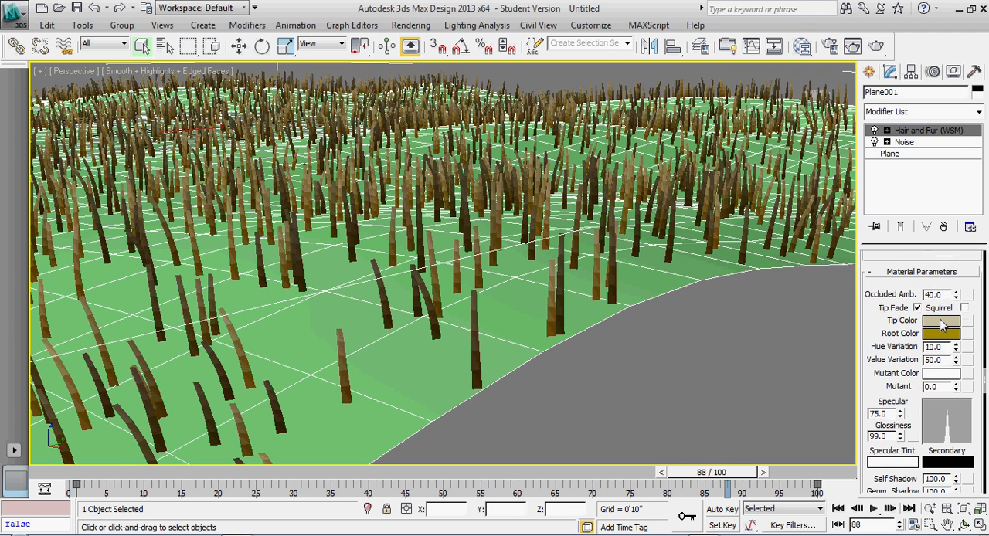
# Step: Choose a deep green for the hair Tip Color in the Color Selector and confirm it
pyautogui.click(943, 322)
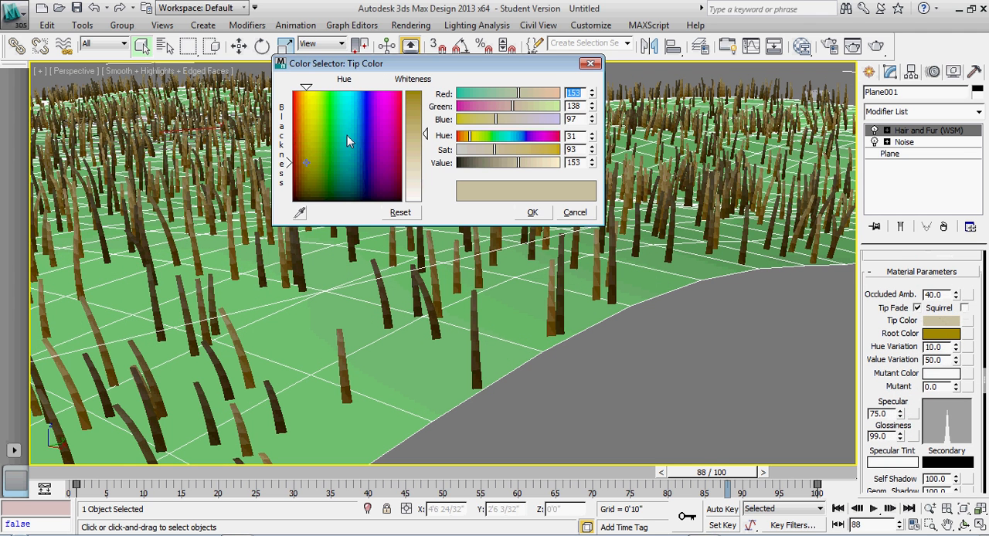
pyautogui.click(325, 124)
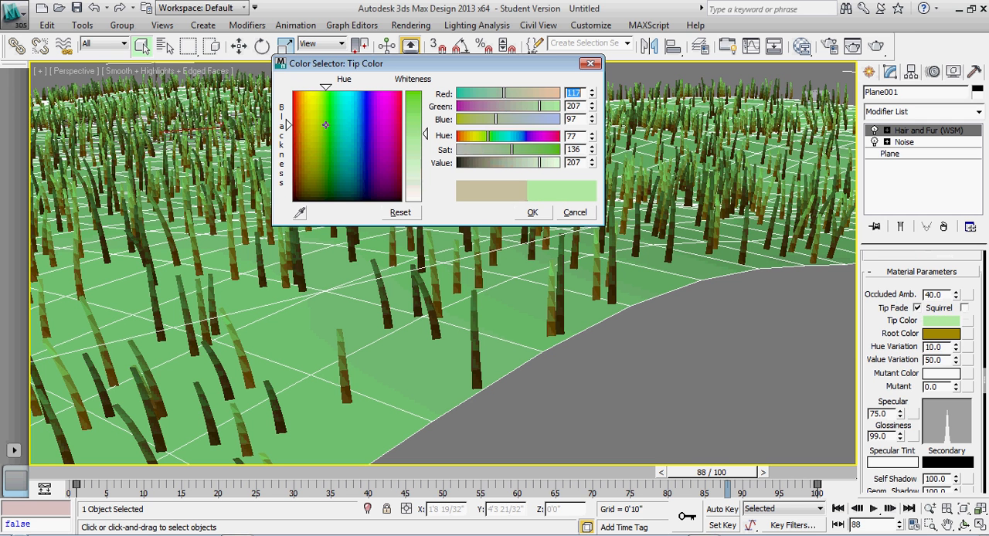
pyautogui.click(337, 164)
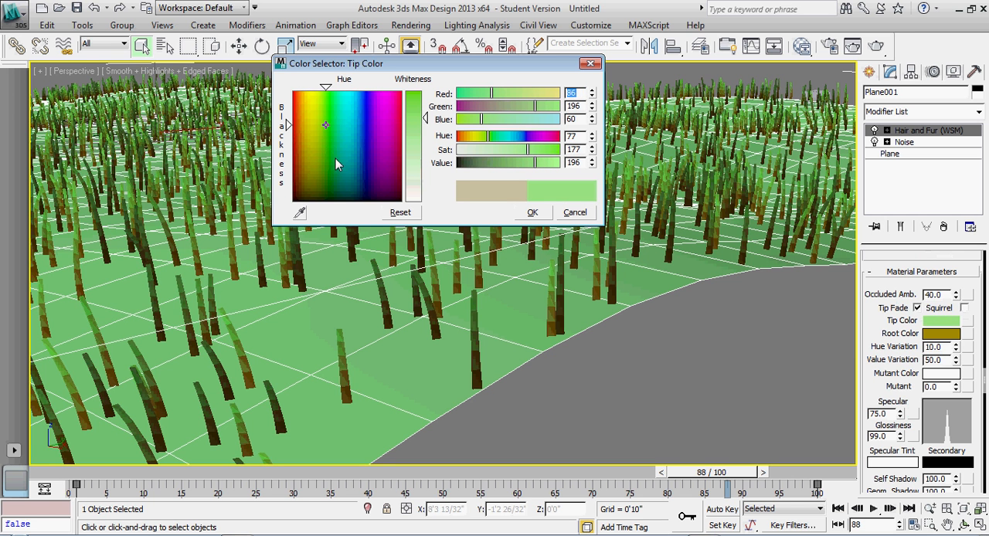
pyautogui.click(324, 175)
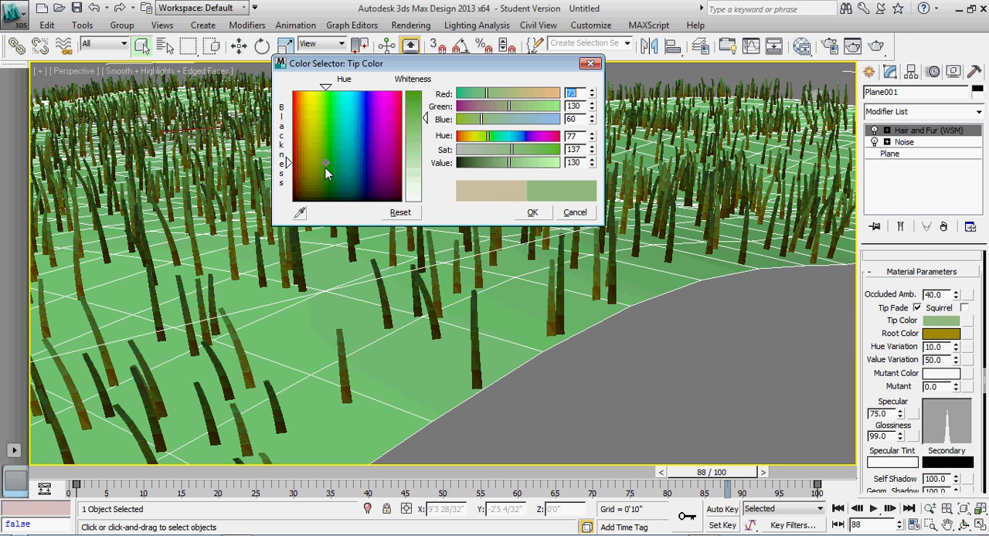
pyautogui.moveTo(328, 170); pyautogui.dragTo(324, 175)
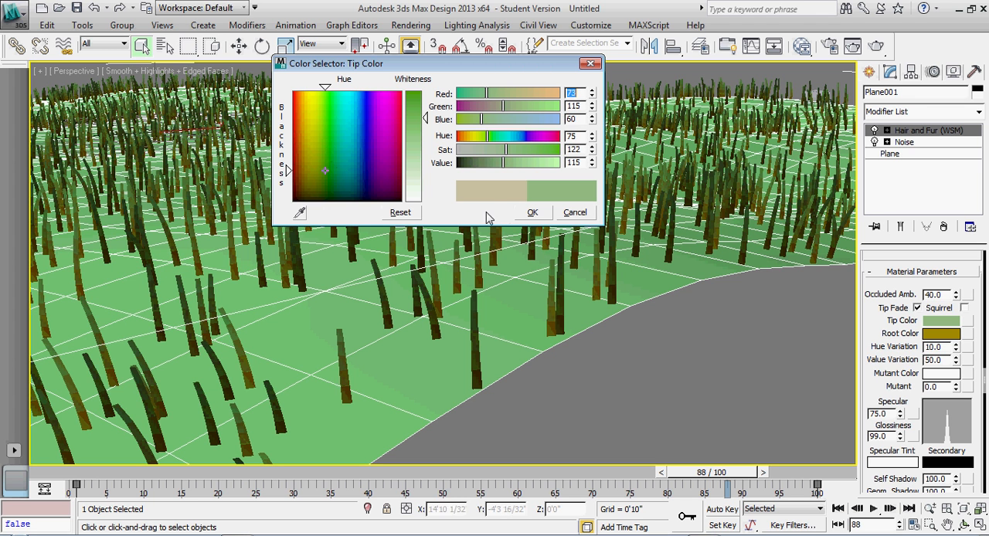
pyautogui.click(532, 211)
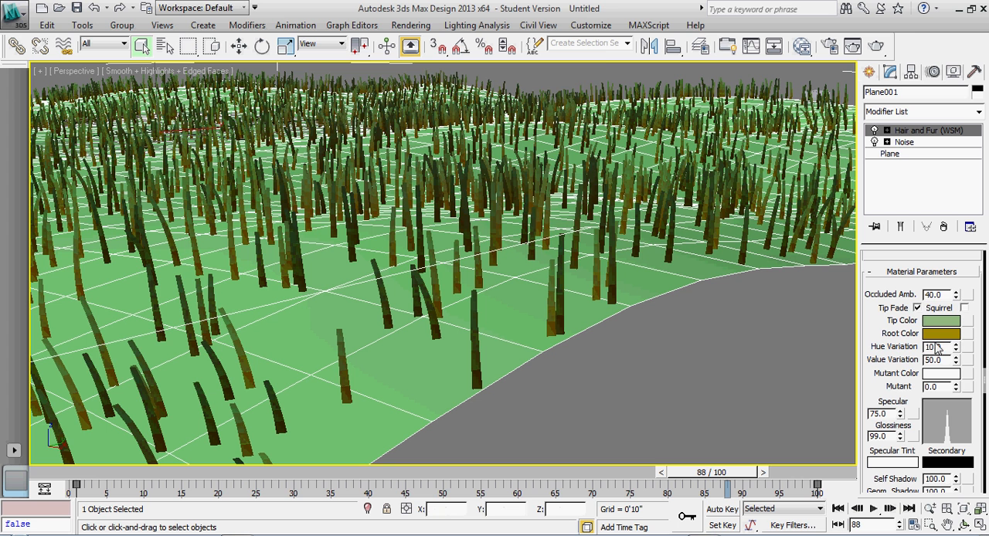
# Step: Set the Root Color swatch to green as well and orbit around the grass plane
pyautogui.click(949, 334)
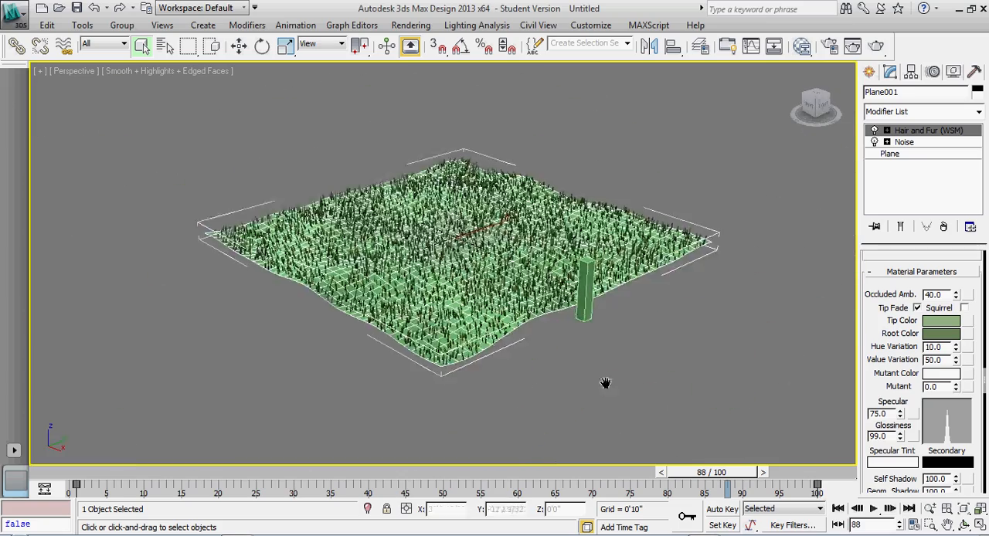
pyautogui.moveTo(606, 383); pyautogui.dragTo(297, 355)
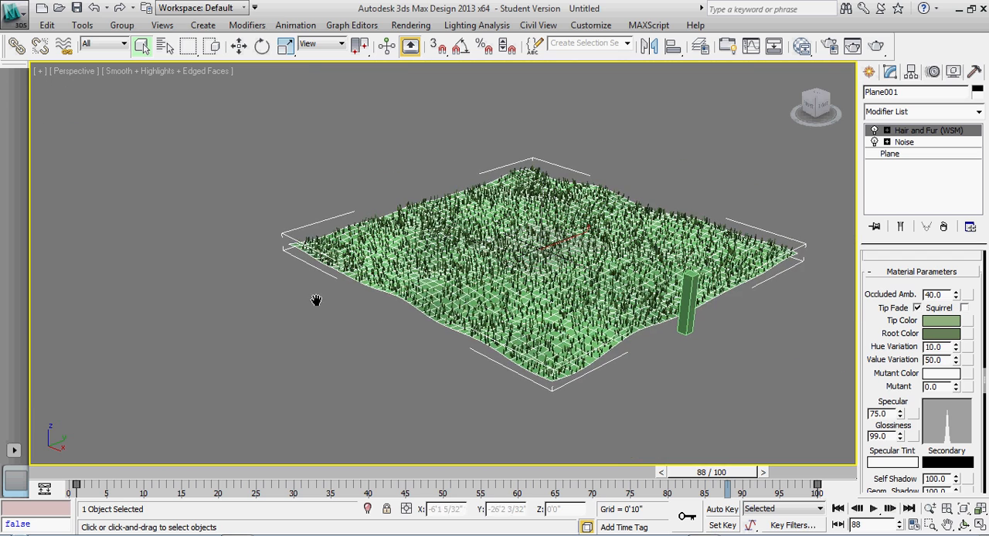
# Step: Create Daylight001, accept the exposure prompt and add the mr Physical Sky automatically
pyautogui.click(202, 25)
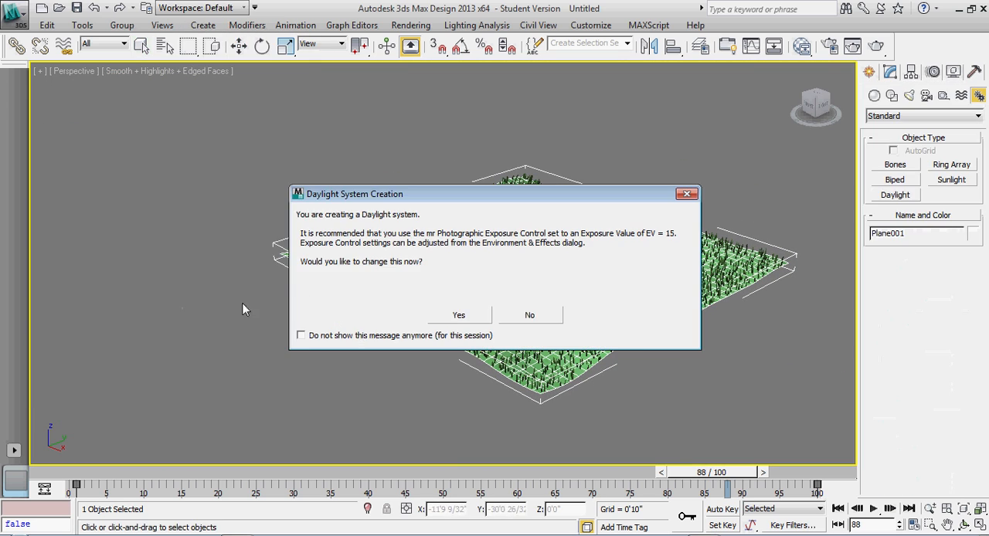
pyautogui.click(529, 315)
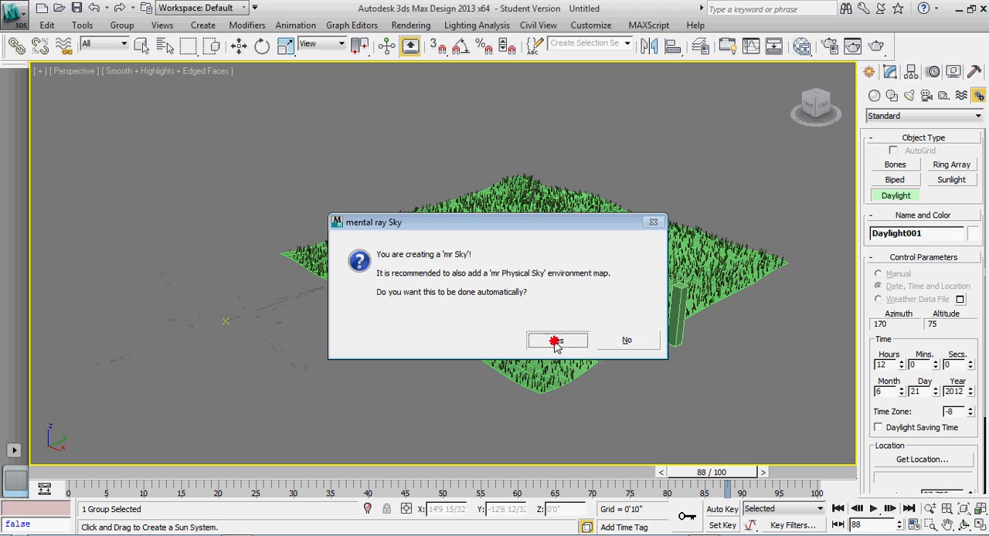
pyautogui.click(557, 341)
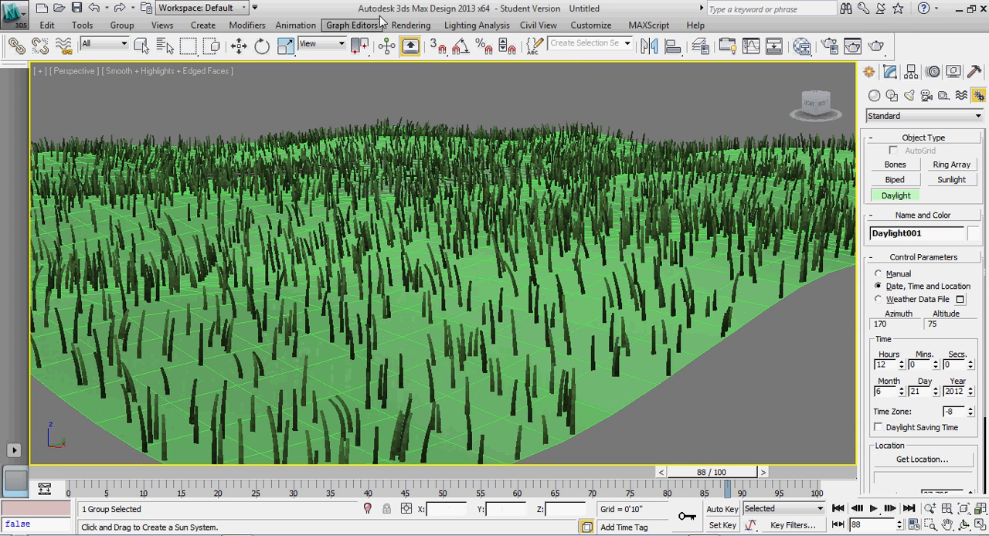
# Step: Render a mental ray test frame of the grass from Render Setup, then close both windows
pyautogui.click(411, 25)
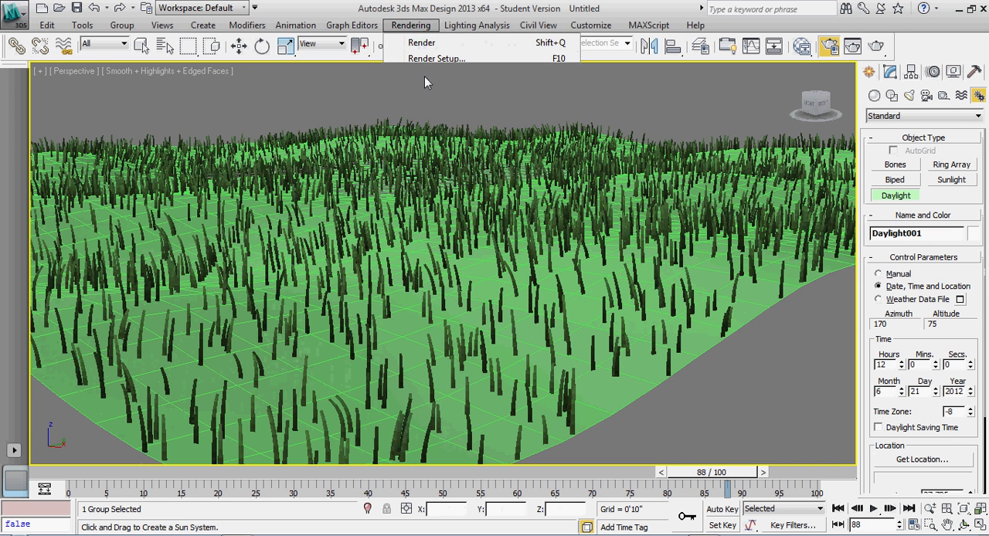
pyautogui.click(436, 58)
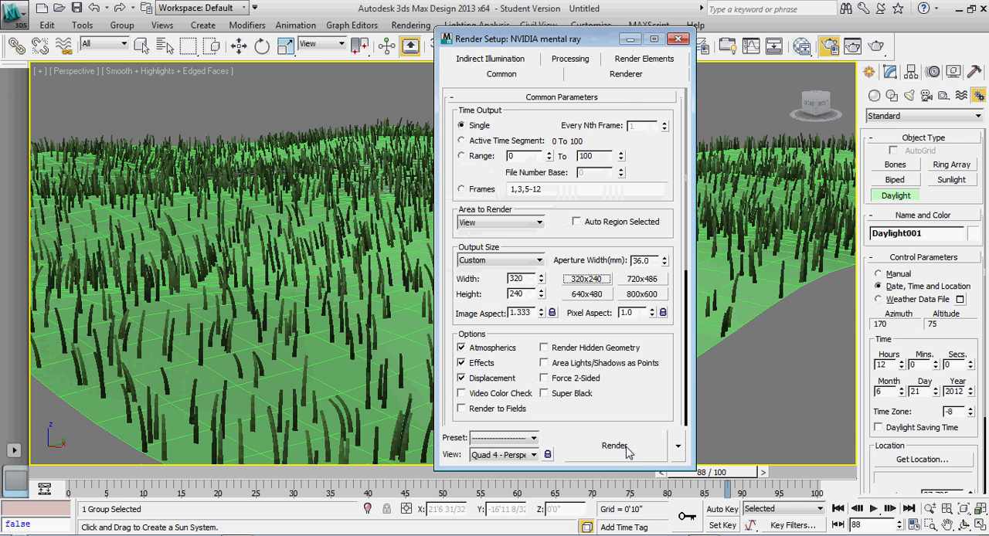
pyautogui.click(613, 445)
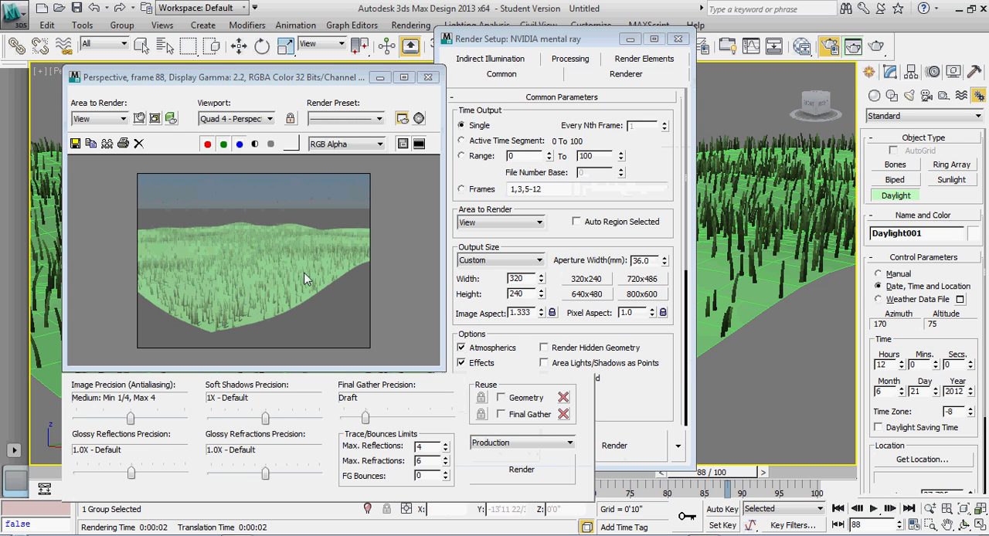
pyautogui.moveTo(207, 306)
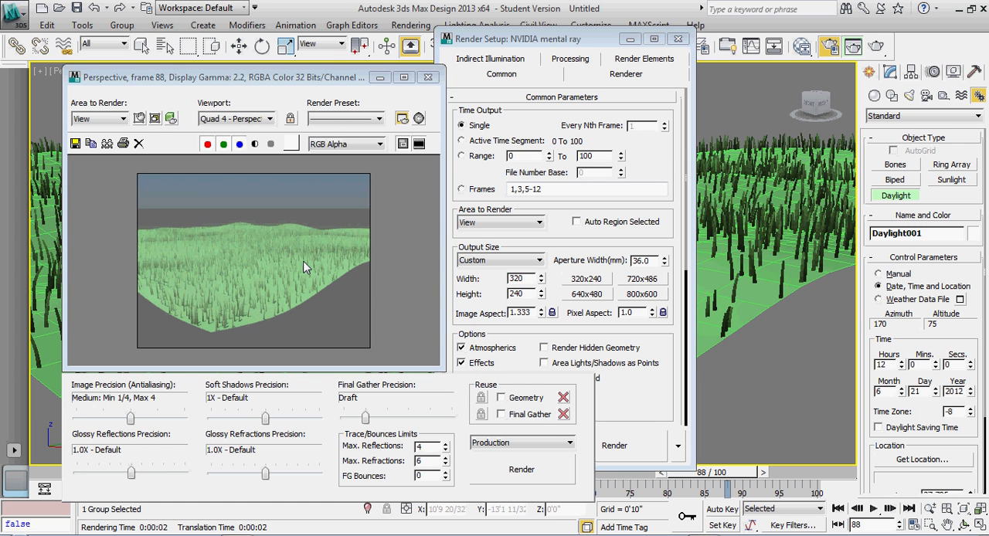
pyautogui.moveTo(300, 272)
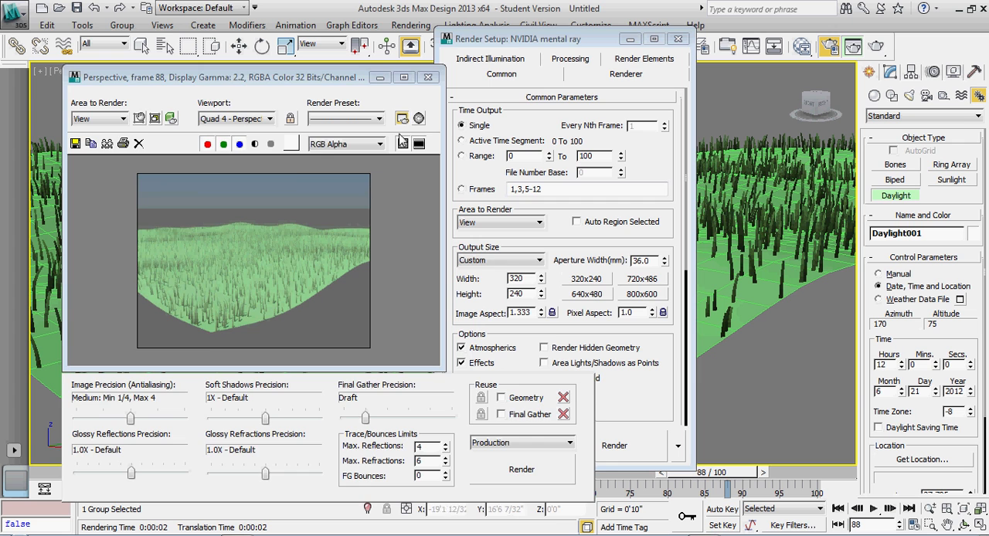
pyautogui.click(426, 77)
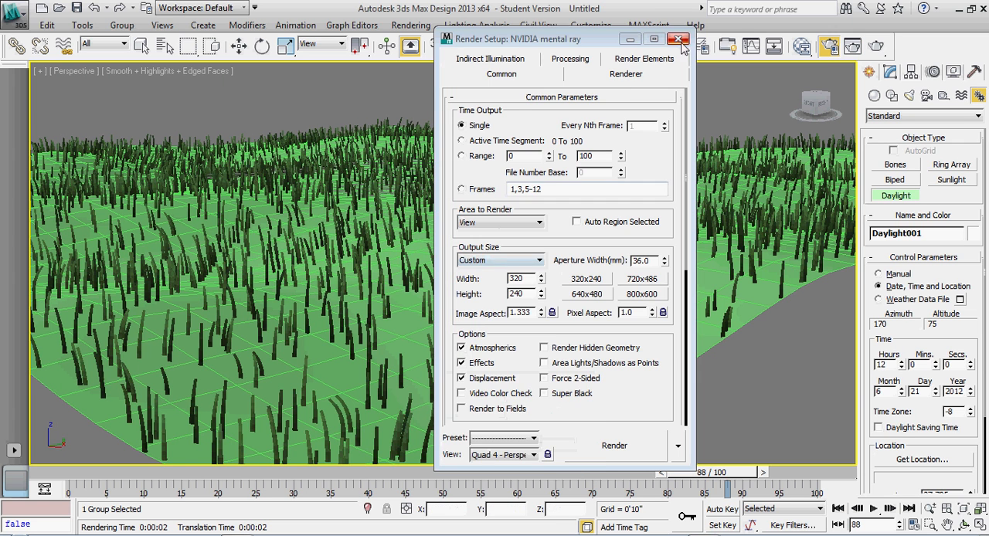
pyautogui.click(678, 39)
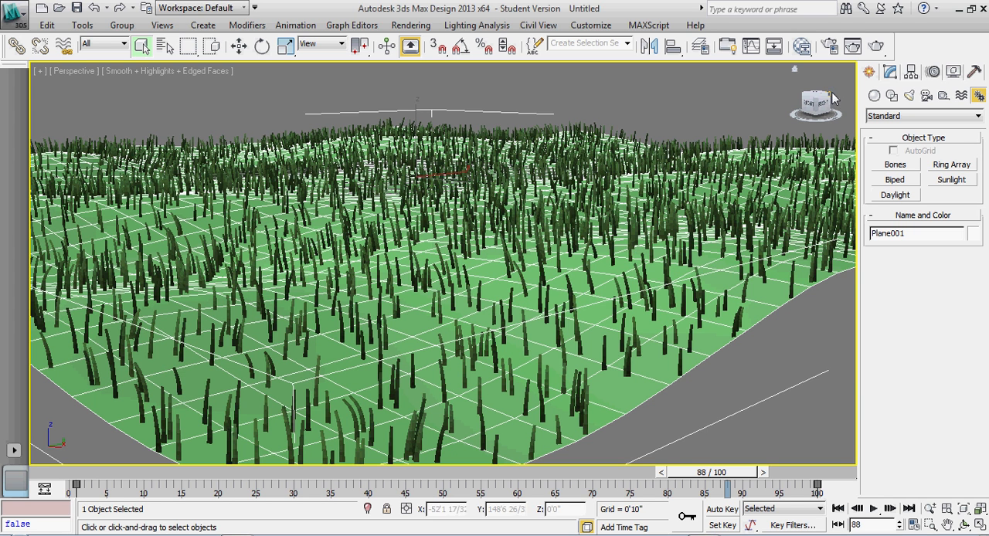
# Step: Reopen the plane's Hair and Fur modifier and scroll to General Parameters at the hair count
pyautogui.click(890, 71)
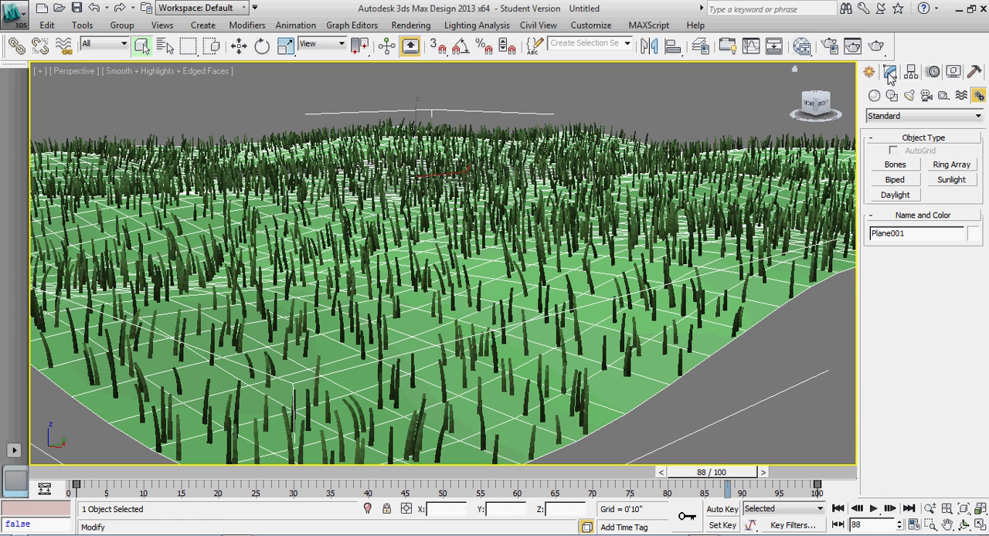
pyautogui.click(890, 71)
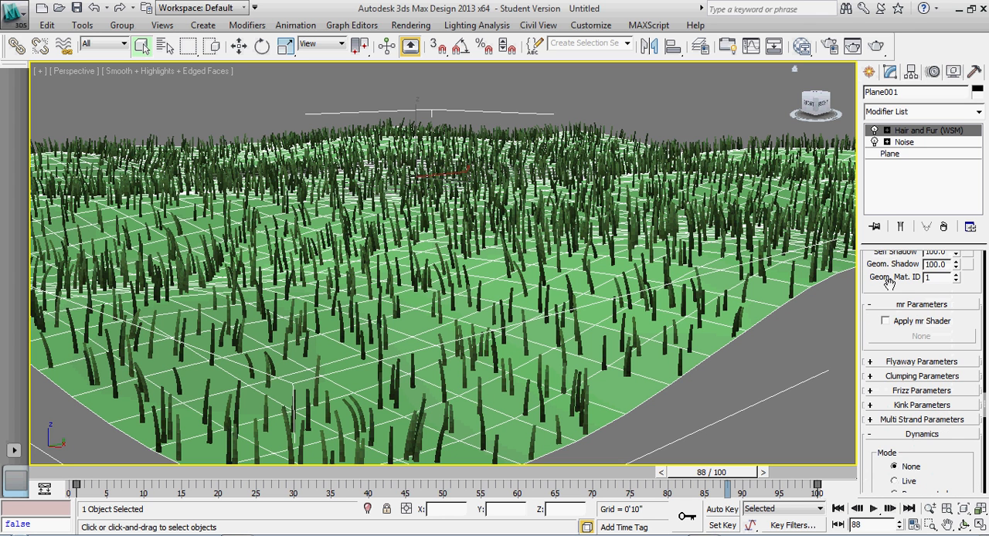
pyautogui.scroll(-3)
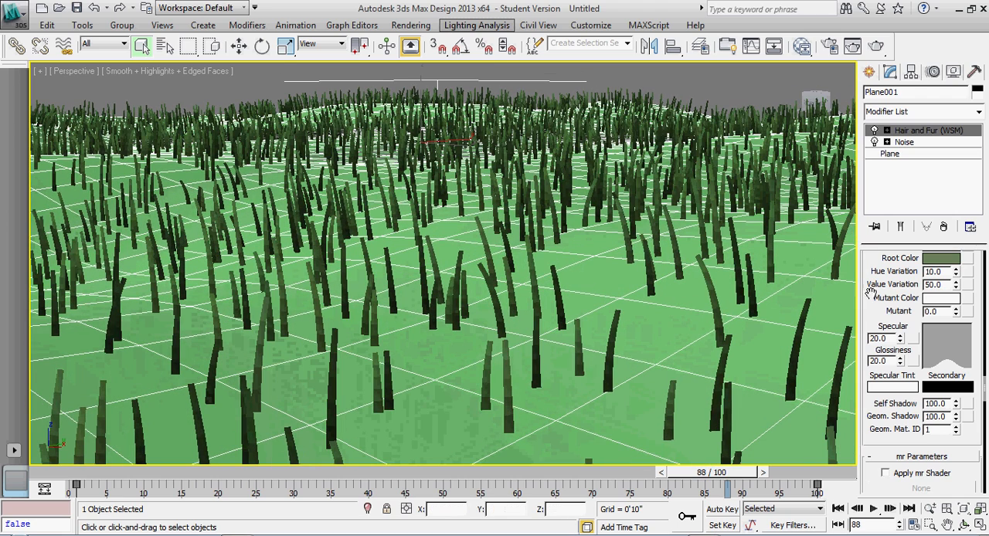
pyautogui.scroll(-3)
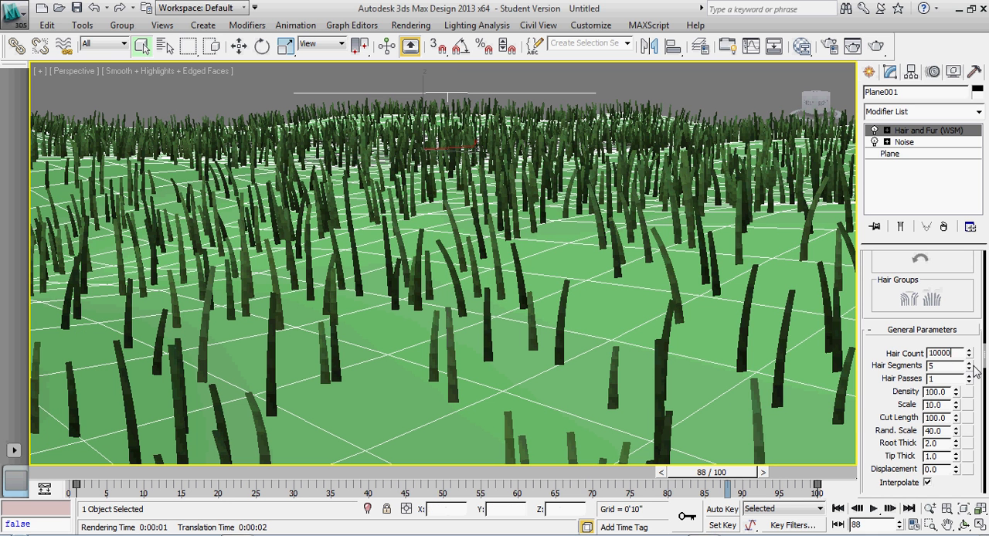
# Step: Apply a Hair Count of 100000 and scroll down to the Material Parameters rollout
pyautogui.click(969, 349)
pyautogui.write('0')
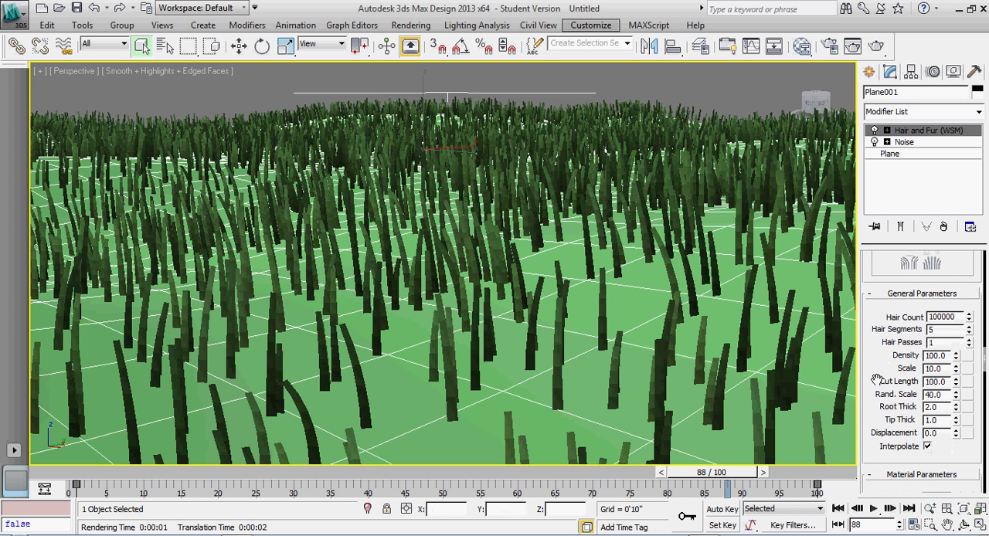
pyautogui.scroll(-3)
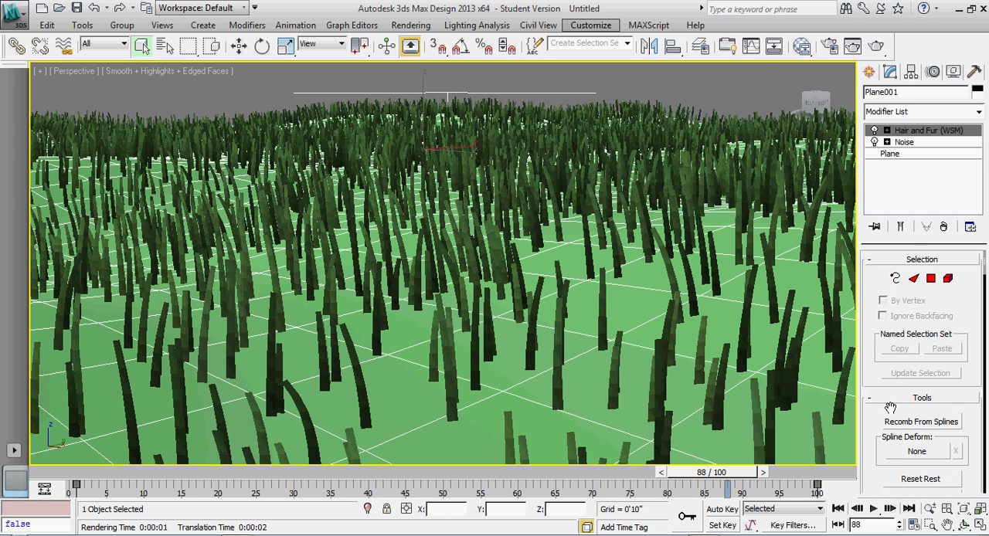
pyautogui.scroll(-3)
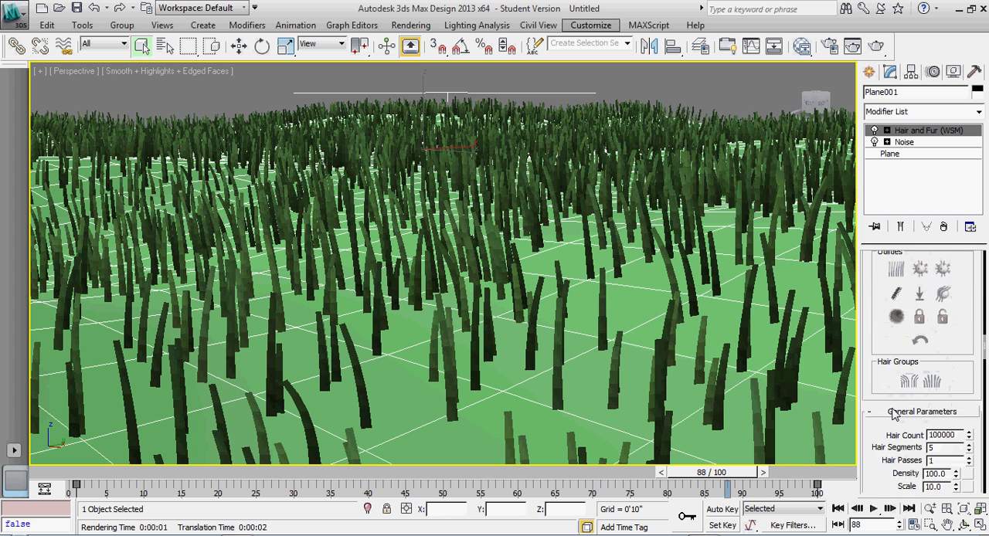
pyautogui.scroll(-3)
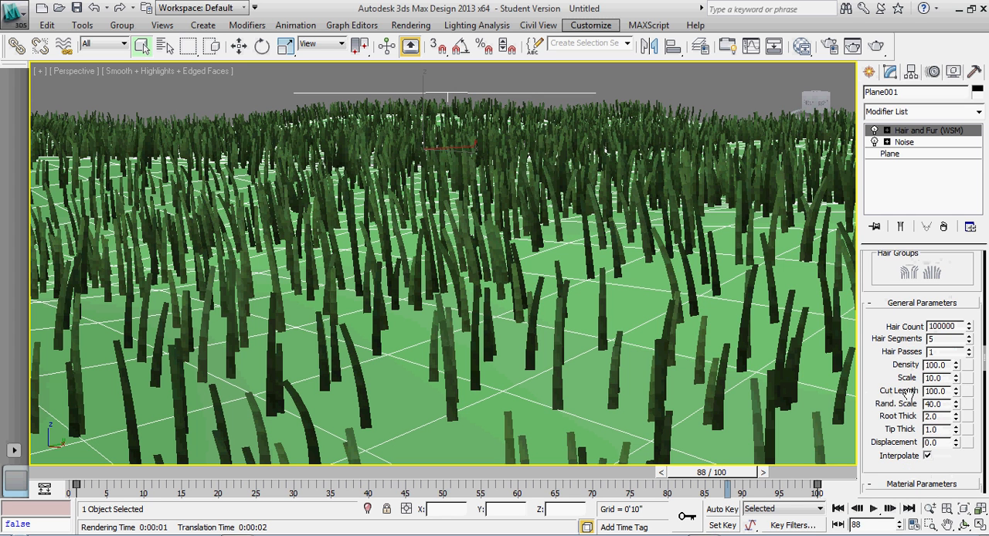
pyautogui.scroll(-3)
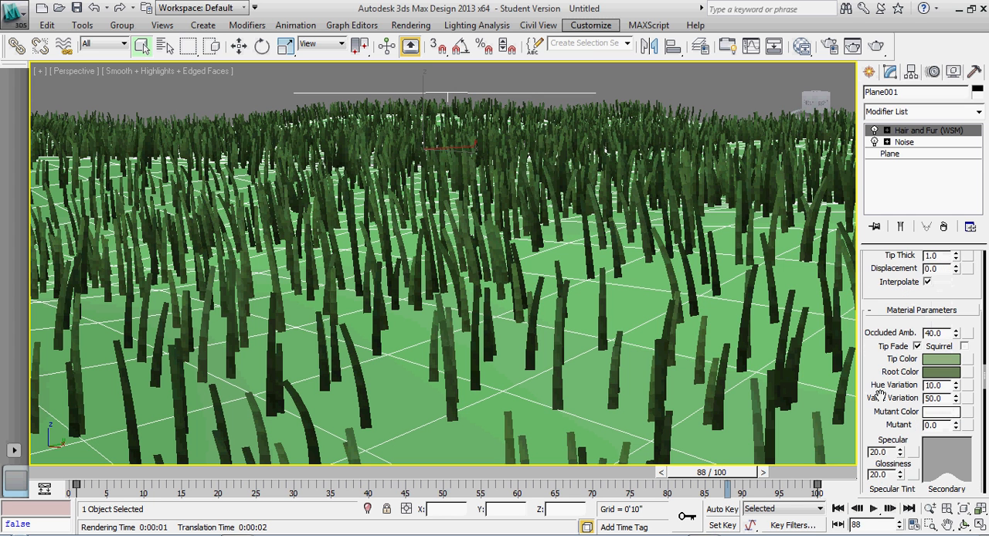
pyautogui.scroll(-3)
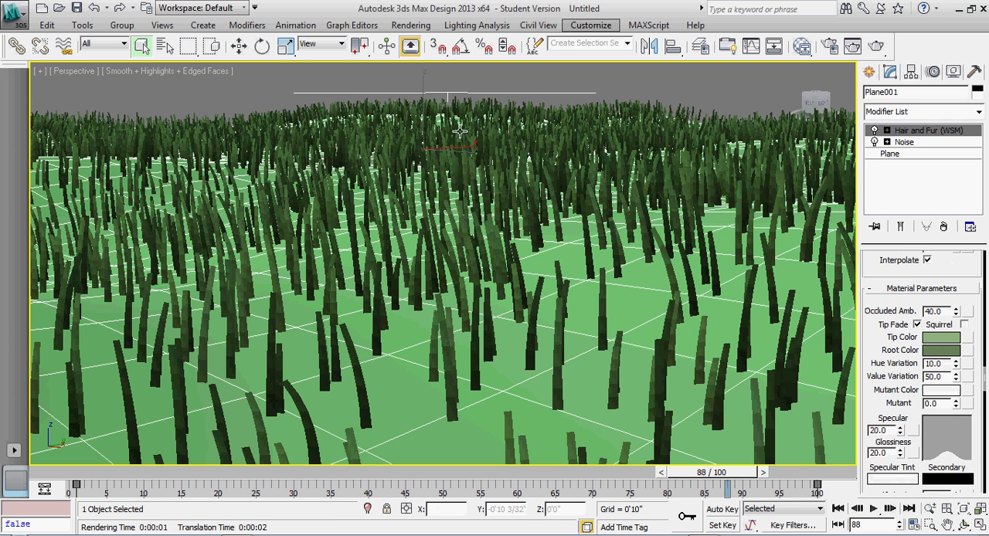
pyautogui.moveTo(510, 148)
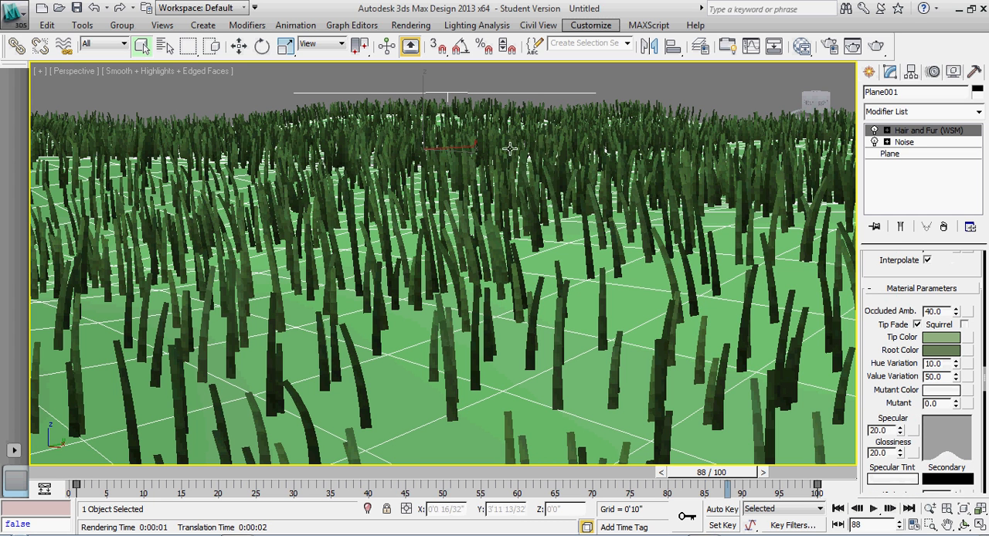
# Step: In Environment and Effects > Hair and Fur, switch Hairs from buffer to mr prim
pyautogui.click(411, 25)
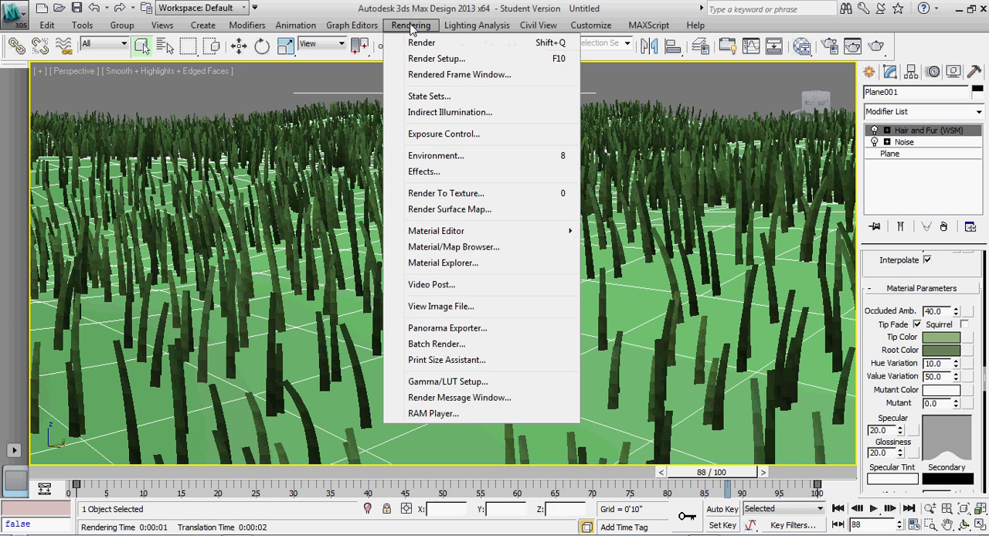
pyautogui.moveTo(436, 155)
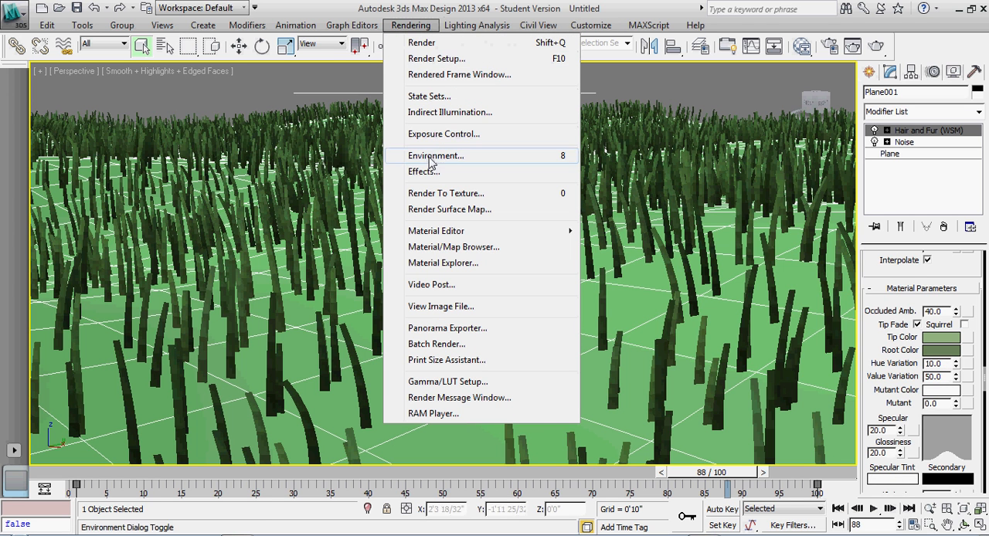
pyautogui.click(424, 170)
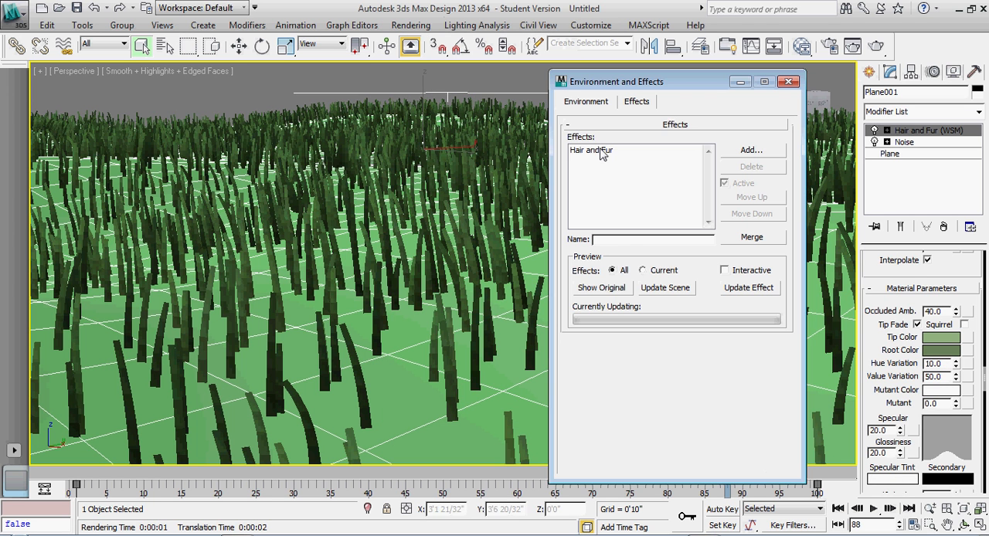
pyautogui.click(590, 150)
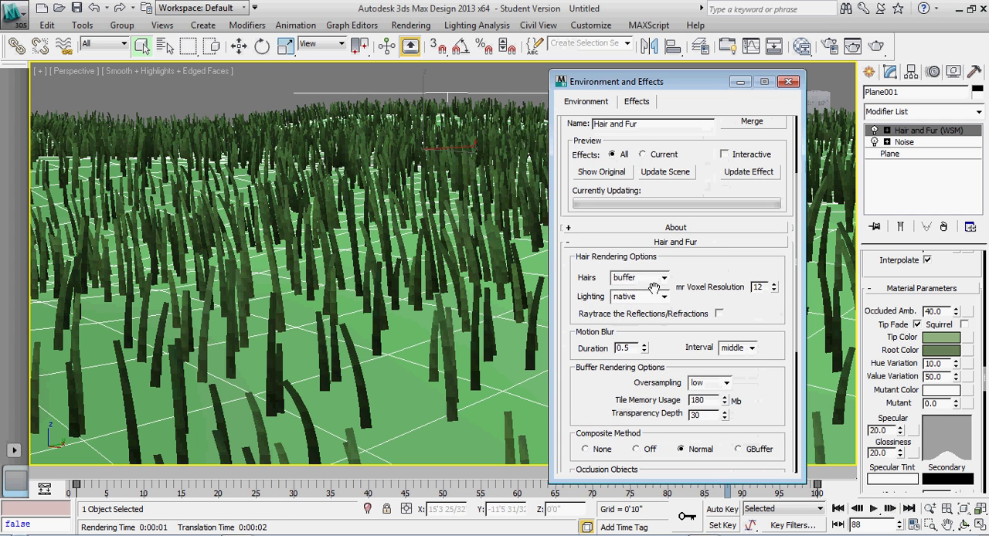
pyautogui.click(661, 278)
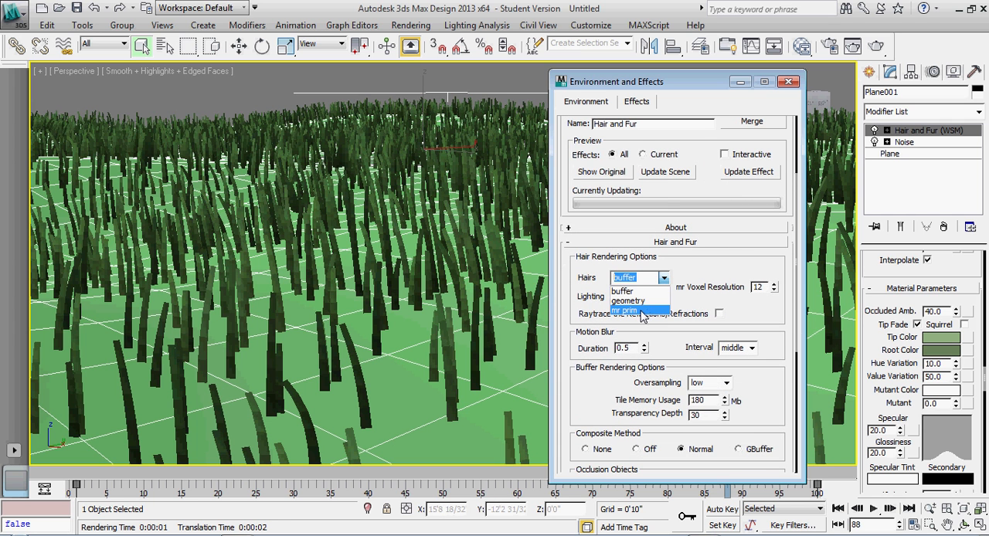
pyautogui.click(624, 309)
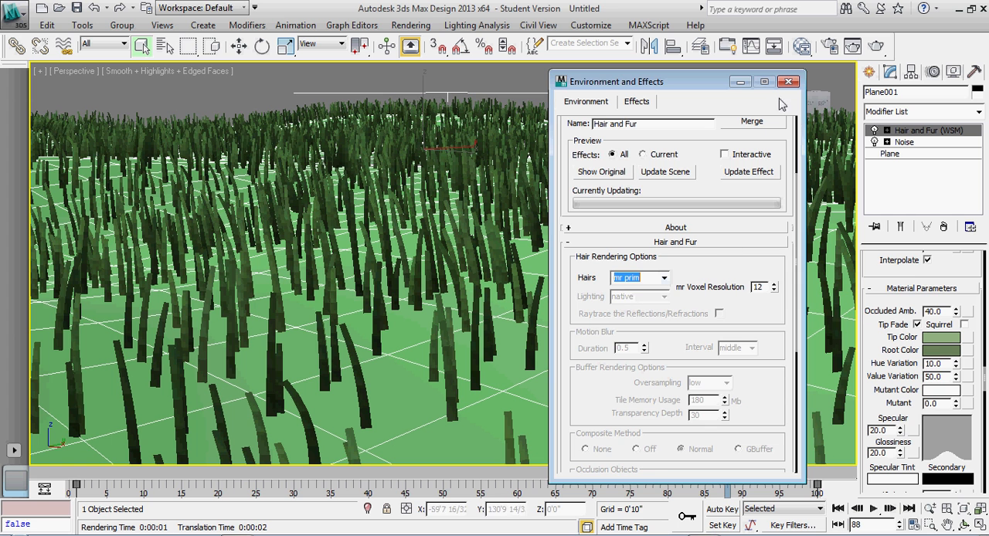
pyautogui.click(788, 81)
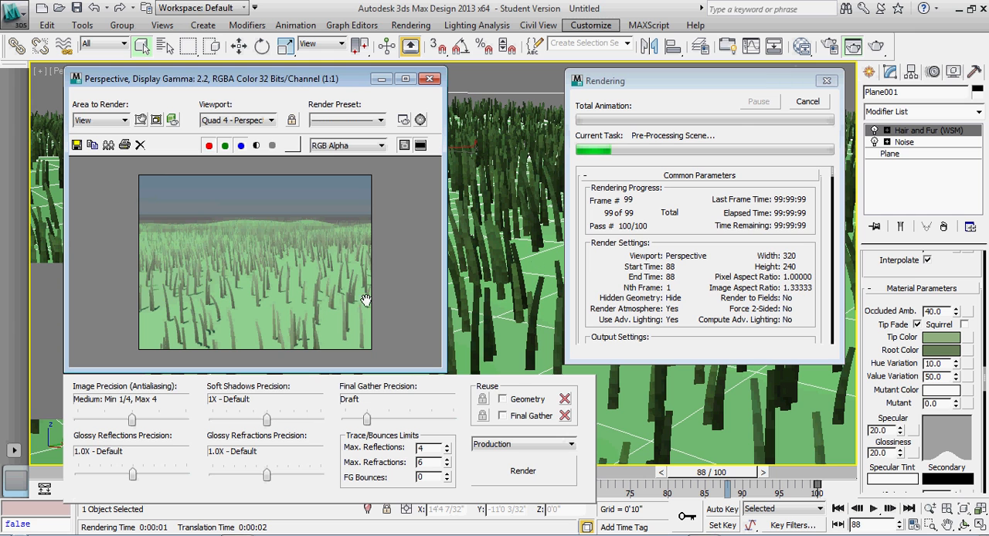
pyautogui.moveTo(349, 315)
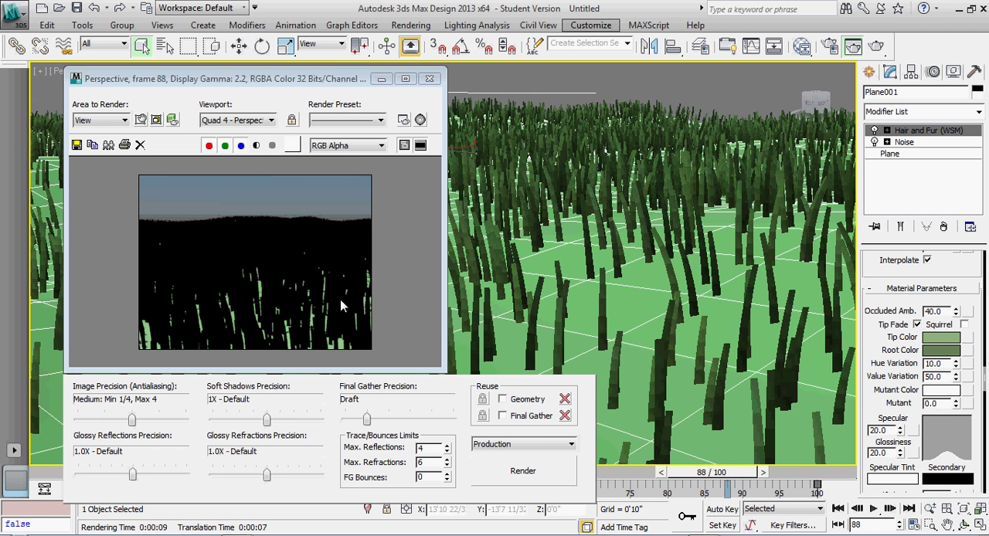
pyautogui.moveTo(771, 330)
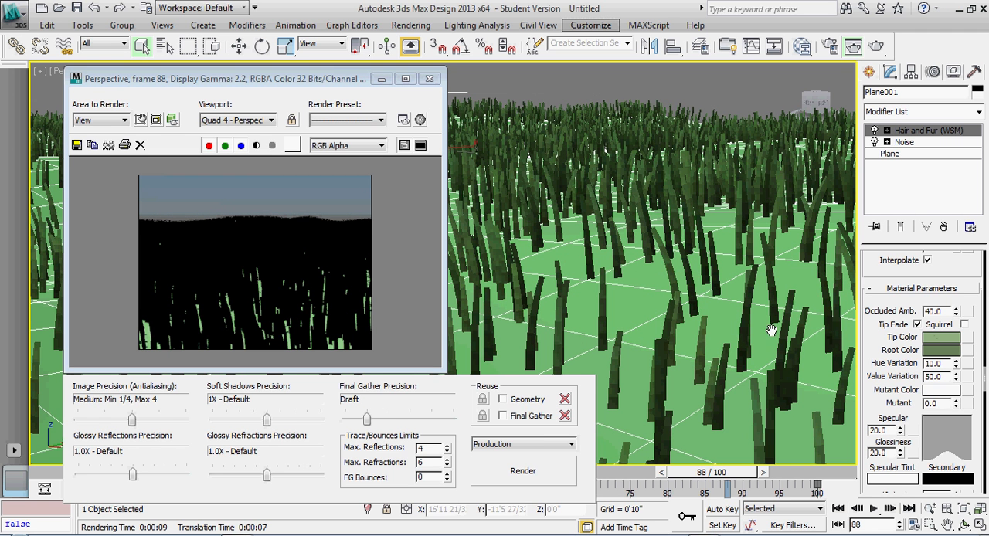
pyautogui.moveTo(343, 269)
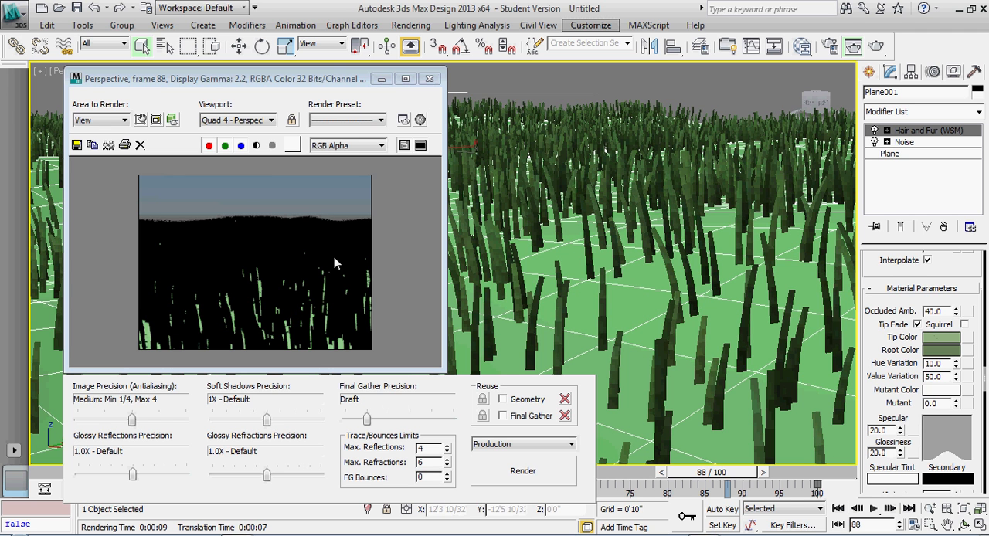
# Step: Close the rendered frame window after the near-black test render
pyautogui.click(429, 79)
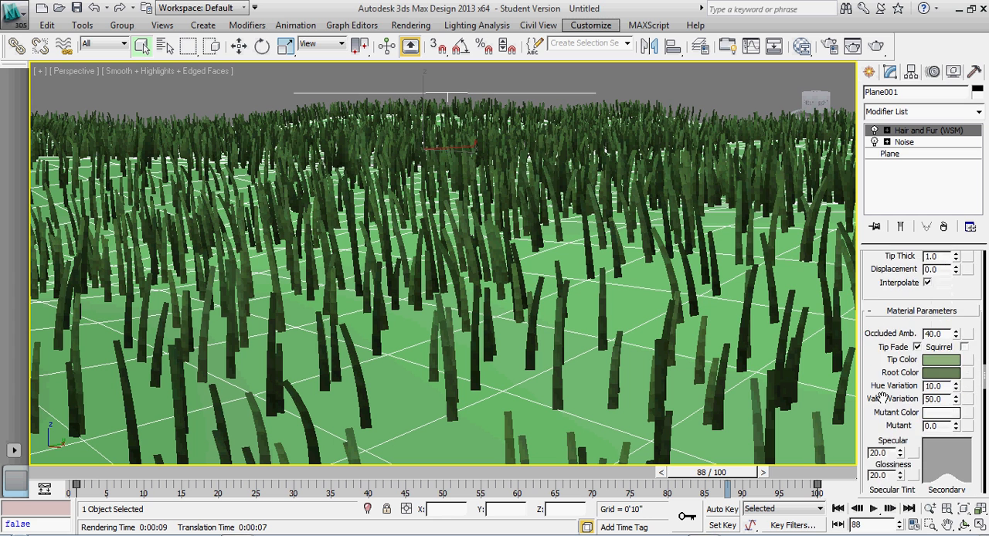
# Step: Enable Apply mr Shader on the fur and name a new Arch & Design material 'grass base'
pyautogui.scroll(-3)
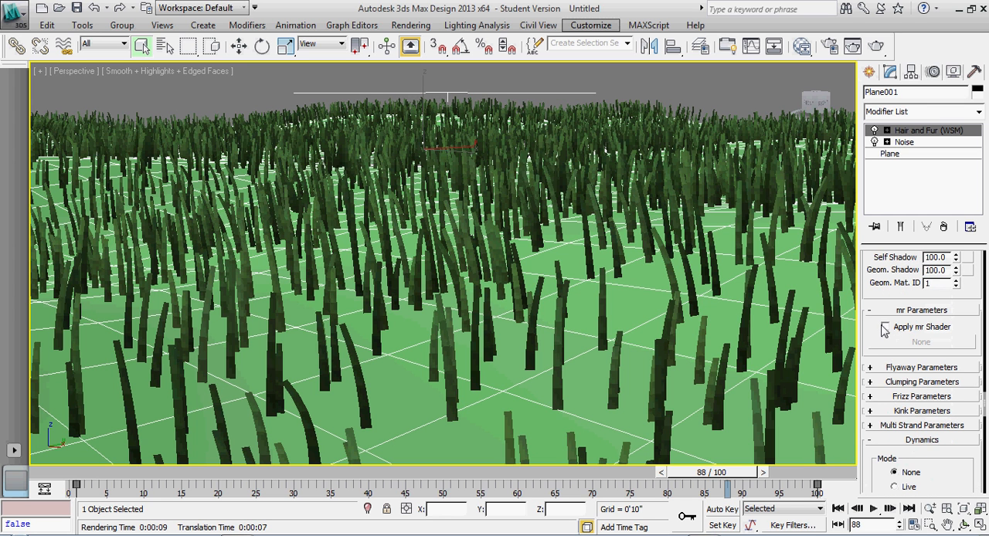
pyautogui.click(885, 326)
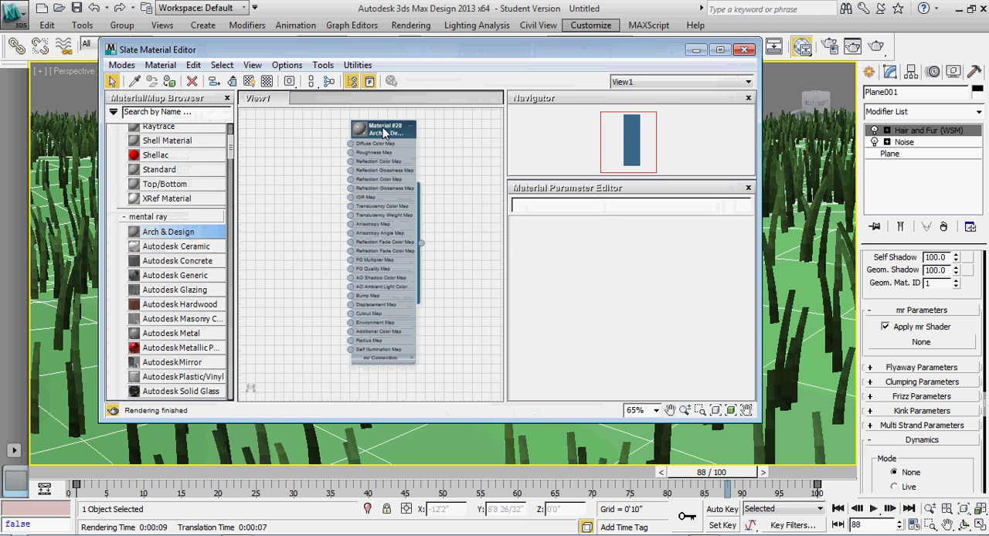
pyautogui.doubleClick(383, 126)
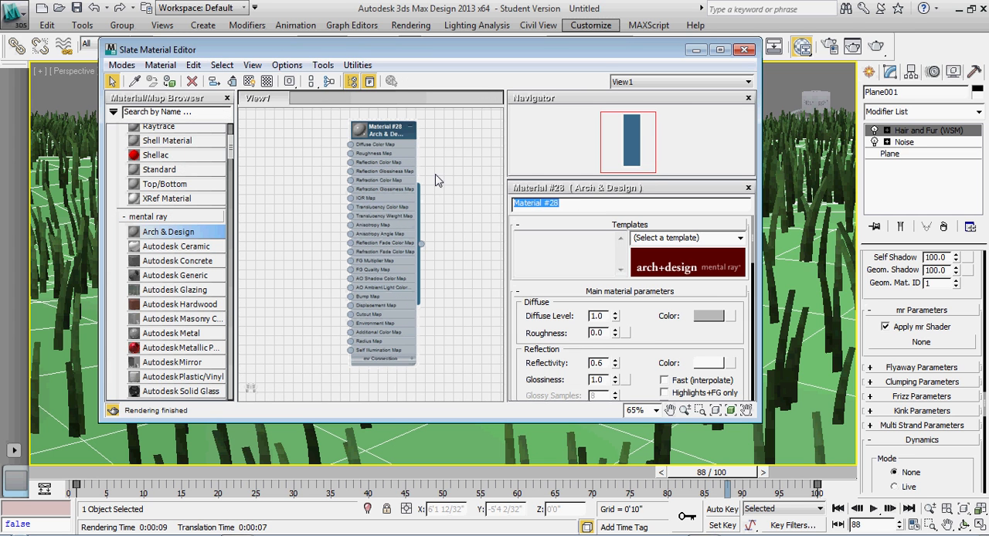
pyautogui.write('grass base')
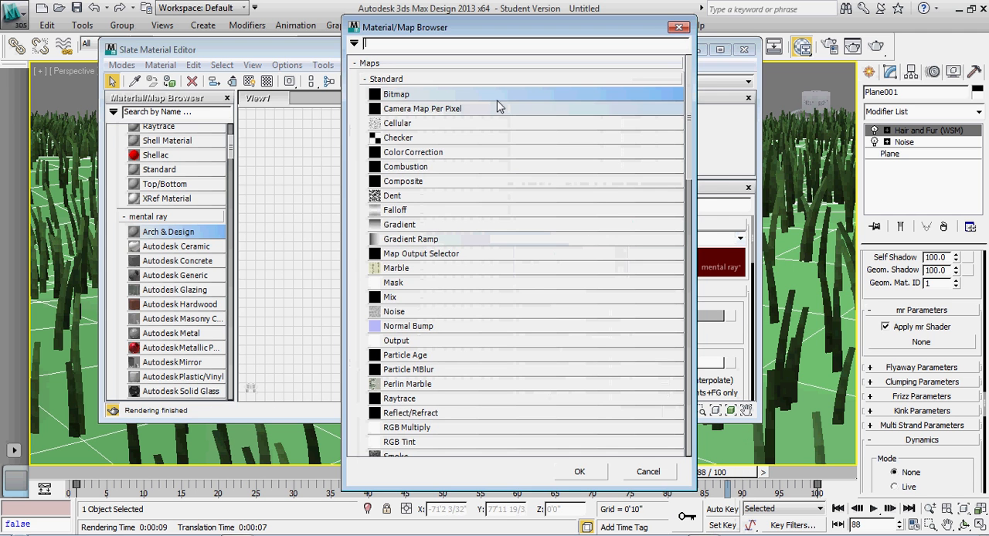
# Step: Load the grass texture image from the desktop as a Bitmap into Diffuse Color
pyautogui.doubleClick(395, 93)
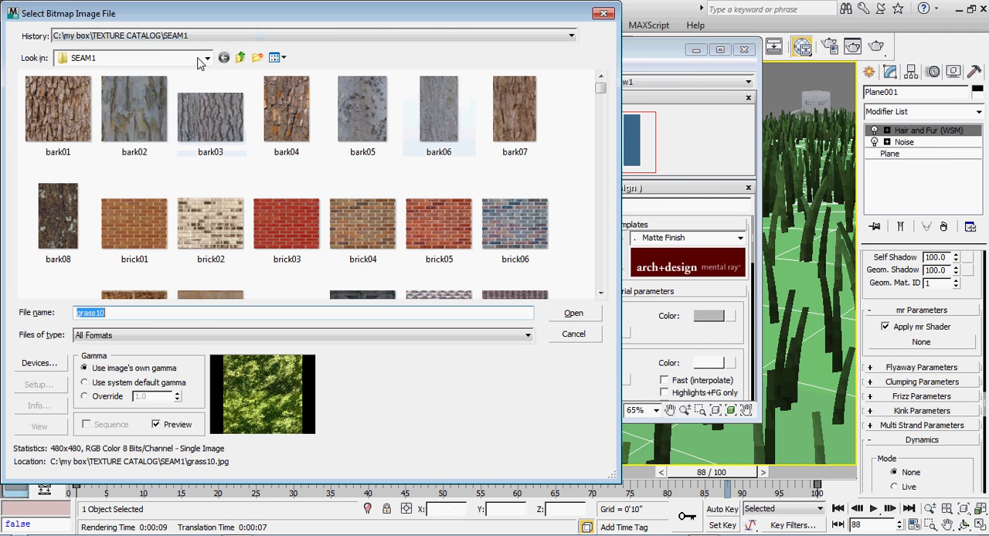
pyautogui.click(207, 57)
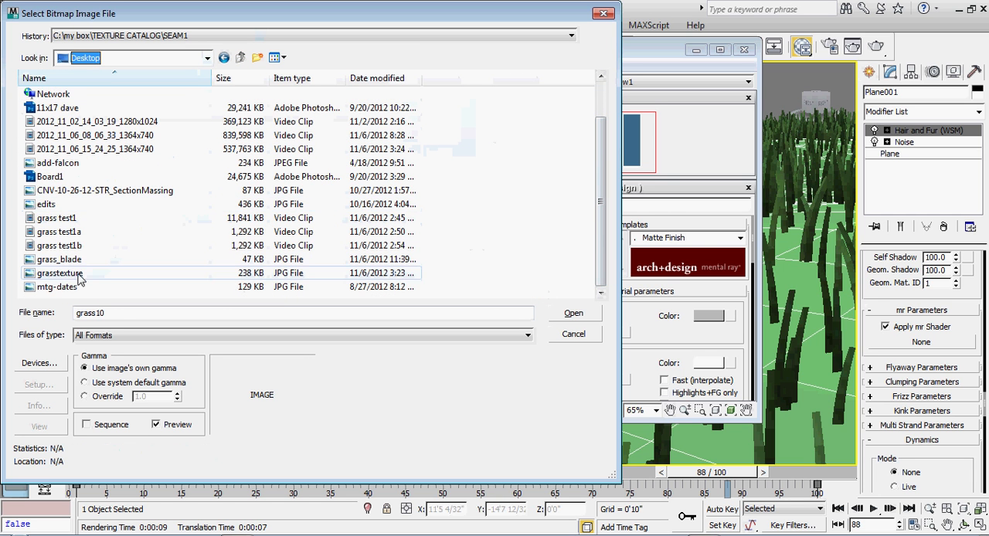
pyautogui.click(573, 313)
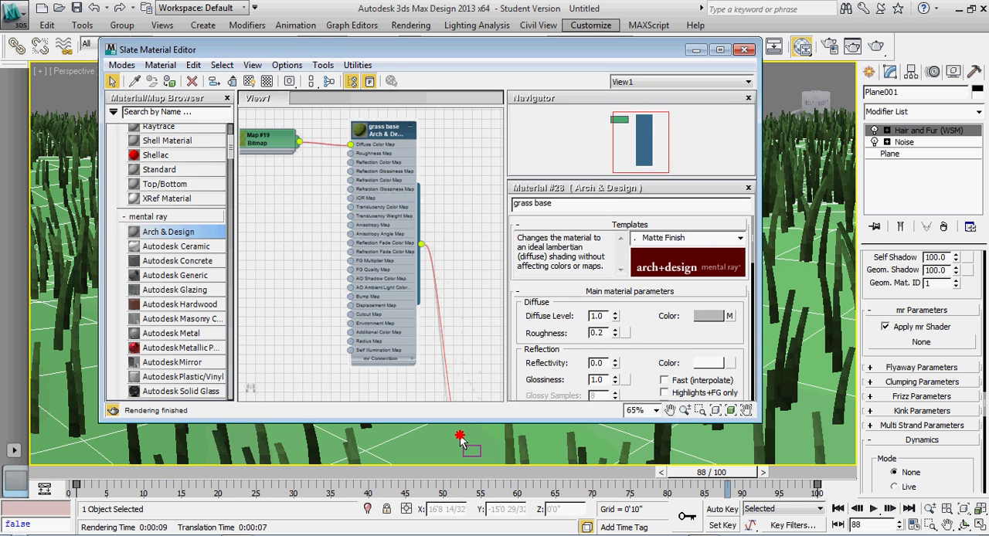
pyautogui.click(251, 80)
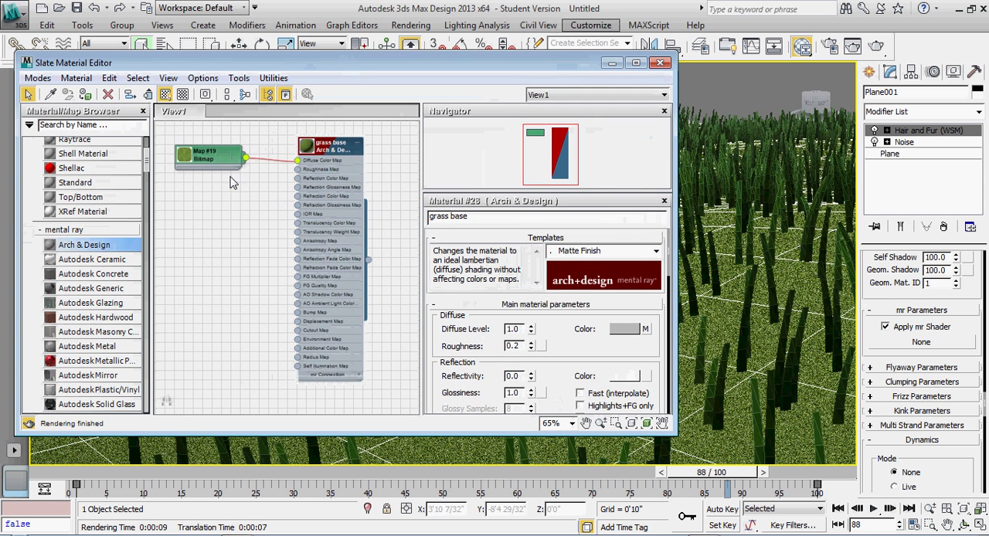
pyautogui.click(208, 151)
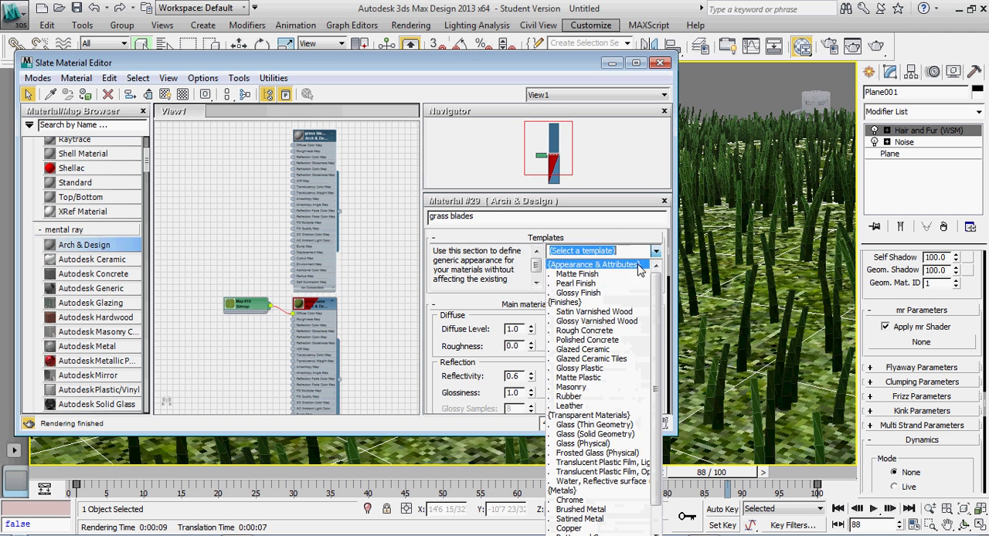
# Step: Give grass blades the Matte Finish template and instance it as the fur's mr shader
pyautogui.click(577, 274)
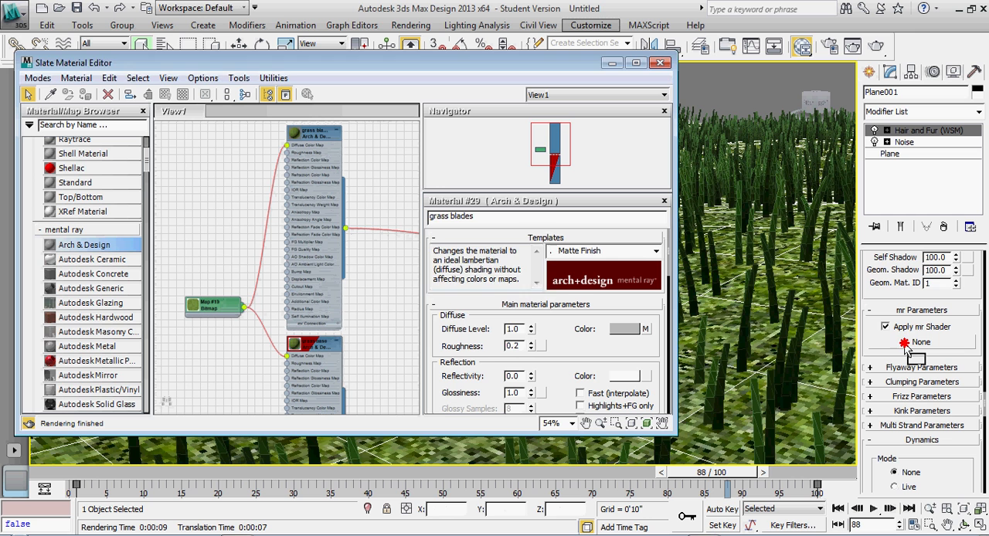
pyautogui.click(919, 343)
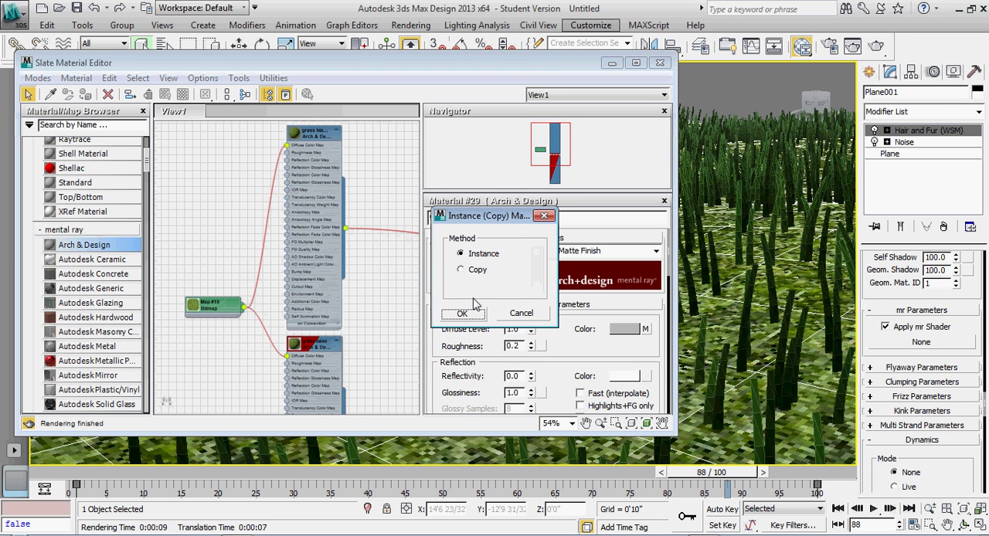
pyautogui.click(462, 312)
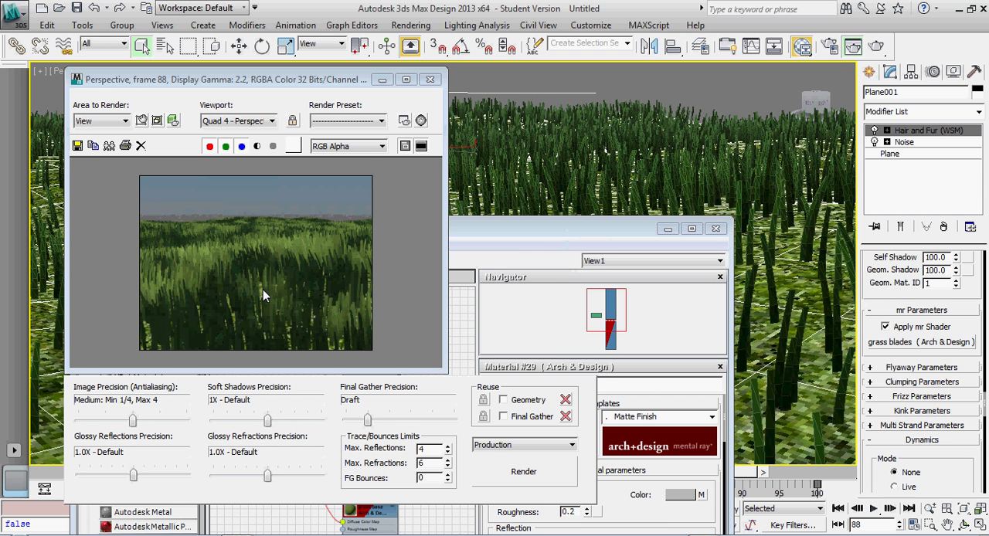
pyautogui.moveTo(323, 299)
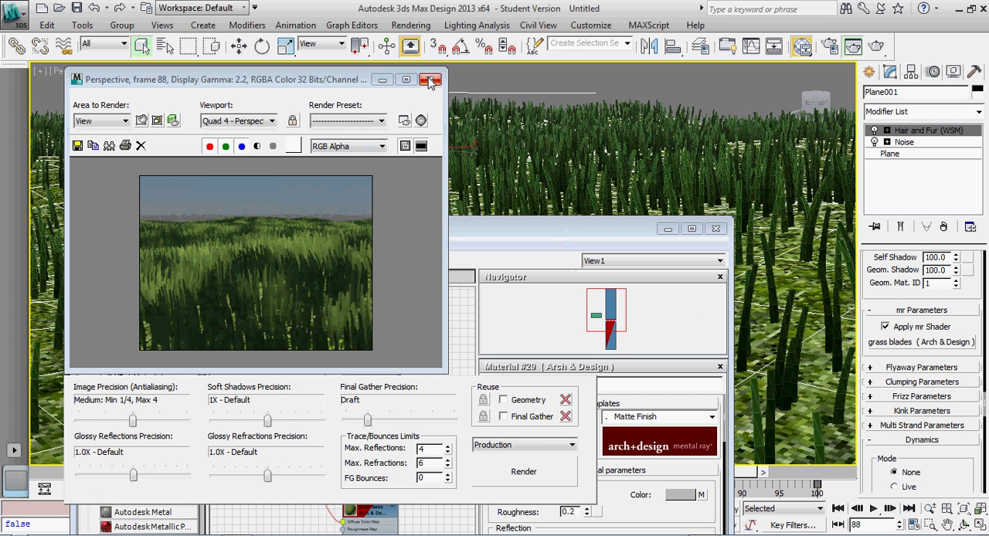
# Step: Close the rendered frame window and the material editor after the textured render
pyautogui.click(429, 80)
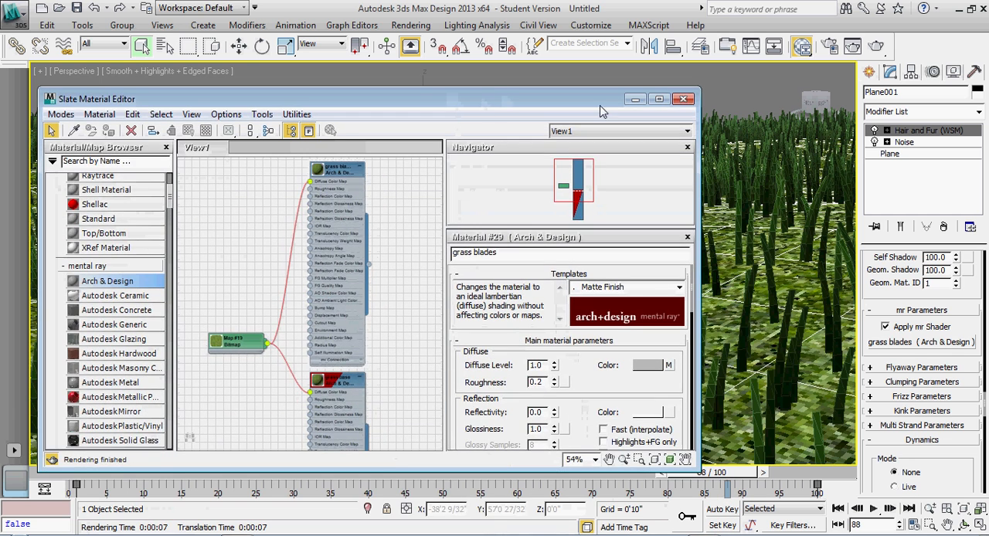
pyautogui.click(683, 99)
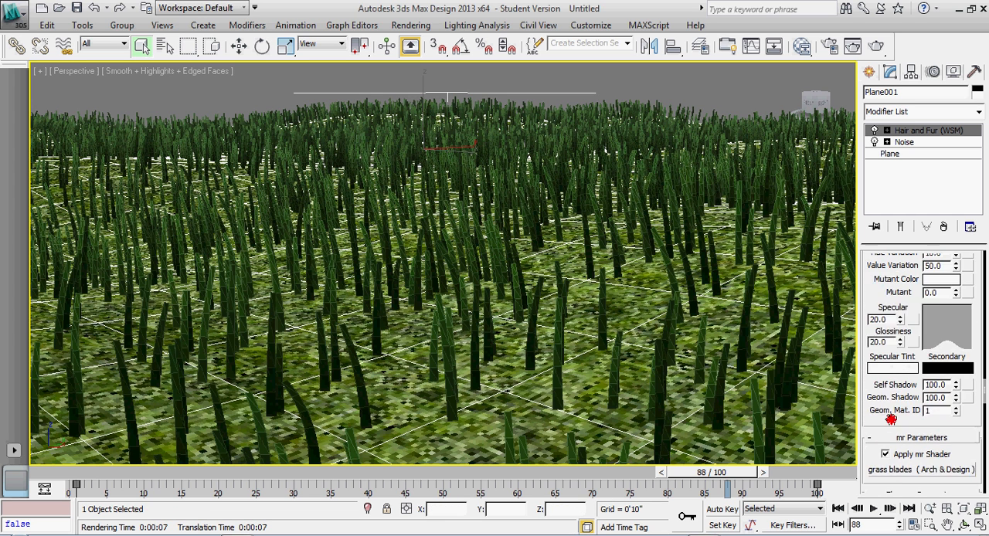
# Step: Set the fur's Tip Color and Root Color to greens, then orbit to view the whole plane
pyautogui.scroll(-3)
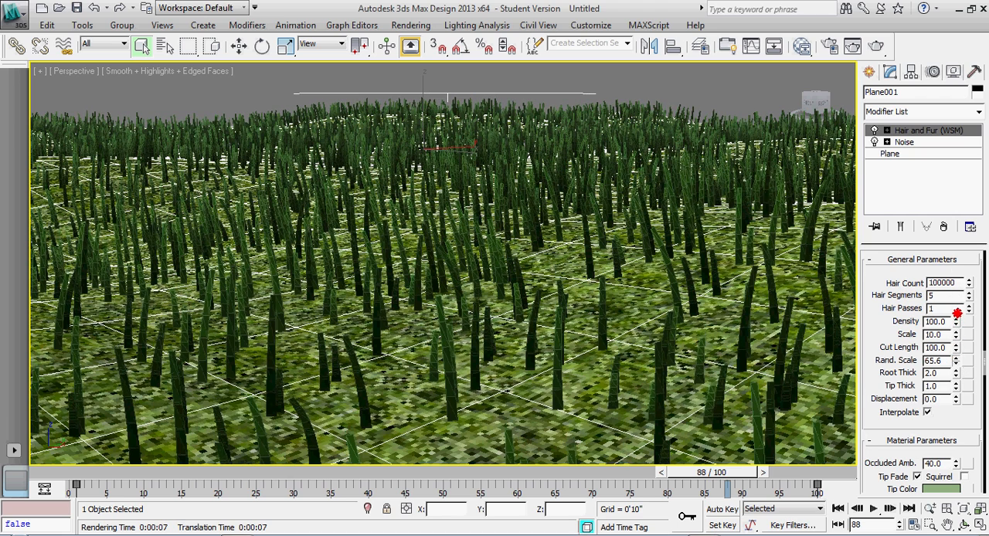
pyautogui.click(961, 363)
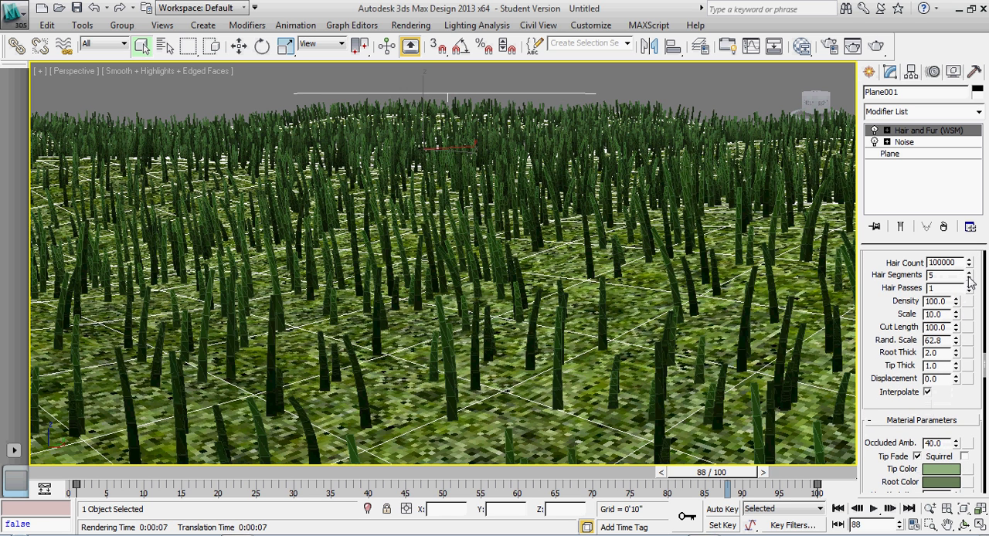
pyautogui.click(968, 278)
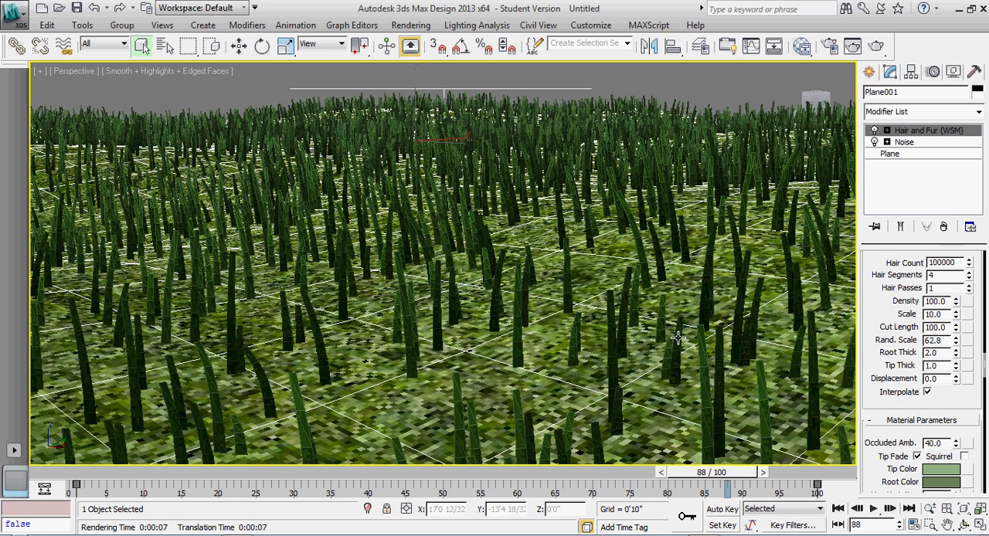
pyautogui.moveTo(674, 380)
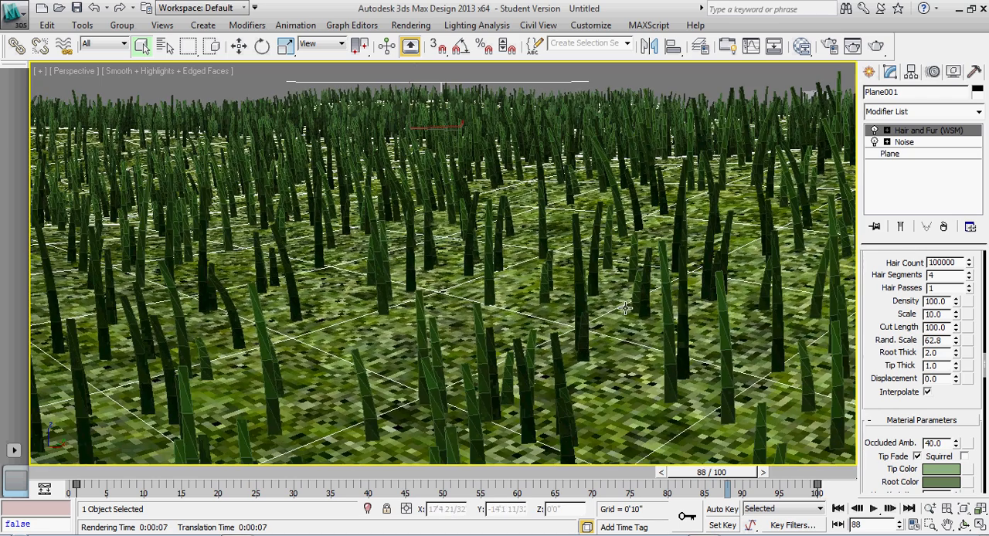
pyautogui.click(967, 272)
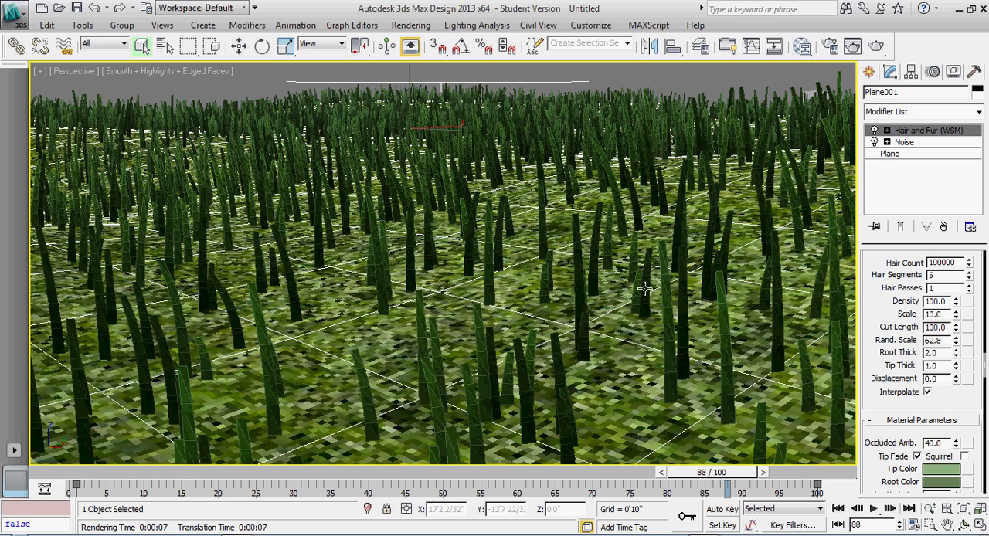
pyautogui.moveTo(585, 290)
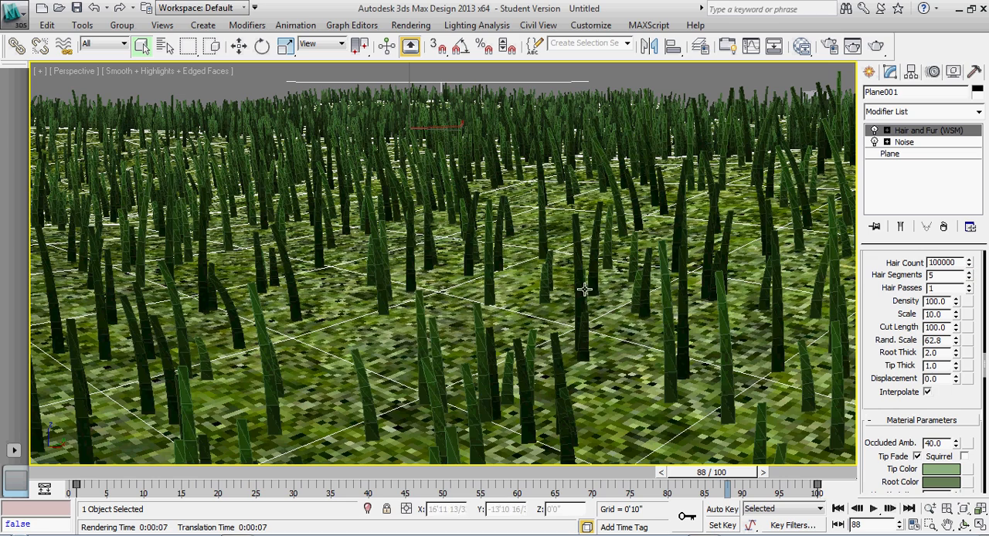
pyautogui.moveTo(578, 337)
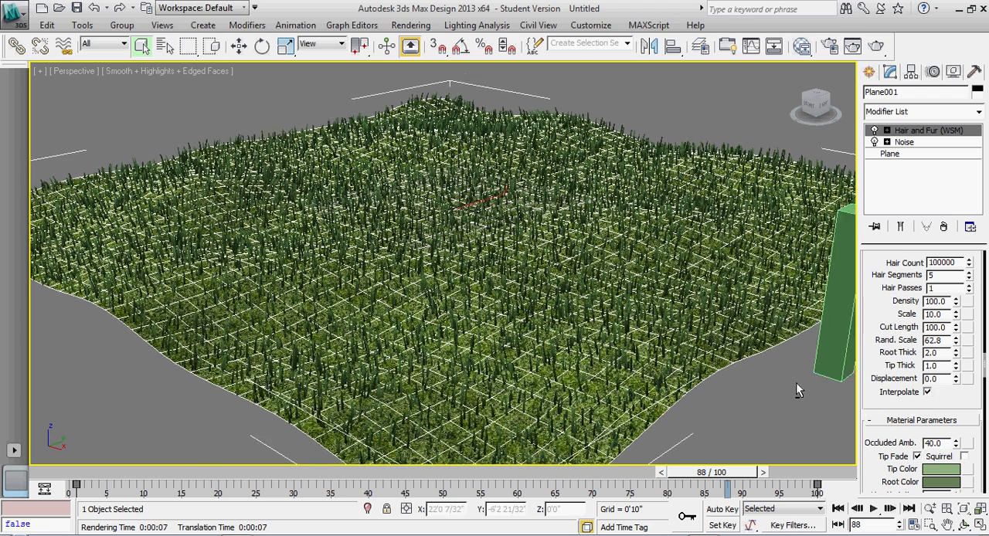
pyautogui.moveTo(801, 389); pyautogui.dragTo(756, 377)
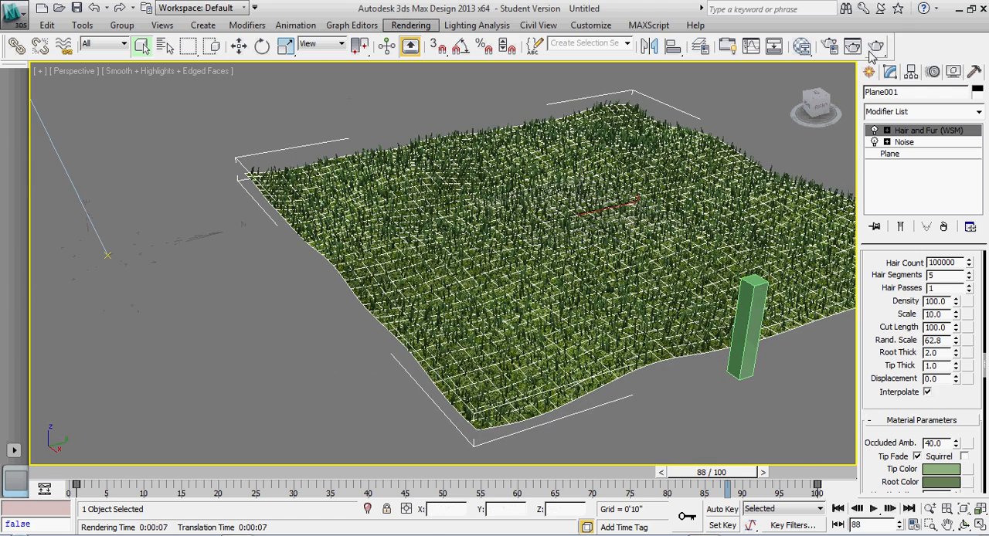
# Step: Switch the Create panel to Space Warps objects
pyautogui.click(961, 94)
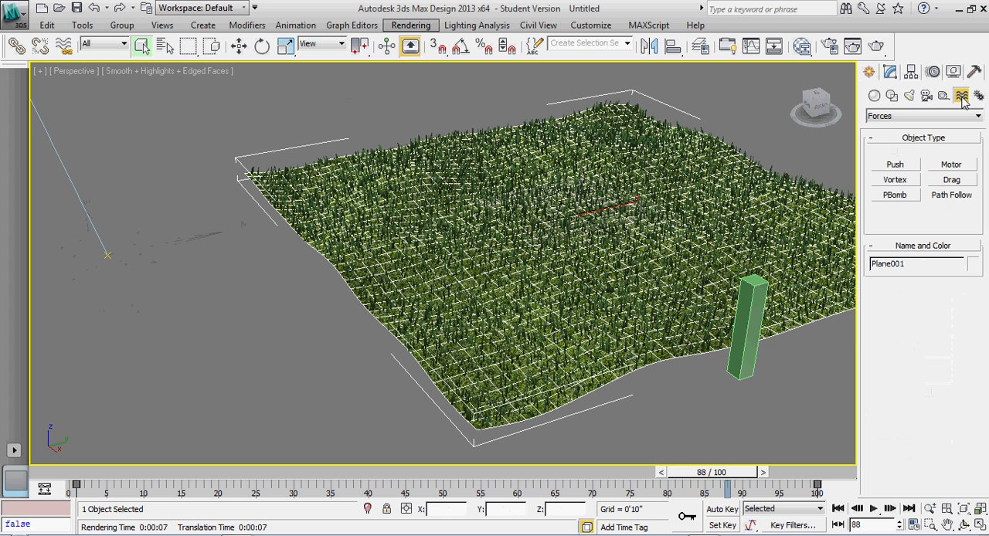
# Step: Create a Wind force beside the plane with Turbulence 20, rotated to blow across the grass
pyautogui.click(961, 95)
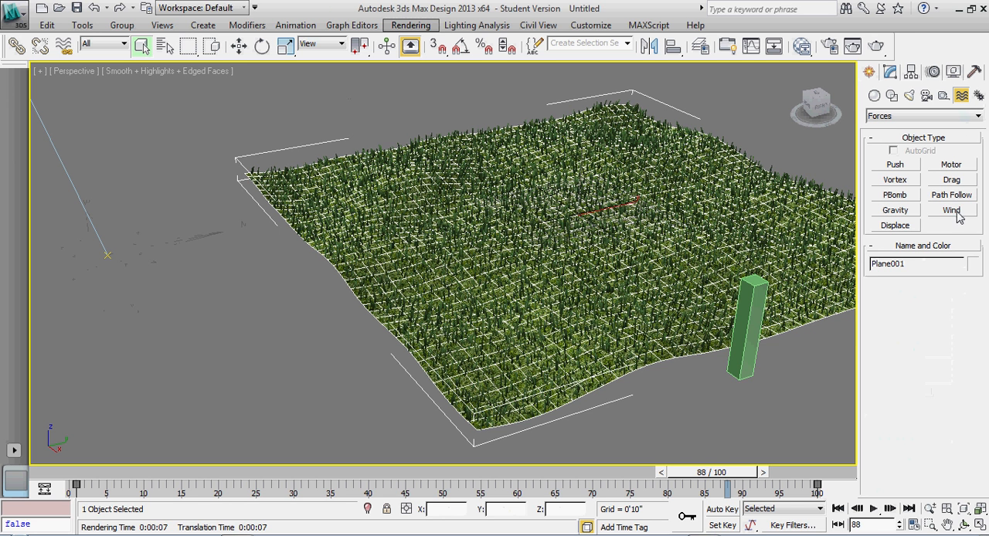
pyautogui.click(952, 210)
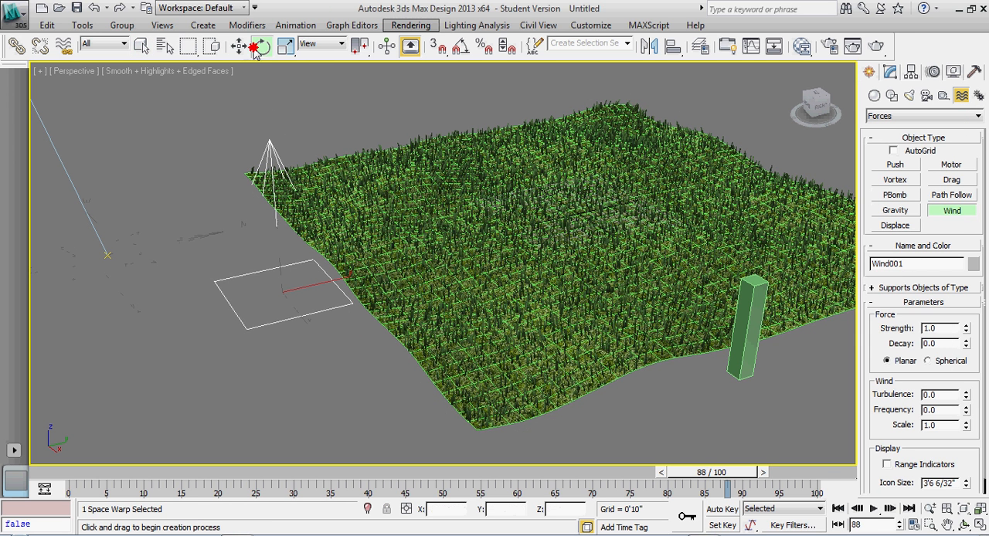
pyautogui.click(262, 46)
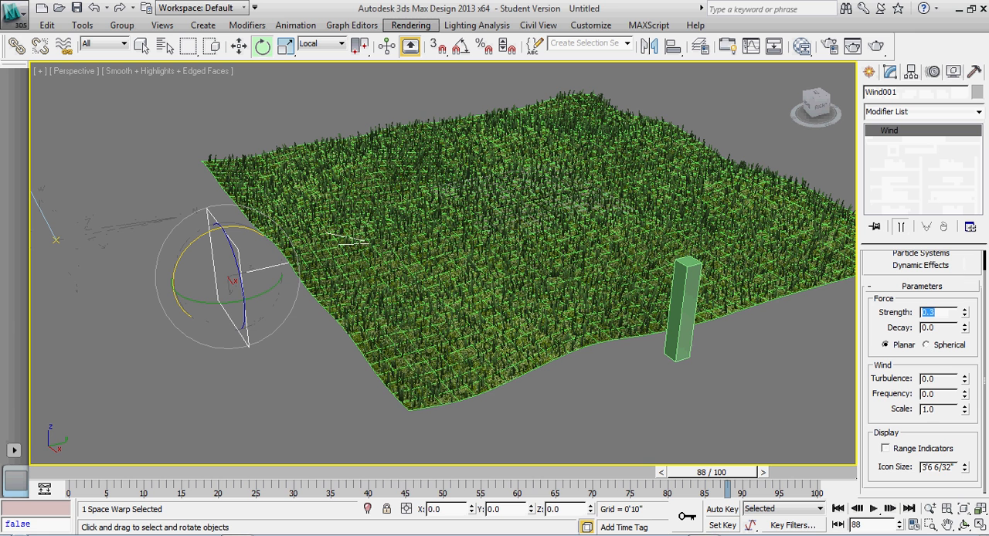
pyautogui.write('20')
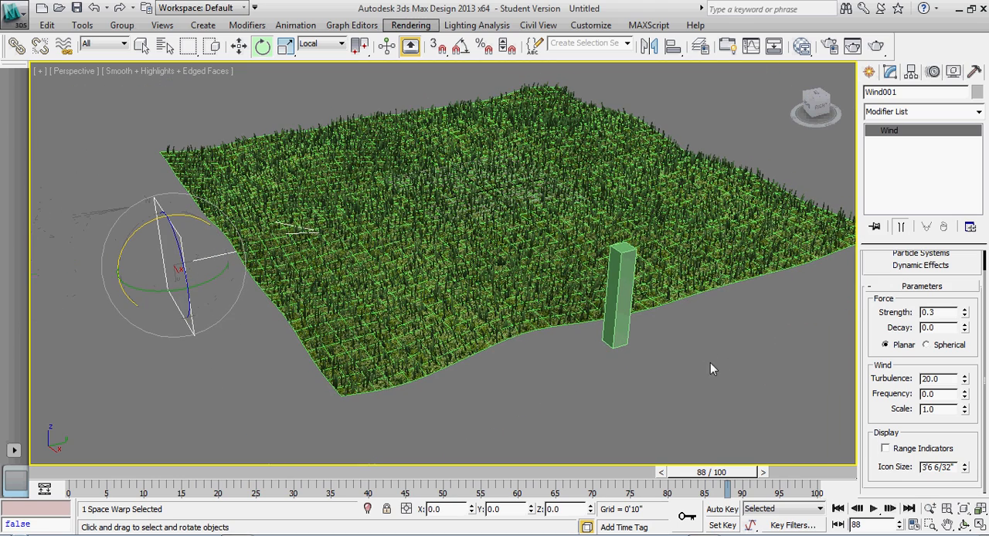
pyautogui.moveTo(46, 300)
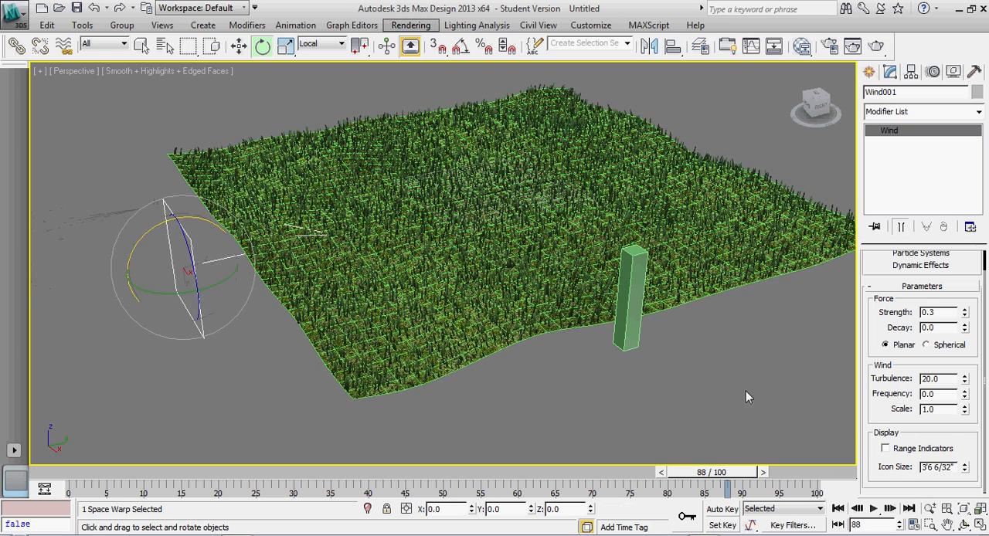
pyautogui.moveTo(747, 395); pyautogui.dragTo(692, 383)
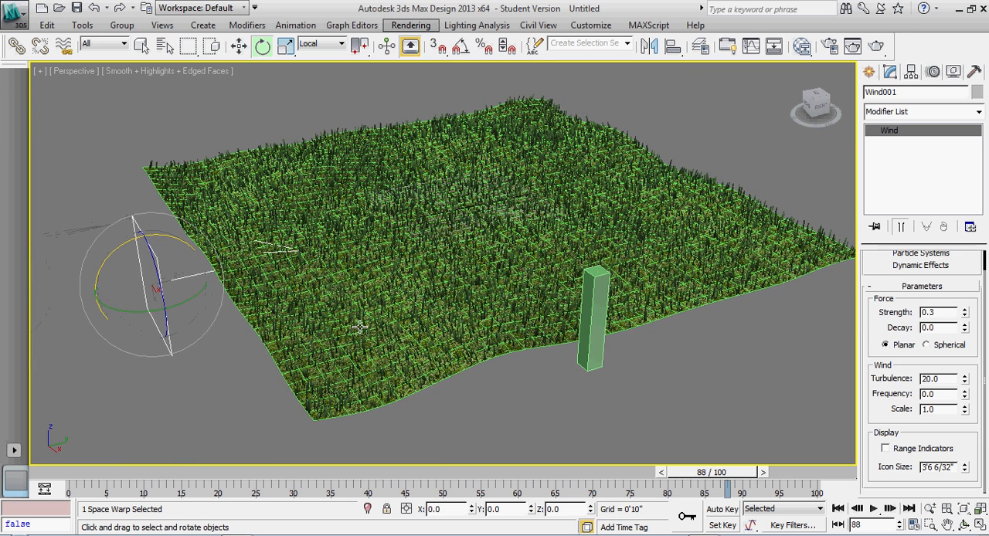
pyautogui.moveTo(386, 326)
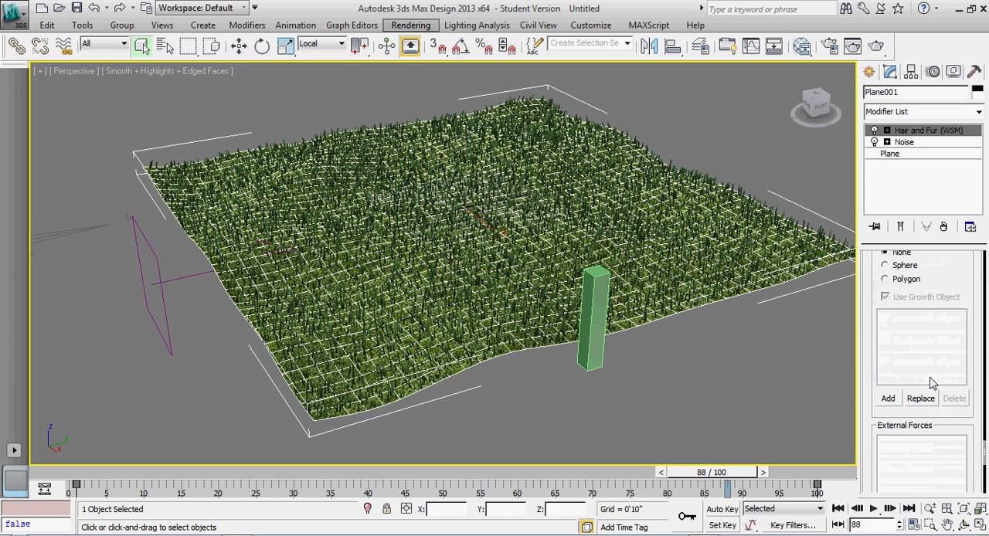
# Step: Add Wind001 as an external force in the grass plane's Hair and Fur dynamics
pyautogui.scroll(-3)
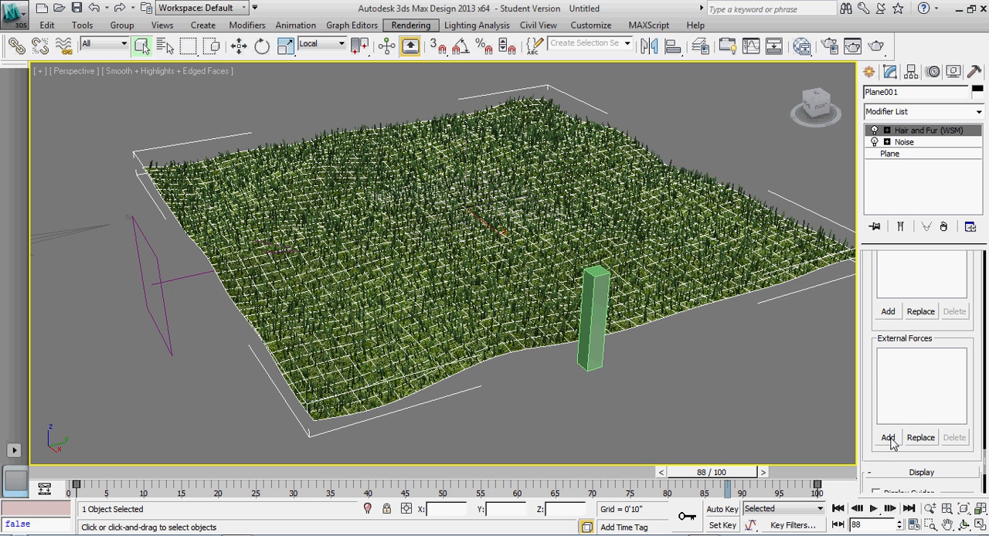
pyautogui.click(887, 437)
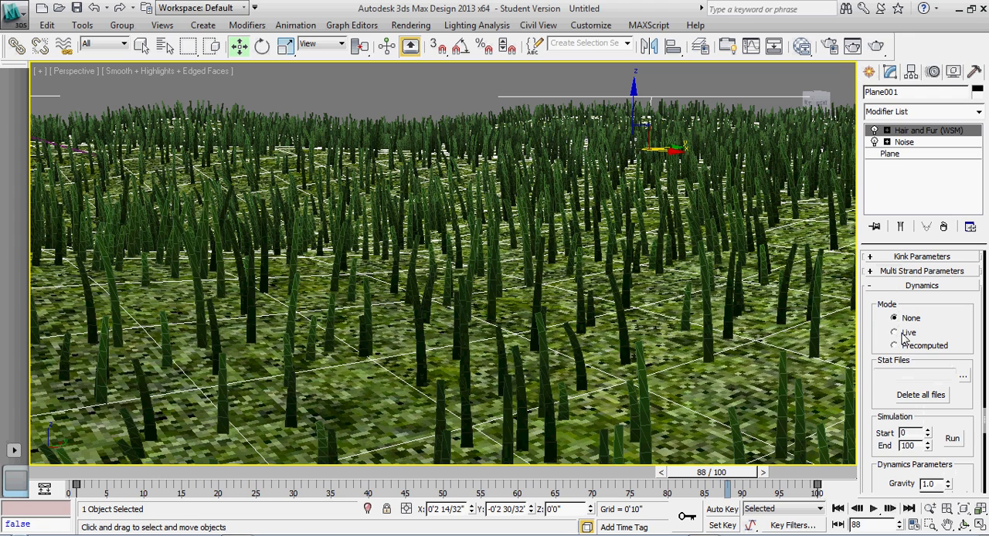
# Step: Switch grass dynamics to Live to watch it collapse, back to None, with gravity 0.0 and stiffness raised
pyautogui.click(895, 334)
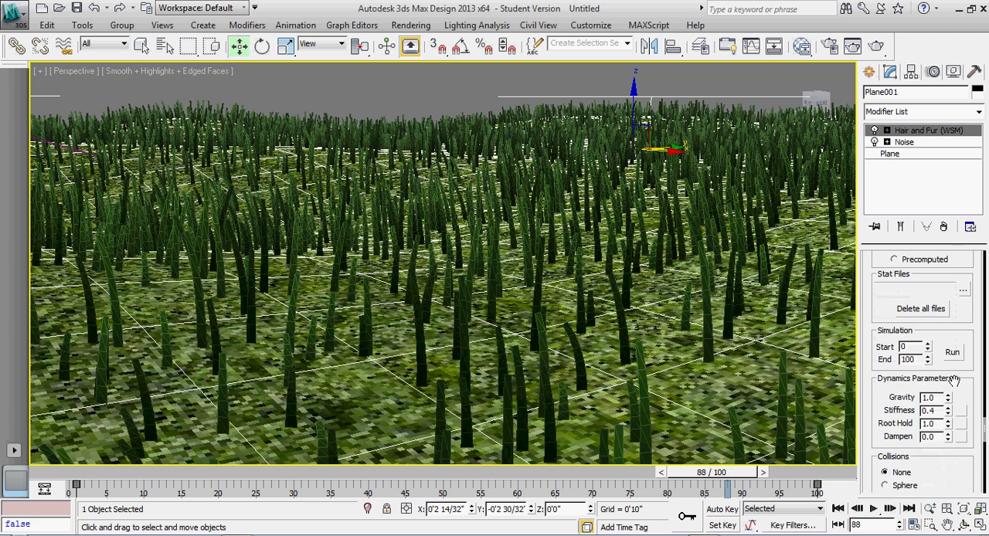
pyautogui.scroll(-3)
pyautogui.write('0.1')
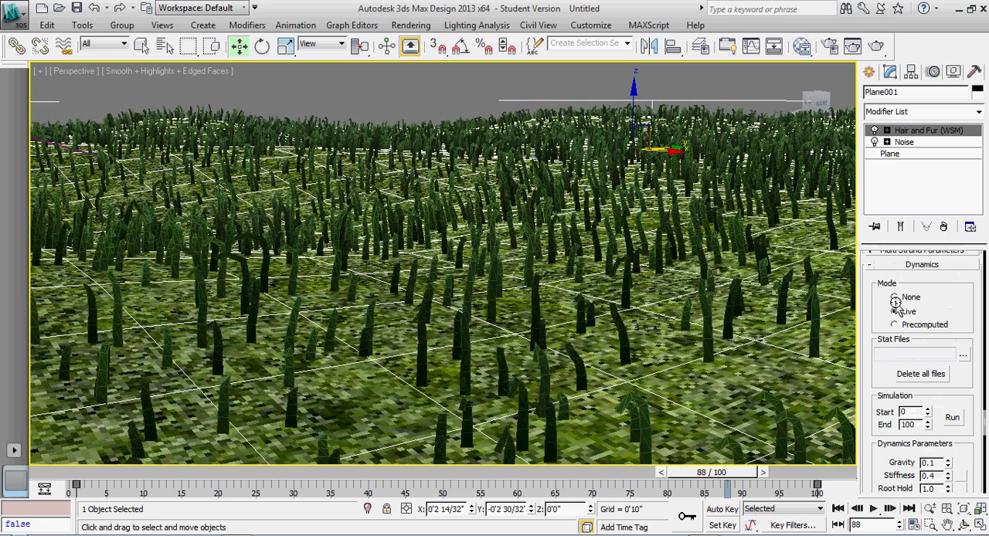
pyautogui.click(895, 312)
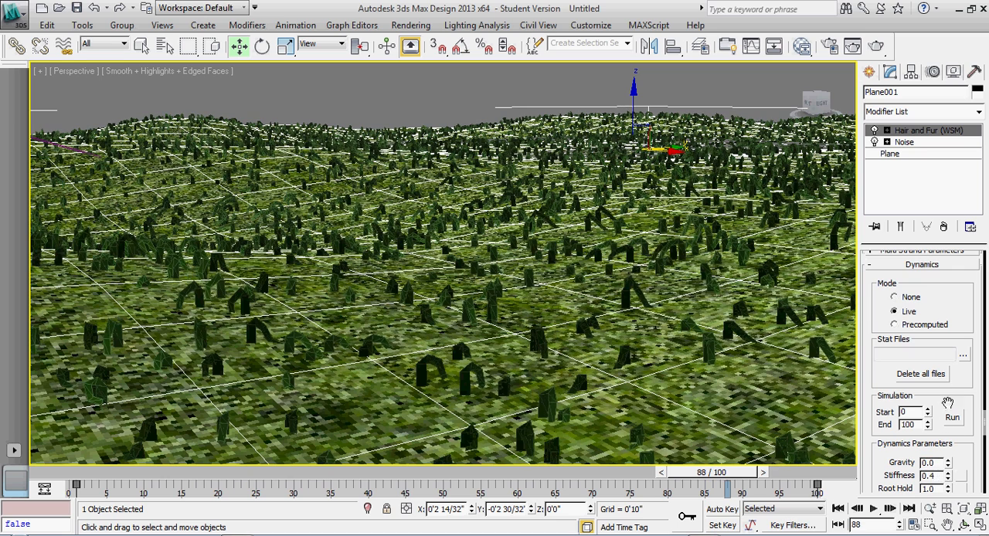
pyautogui.click(895, 296)
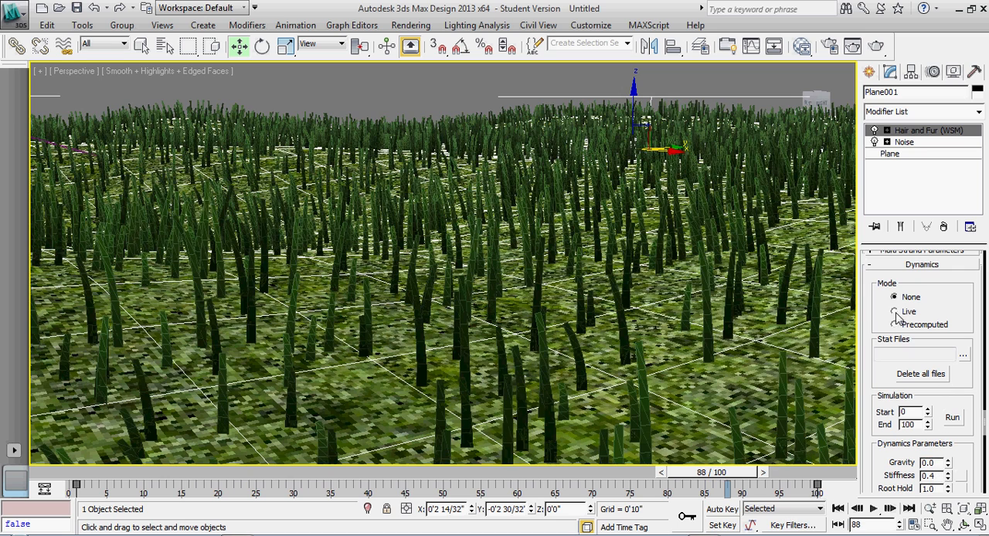
pyautogui.click(895, 310)
pyautogui.write('0.75')
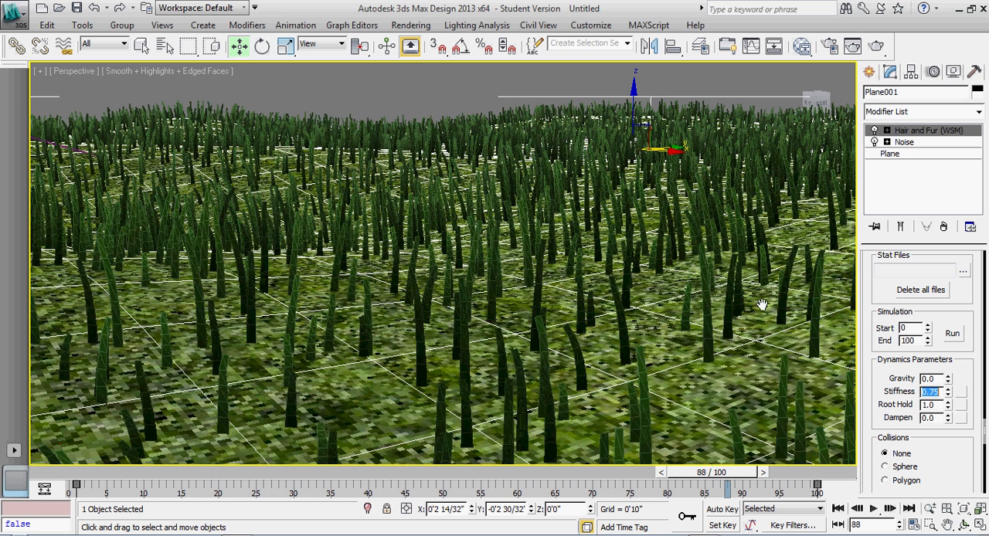
# Step: Render a production test frame of the close-up wind-blown grass
pyautogui.click(952, 330)
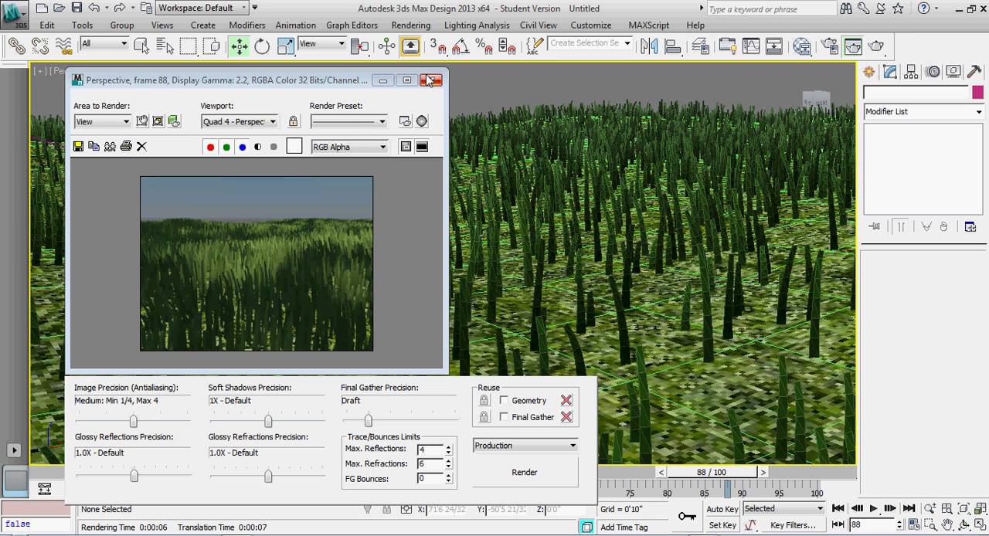
pyautogui.moveTo(429, 80)
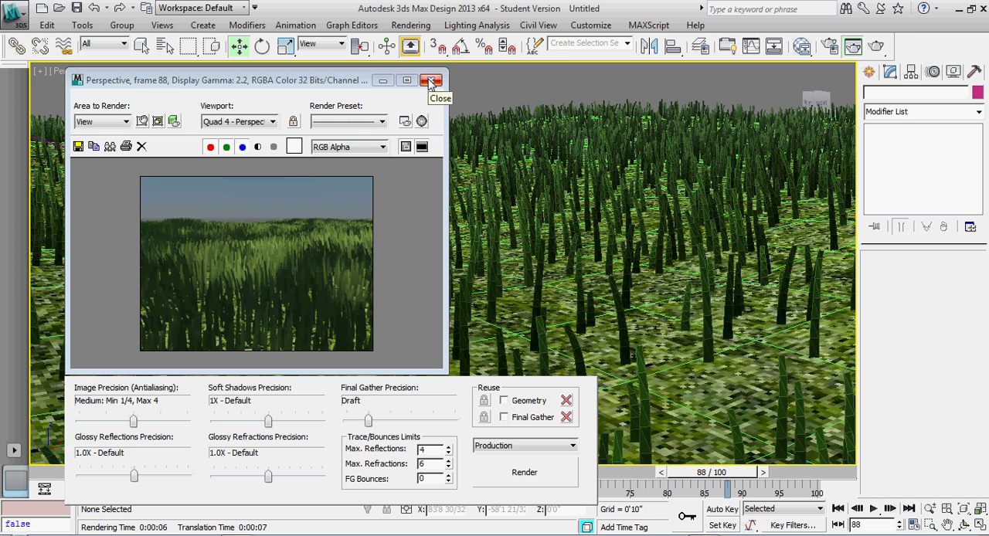
# Step: Close the rendered frame window and set the grass dynamics mode back to None
pyautogui.click(431, 80)
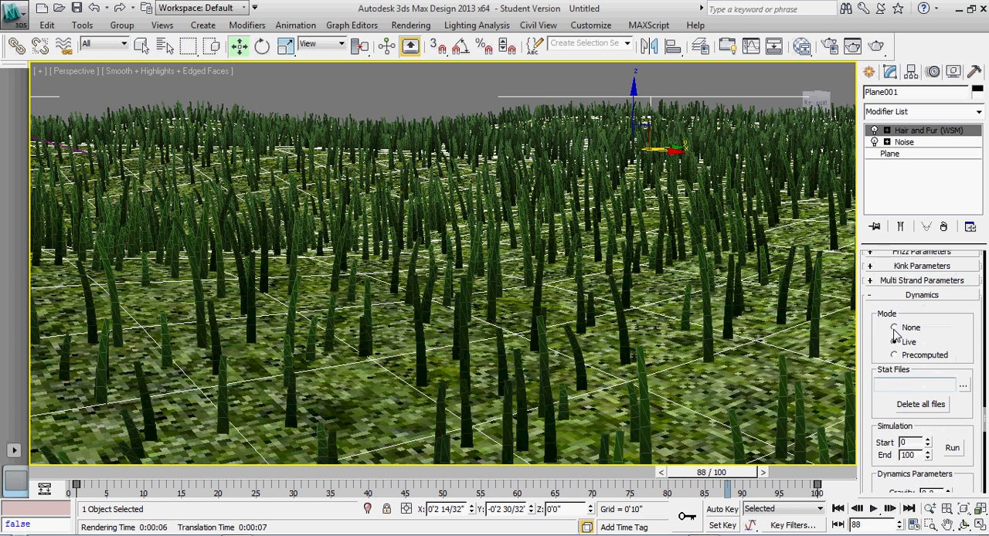
pyautogui.click(895, 327)
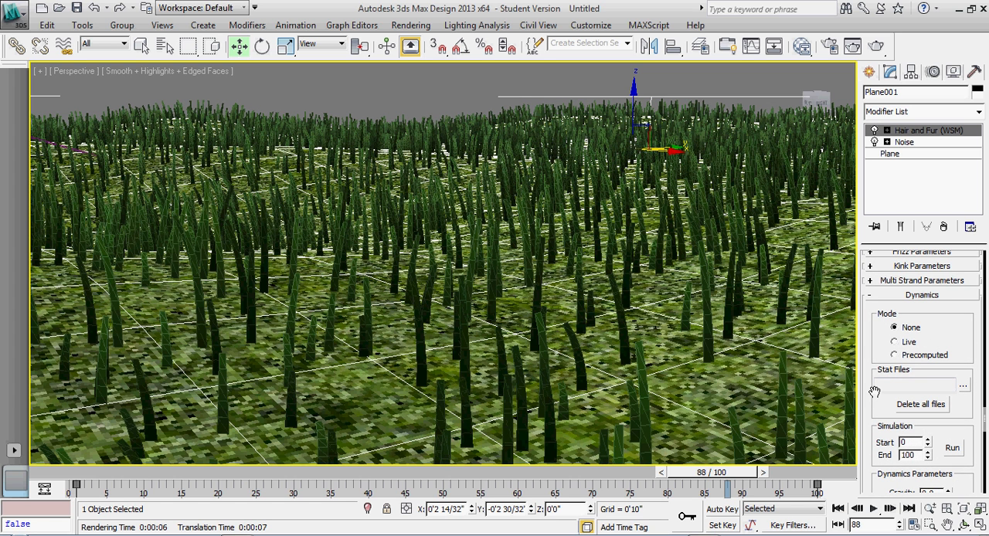
pyautogui.moveTo(921, 328)
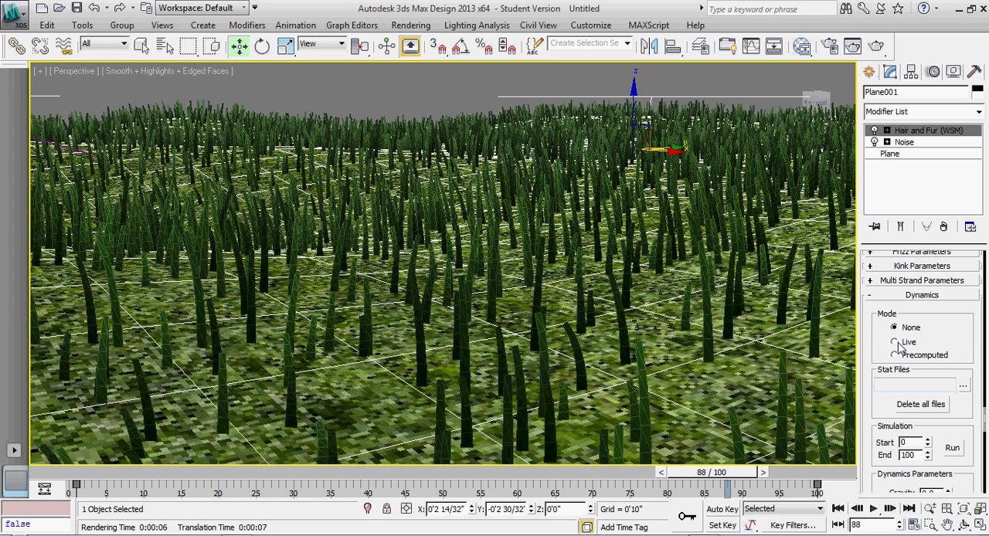
pyautogui.moveTo(895, 346)
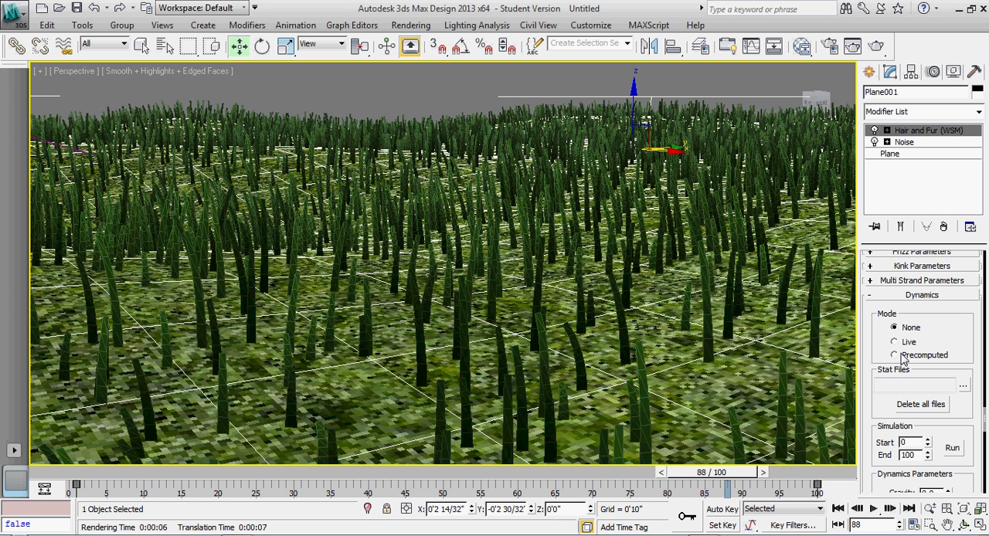
pyautogui.moveTo(958, 391)
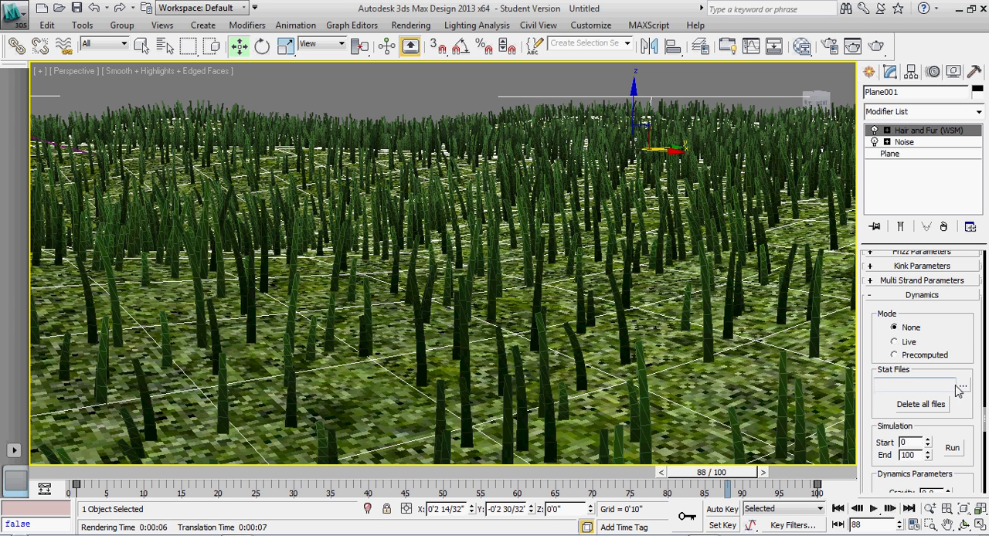
pyautogui.moveTo(920, 405)
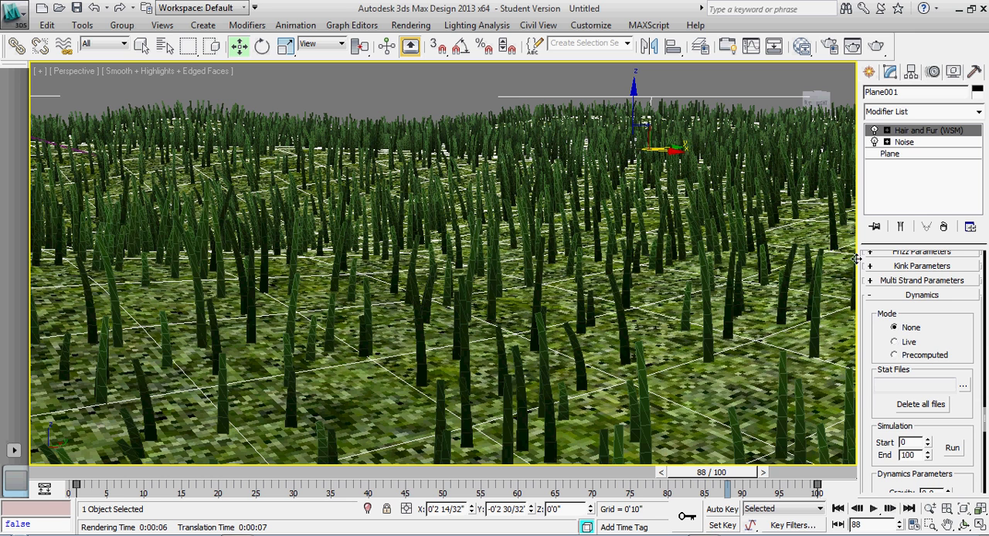
pyautogui.moveTo(479, 153)
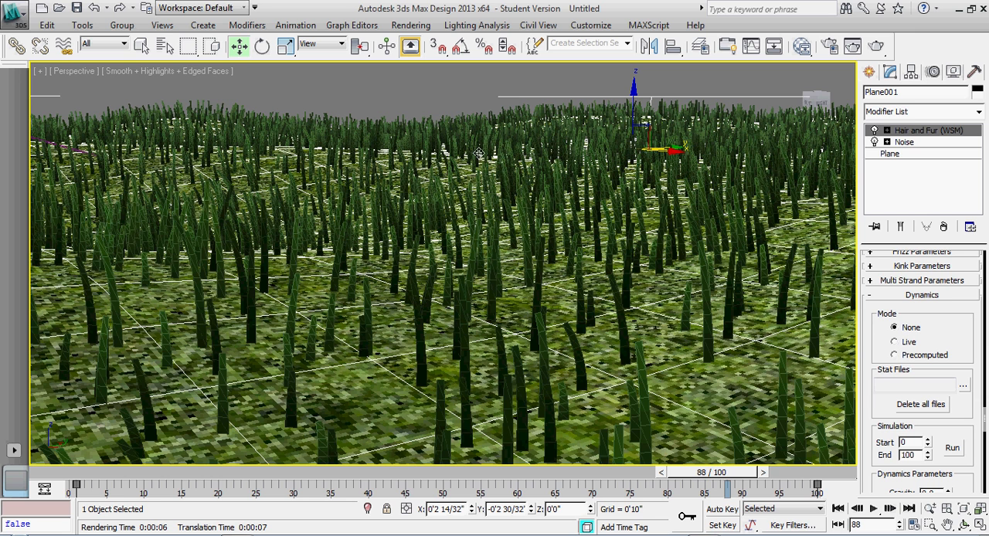
pyautogui.moveTo(525, 211)
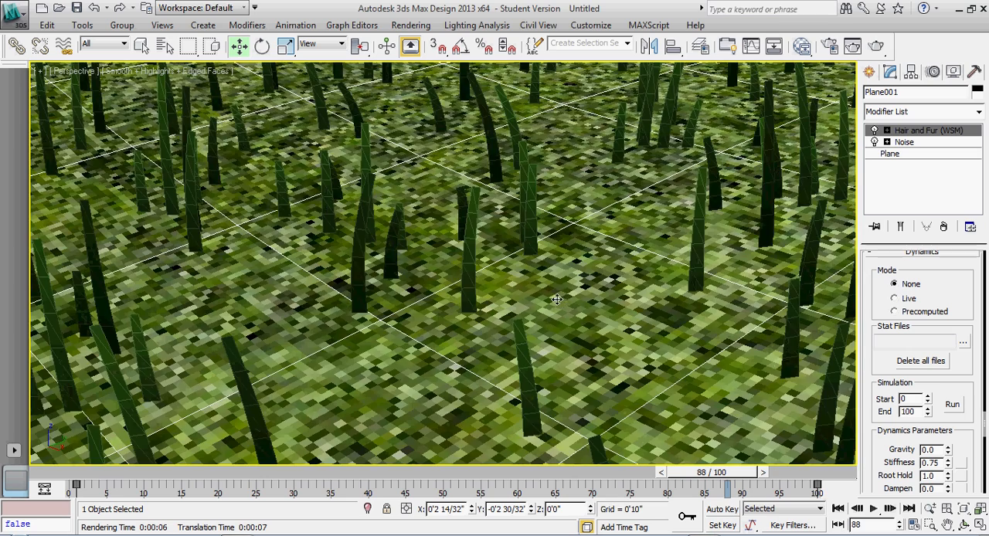
pyautogui.moveTo(563, 285)
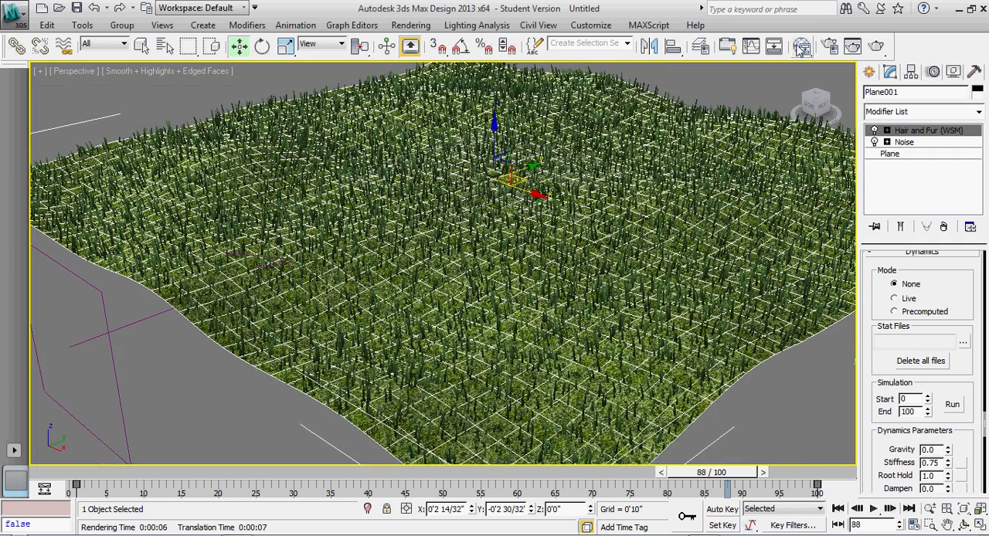
# Step: Set the grass base material's Diffuse Level to 0.25 and adjust its Glossiness
pyautogui.click(802, 46)
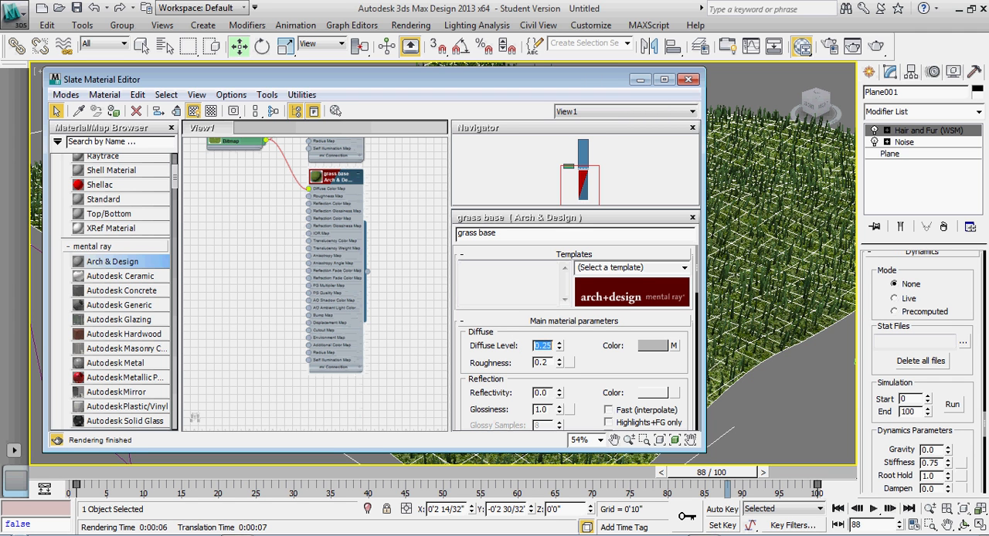
pyautogui.click(541, 409)
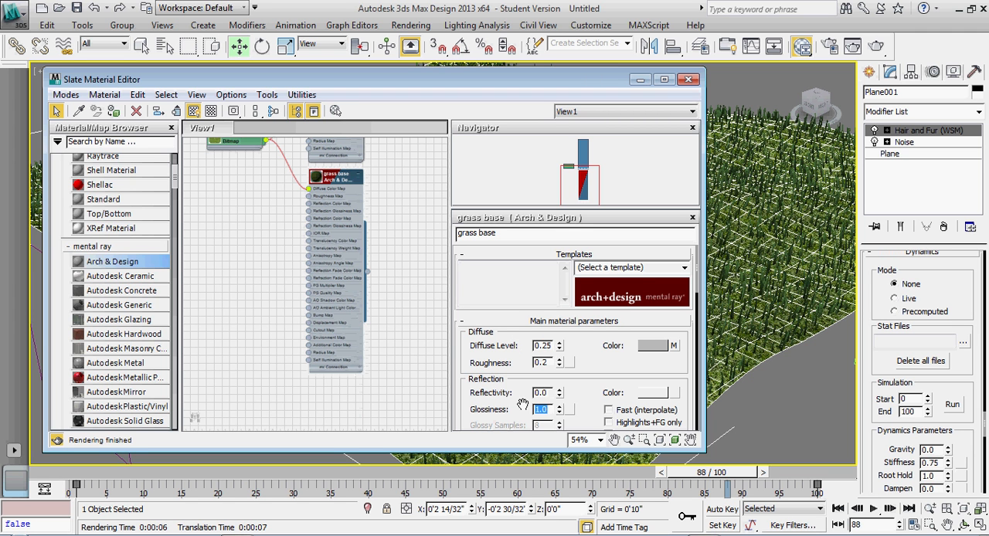
pyautogui.write('0.25')
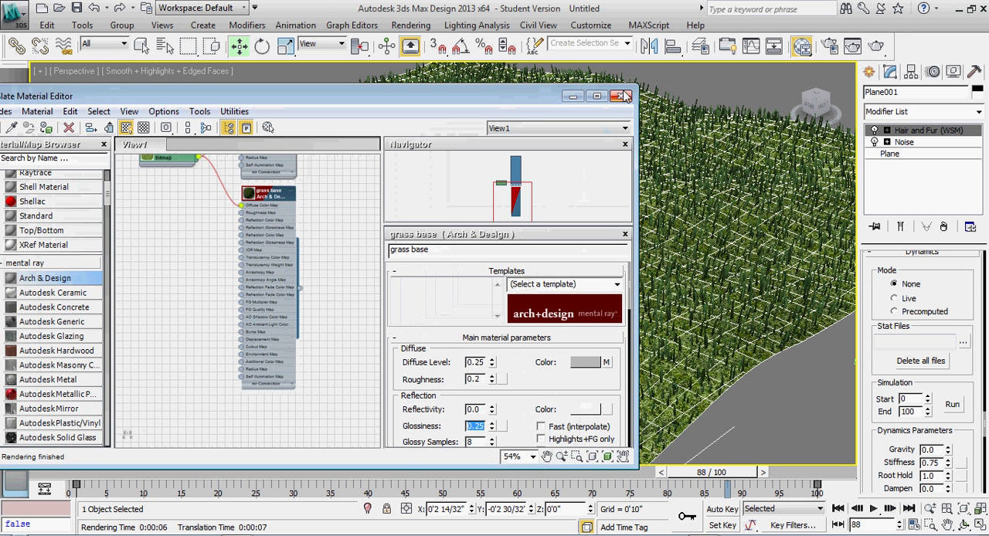
pyautogui.click(625, 96)
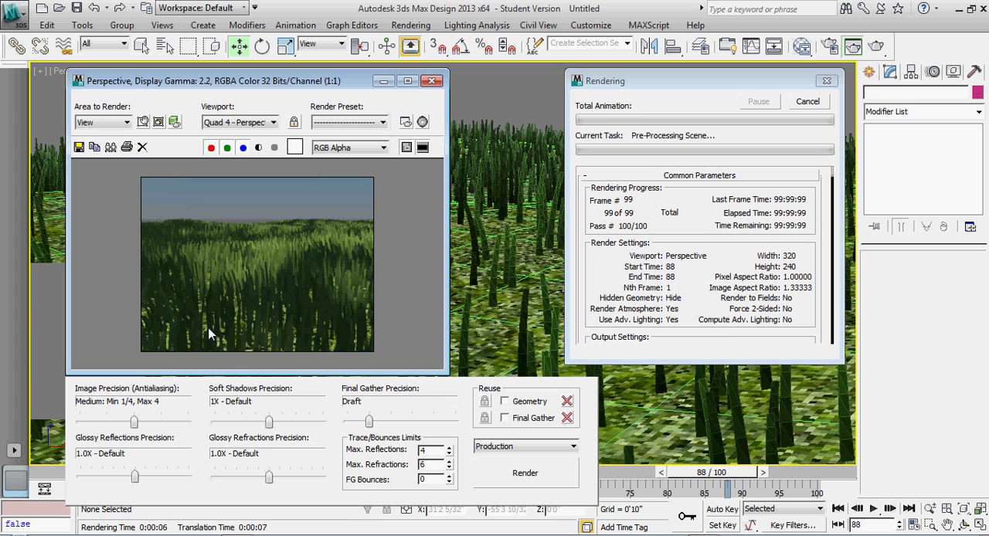
pyautogui.moveTo(207, 324)
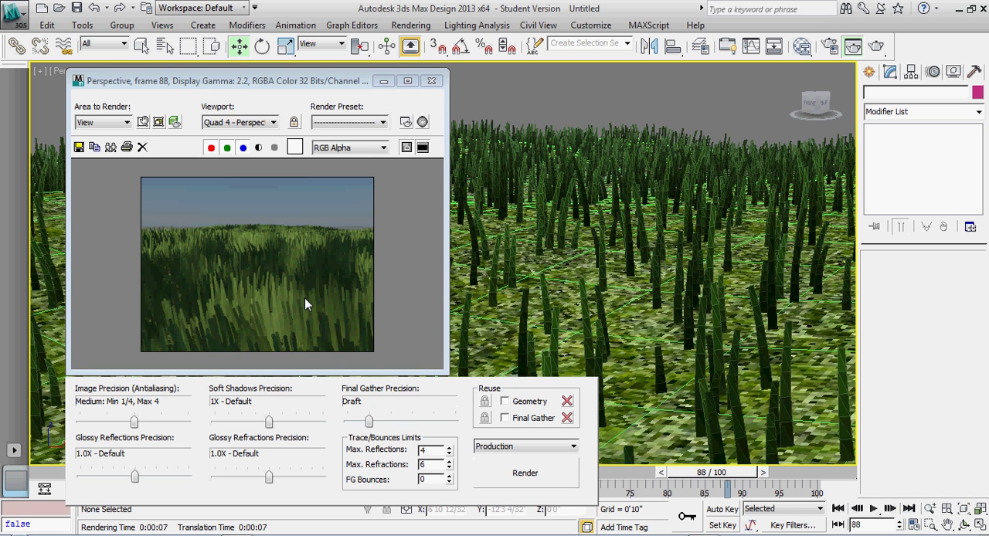
pyautogui.moveTo(348, 278)
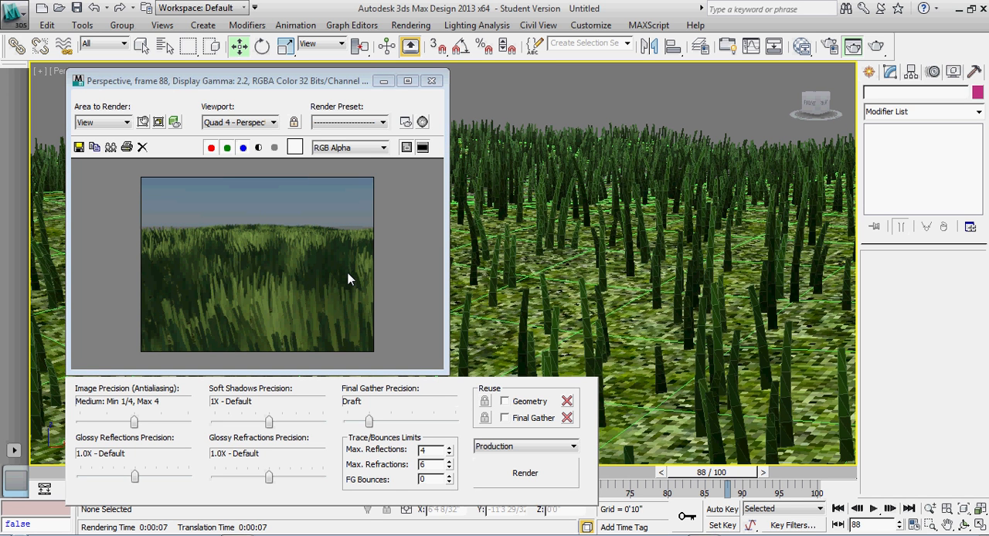